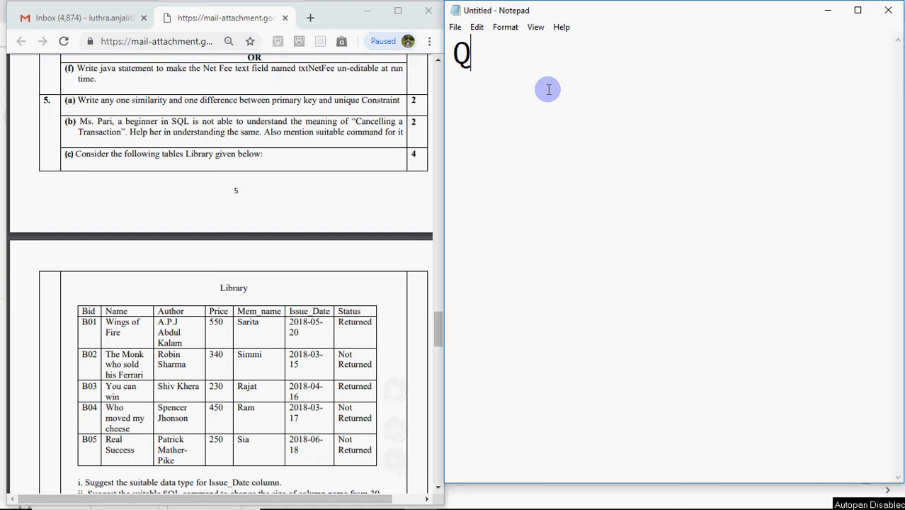
- Write the heading Q5 with the part label a on the next line
{"action": "type", "text": "5"}
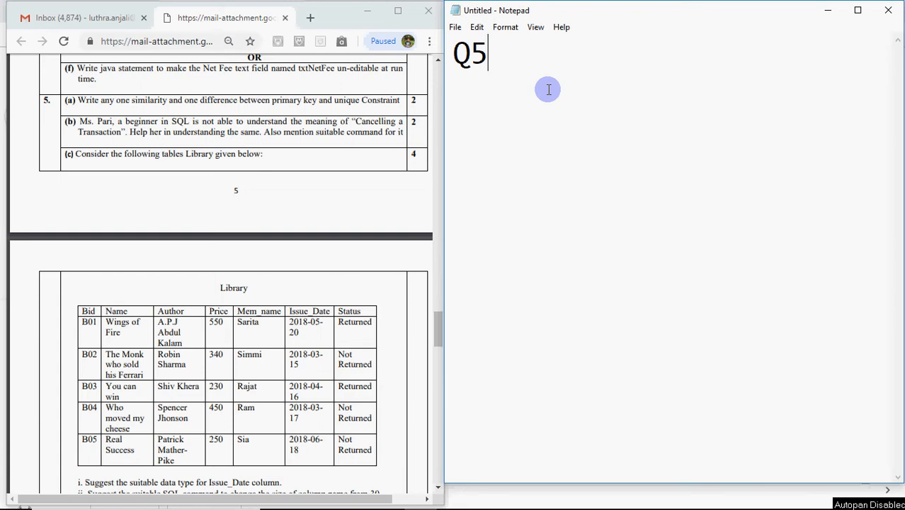
{"action": "mouse_move", "coordinate": [592, 74]}
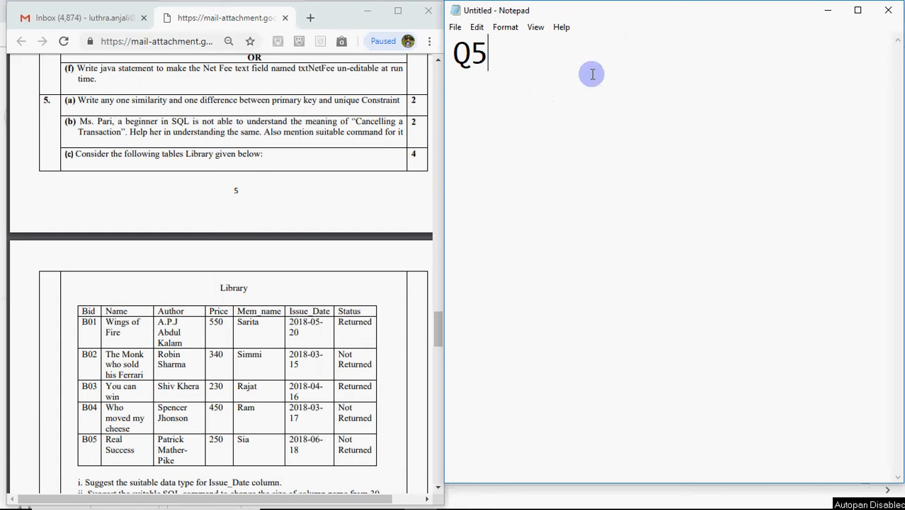
{"action": "mouse_move", "coordinate": [592, 70]}
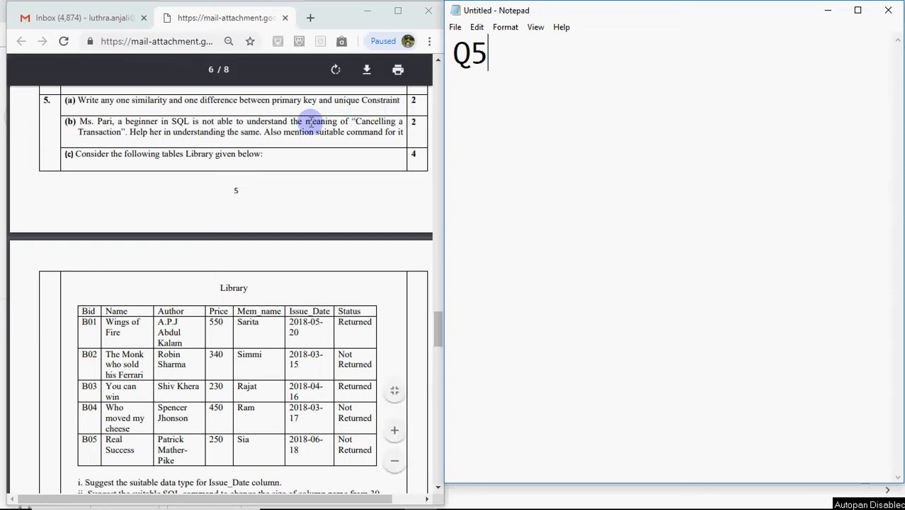
{"action": "type", "text": "a"}
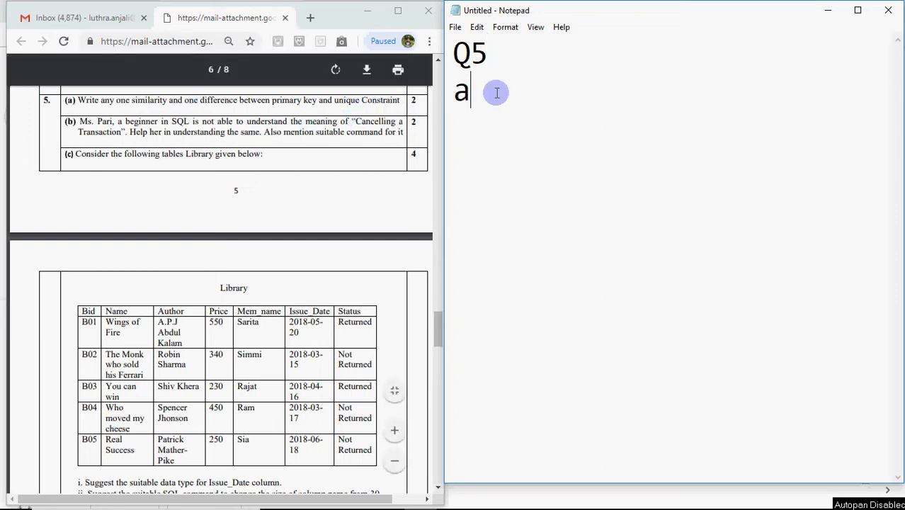
{"action": "scroll", "scroll_direction": "up", "scroll_amount": 3}
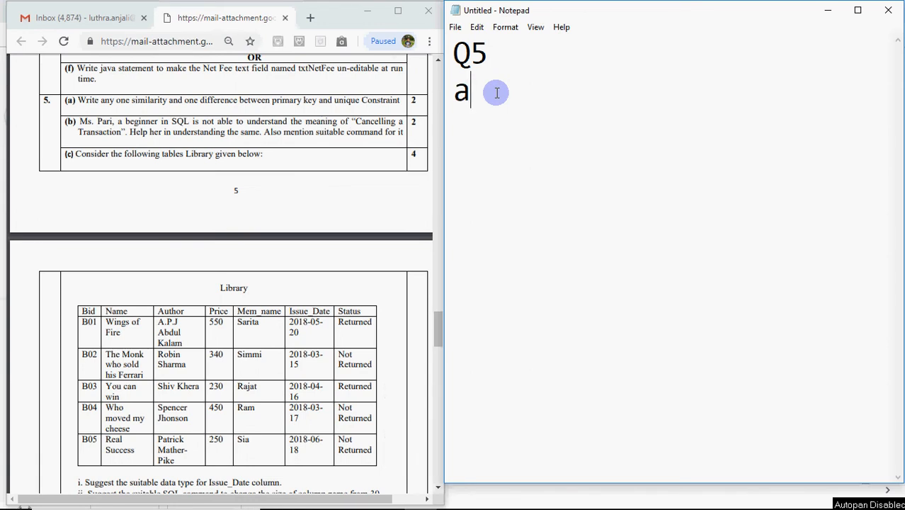
{"action": "mouse_move", "coordinate": [554, 68]}
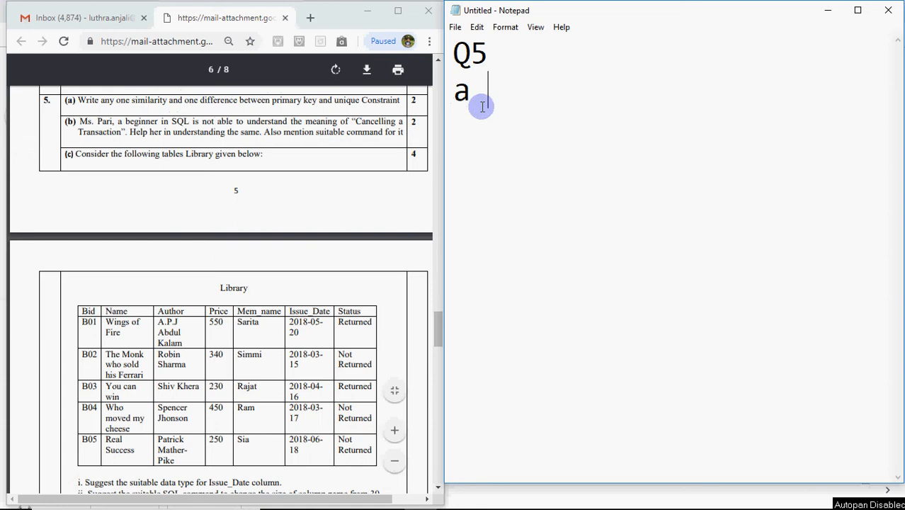
{"action": "scroll", "scroll_direction": "up", "scroll_amount": 3}
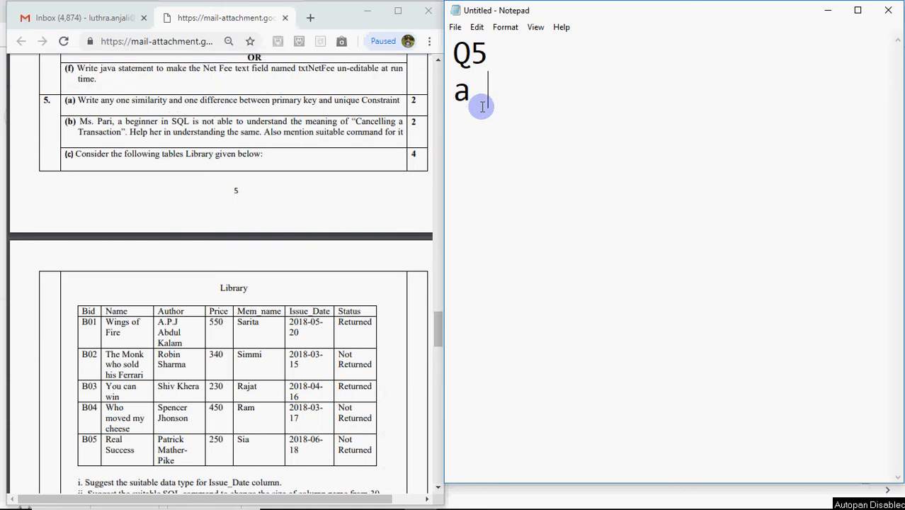
- Write that primary key and unique both can't have duplicate values
{"action": "type", "text": "pri"}
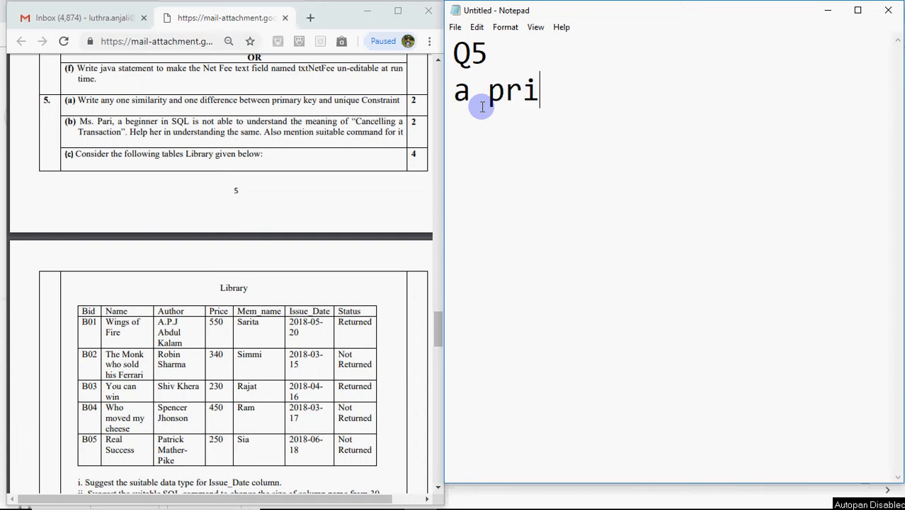
{"action": "type", "text": "mary"}
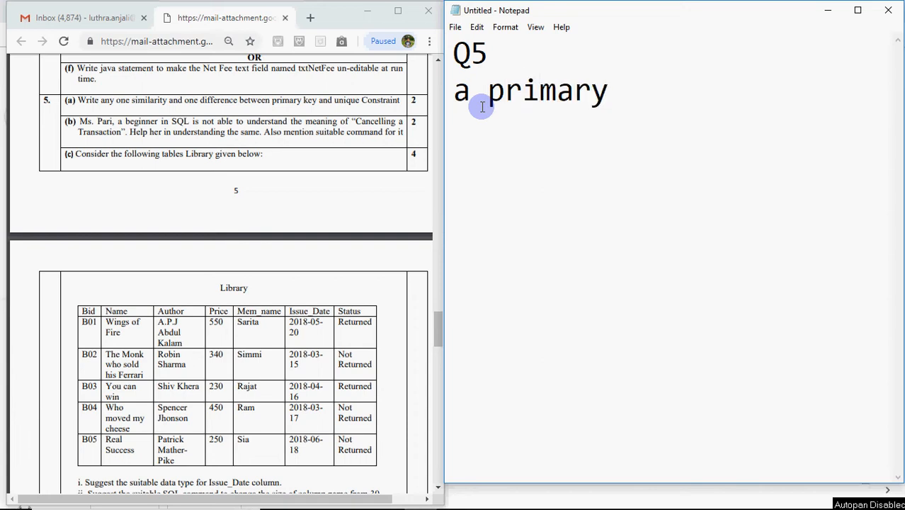
{"action": "type", "text": "key"}
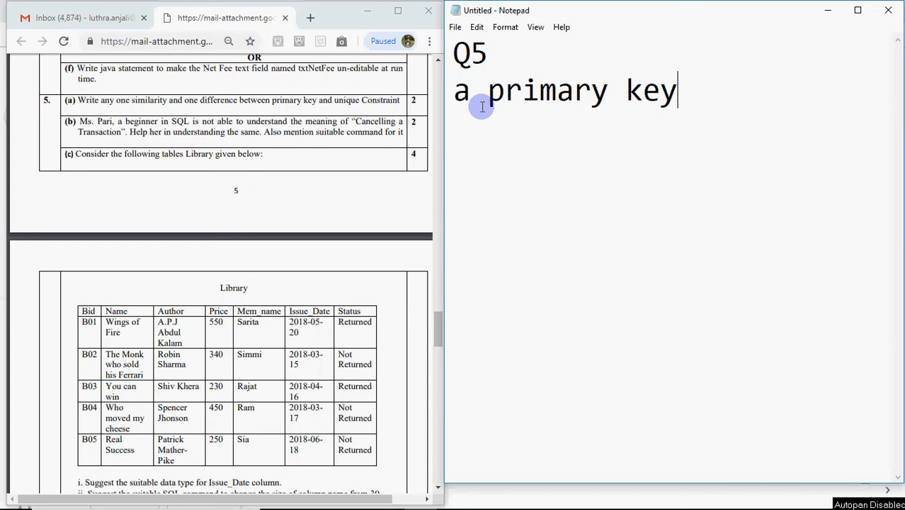
{"action": "type", "text": "and"}
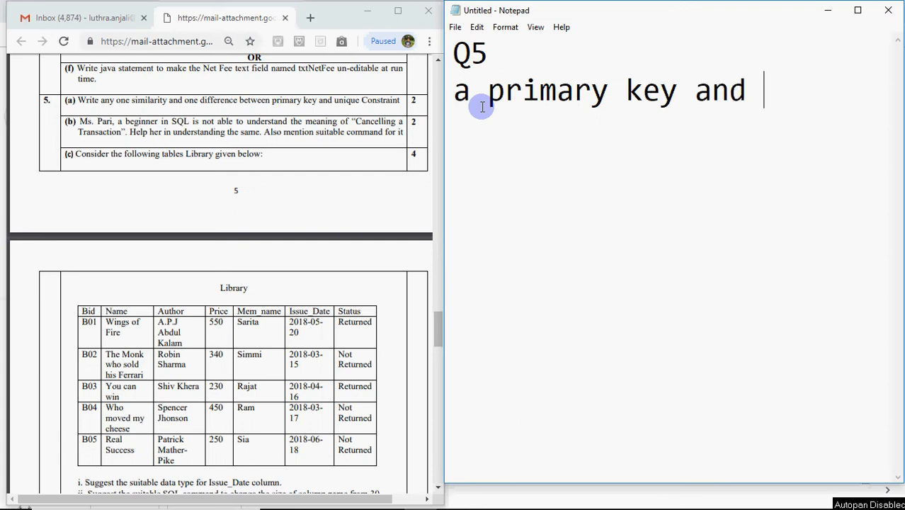
{"action": "type", "text": "unique"}
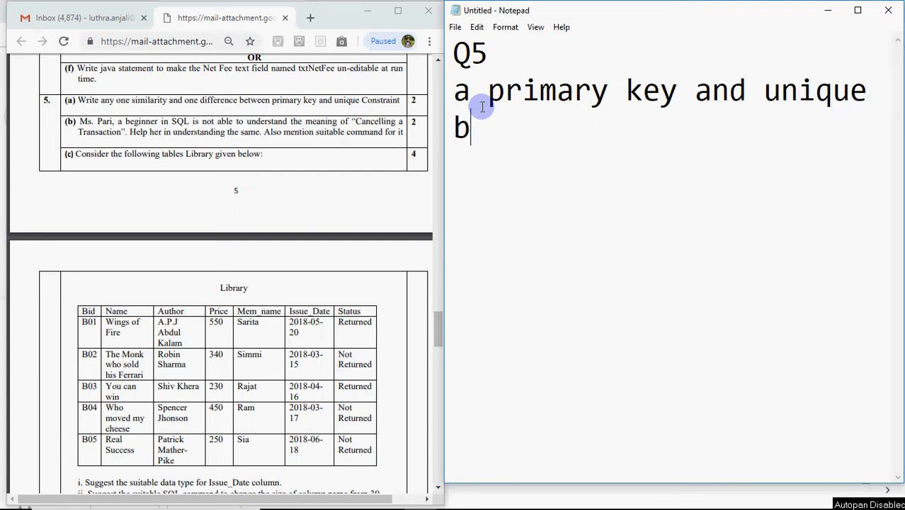
{"action": "type", "text": "oth can'"}
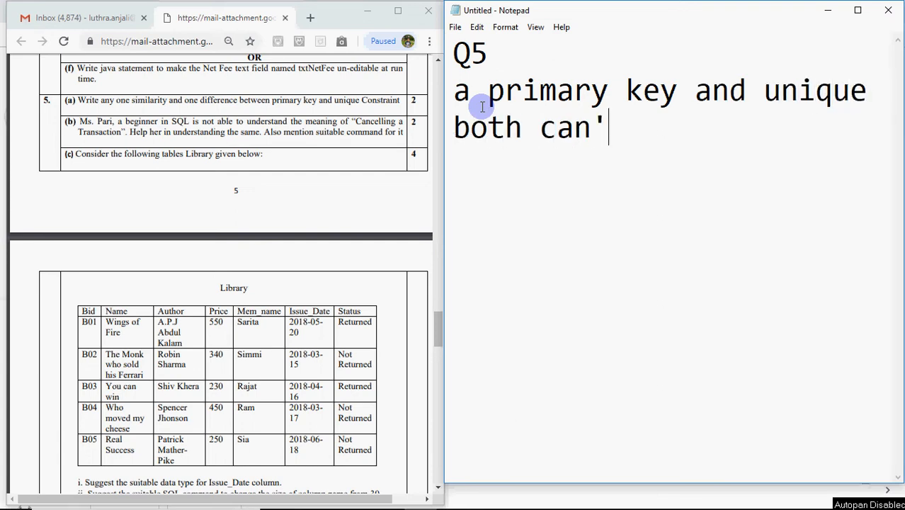
{"action": "type", "text": "t have d"}
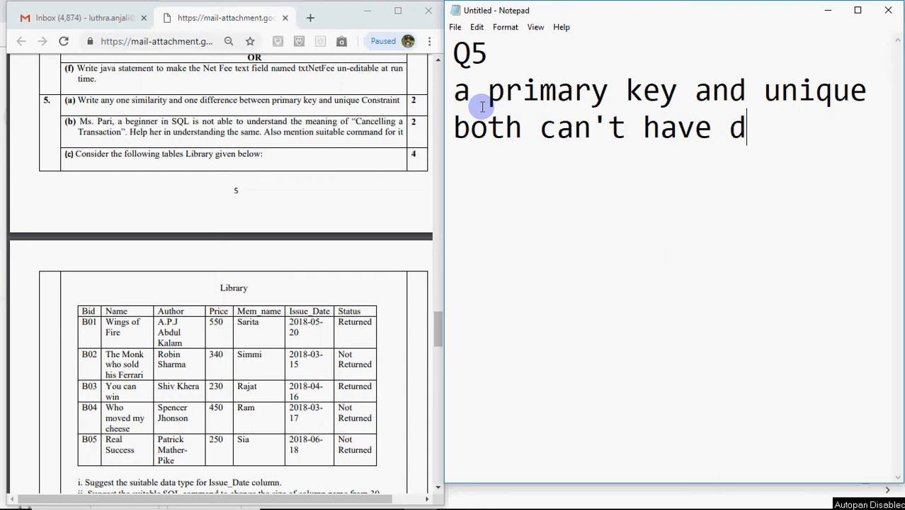
{"action": "type", "text": "uplicate"}
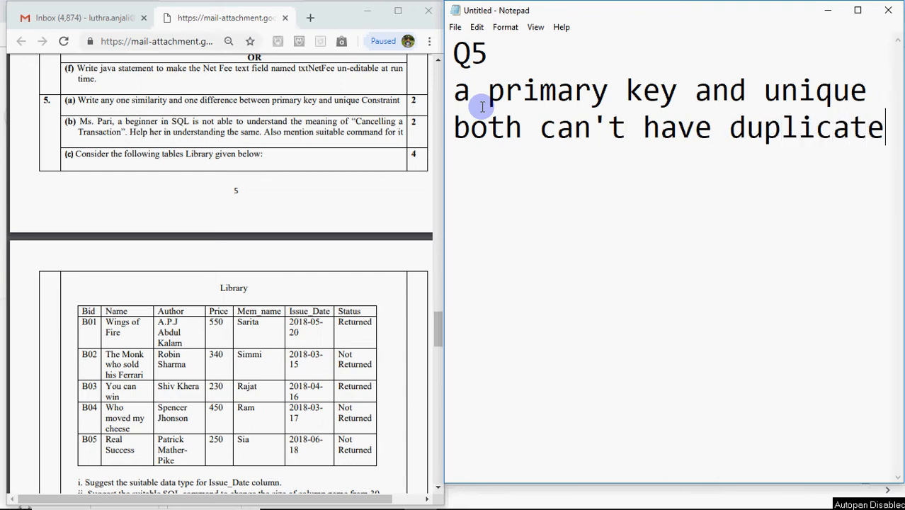
{"action": "type", "text": "values"}
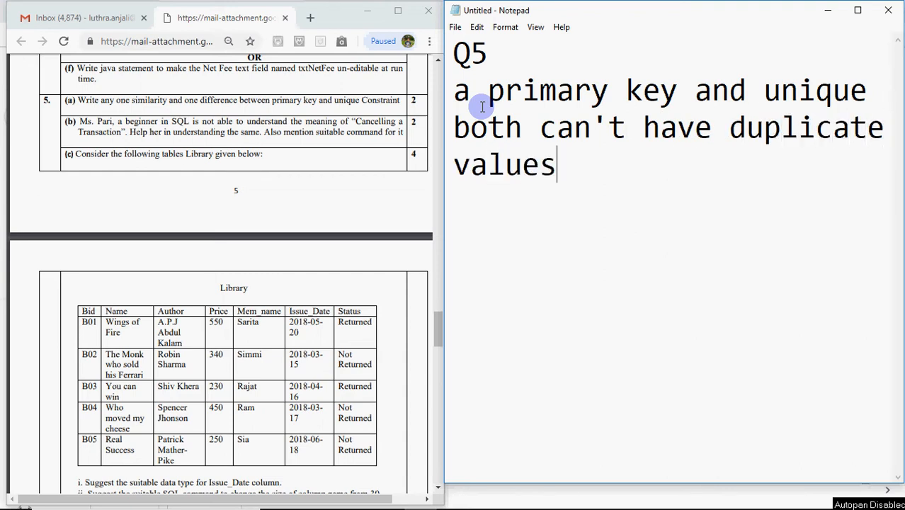
{"action": "type", "text": "."}
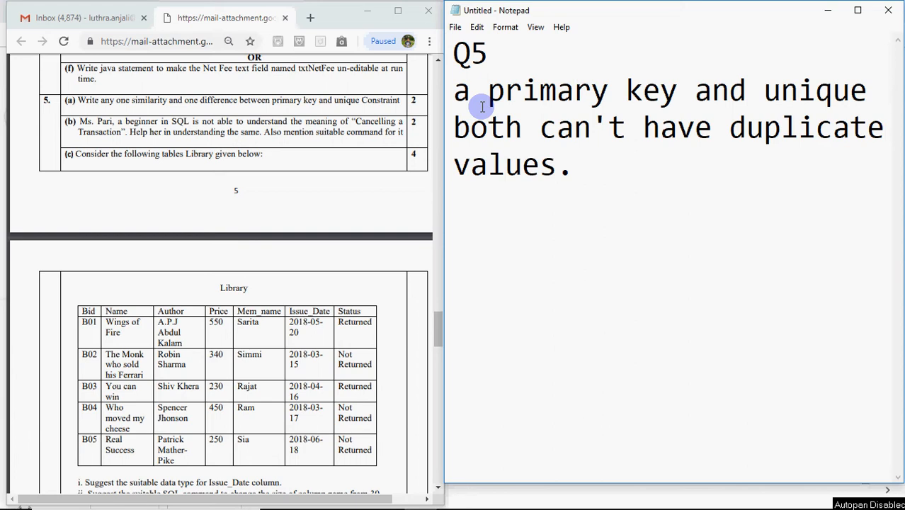
- Prefix that sentence with the label "Similarity :"
{"action": "type", "text": "S"}
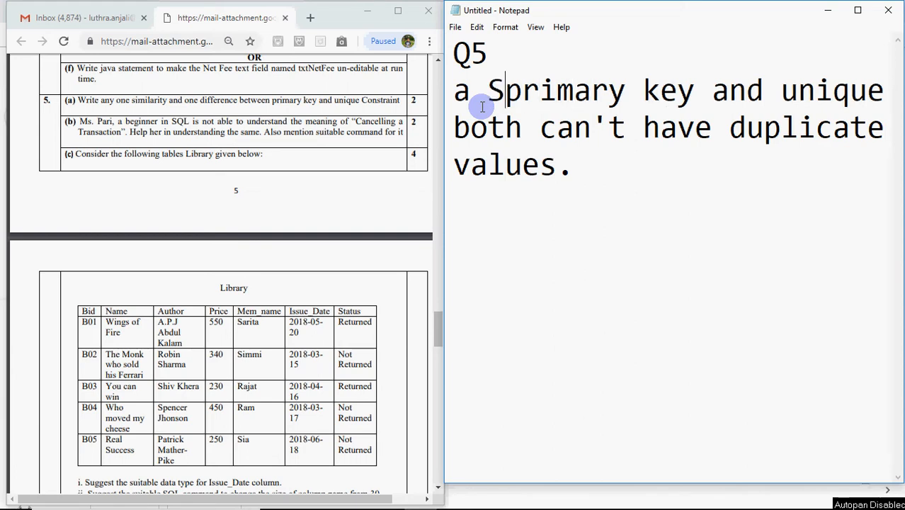
{"action": "type", "text": "imilari"}
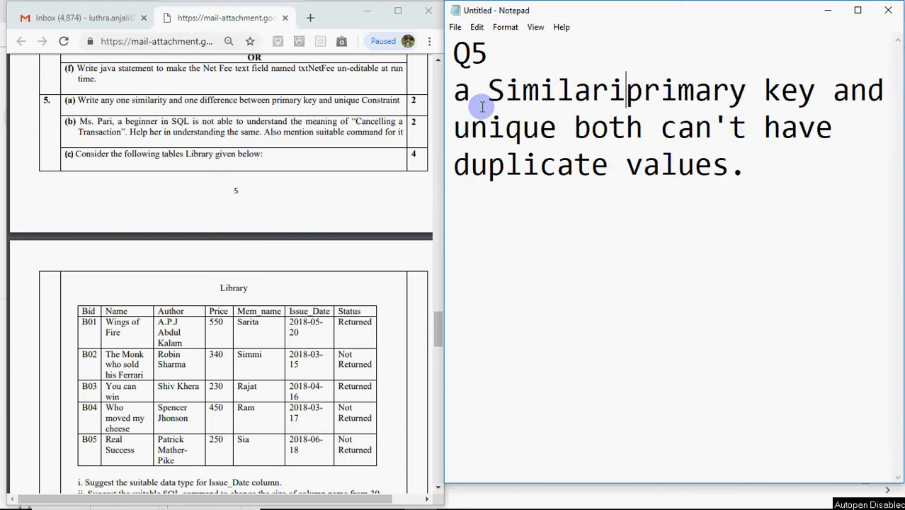
{"action": "type", "text": "ty :"}
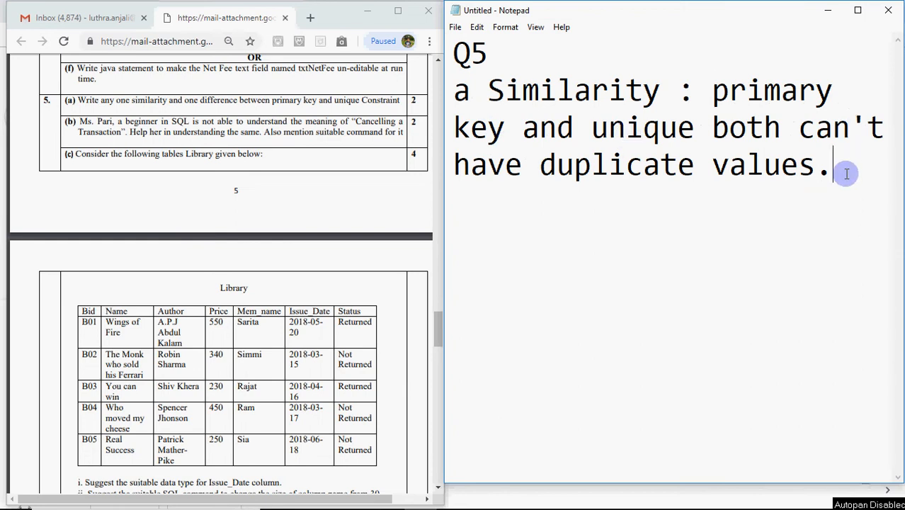
- Write "Difference :- Primary key can't be left blank whereas unique can be left blank."
{"action": "type", "text": "Dif"}
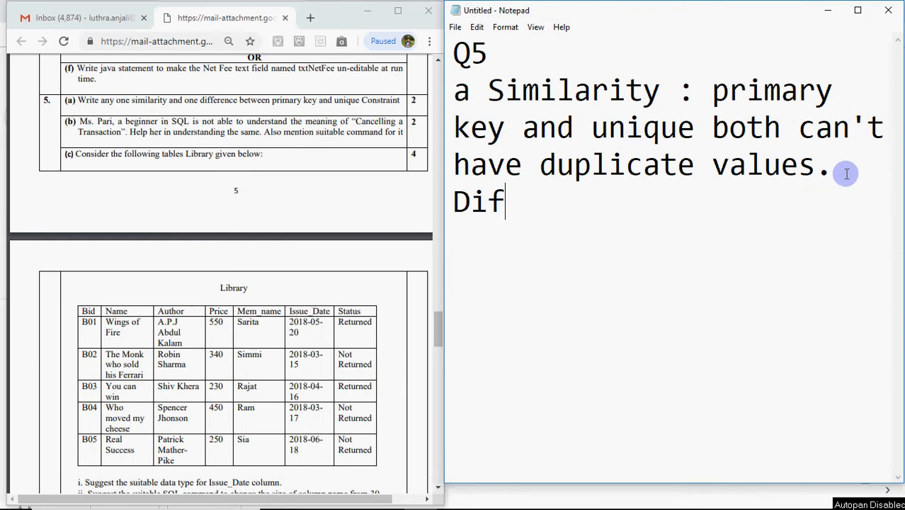
{"action": "type", "text": "ference"}
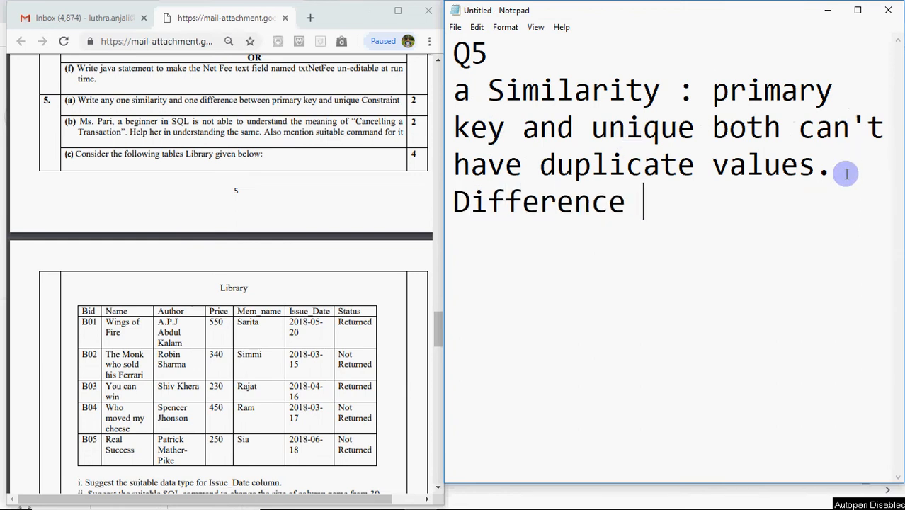
{"action": "type", "text": ":-"}
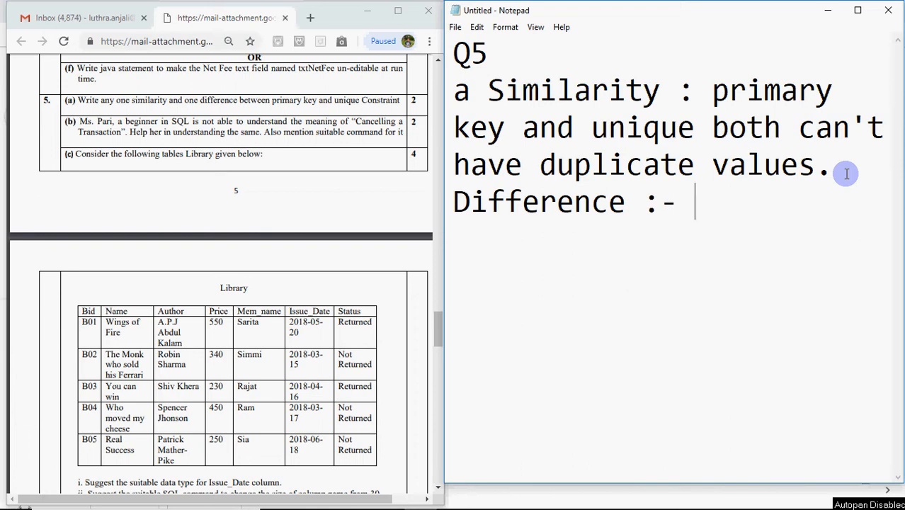
{"action": "type", "text": "Primary key v"}
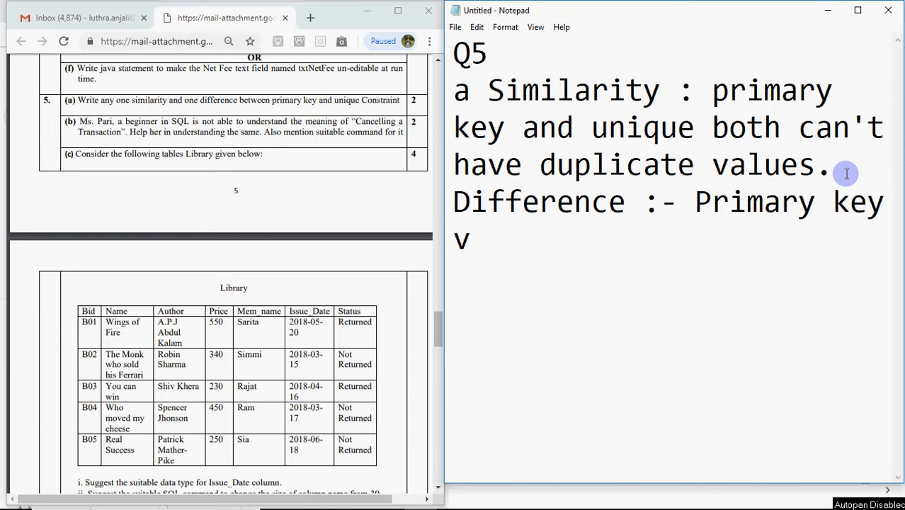
{"action": "type", "text": "an'"}
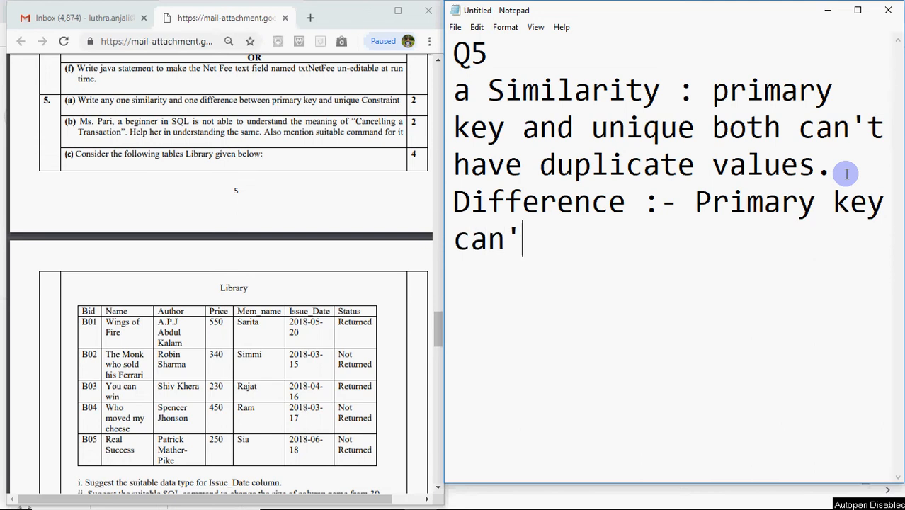
{"action": "type", "text": "t be"}
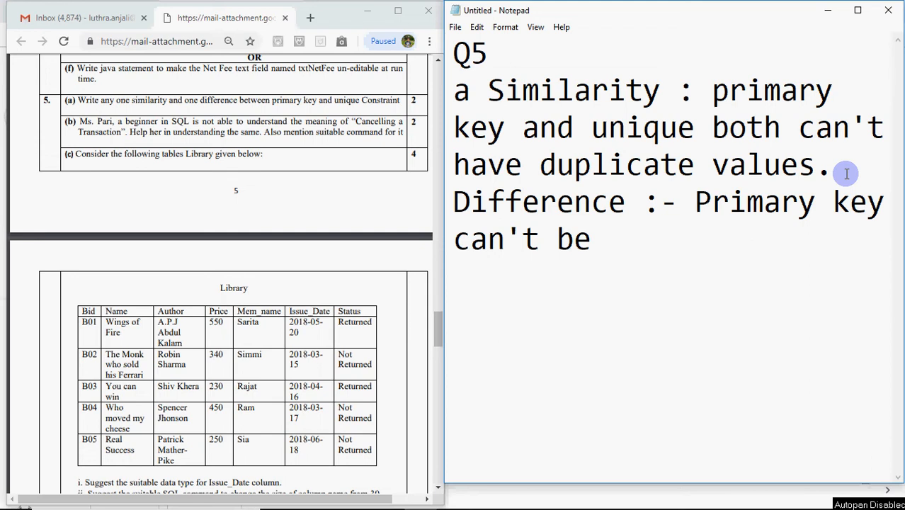
{"action": "type", "text": "left bla"}
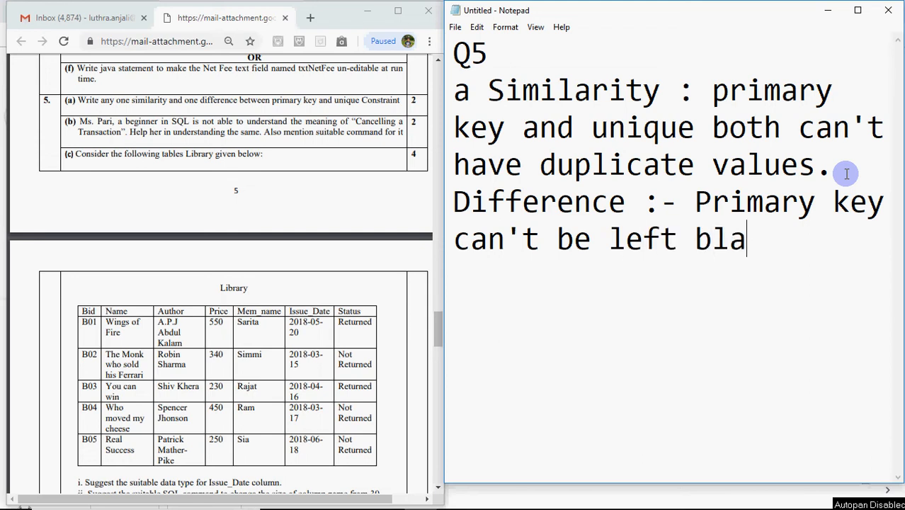
{"action": "type", "text": "nk wherea"}
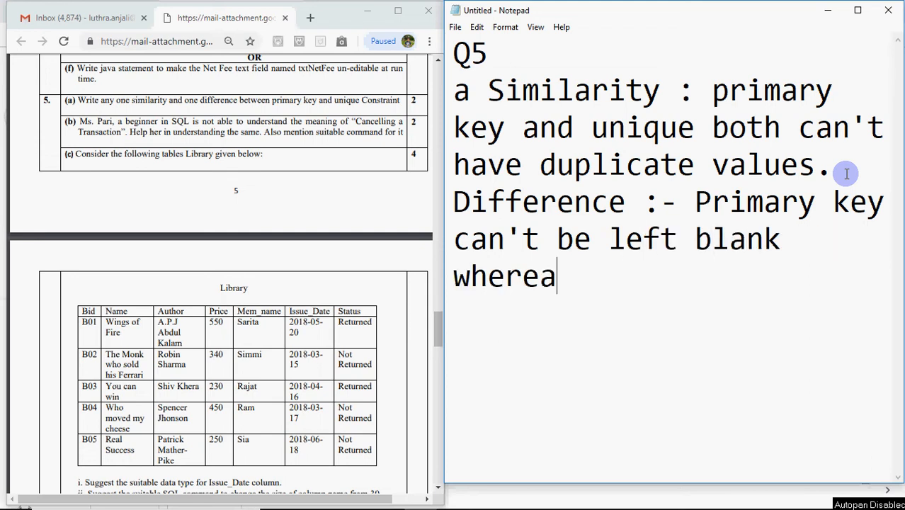
{"action": "type", "text": "s uni"}
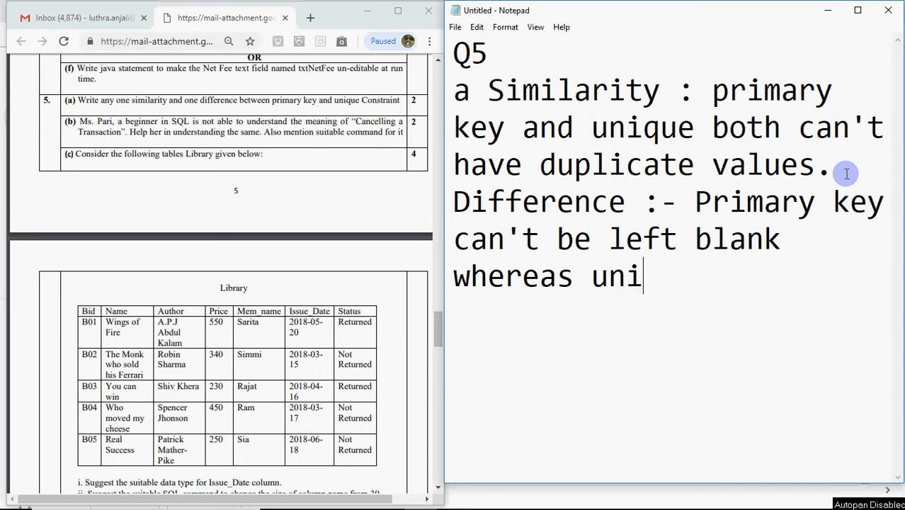
{"action": "type", "text": "que can"}
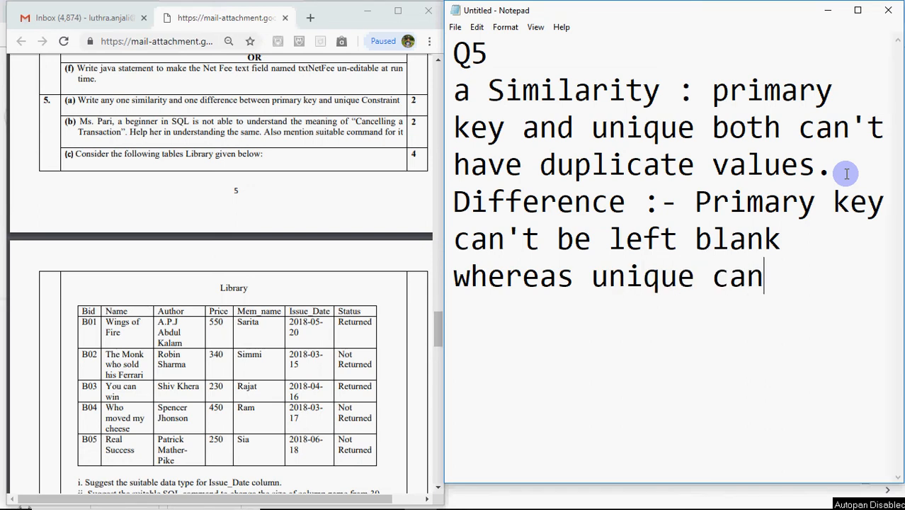
{"action": "type", "text": "be left"}
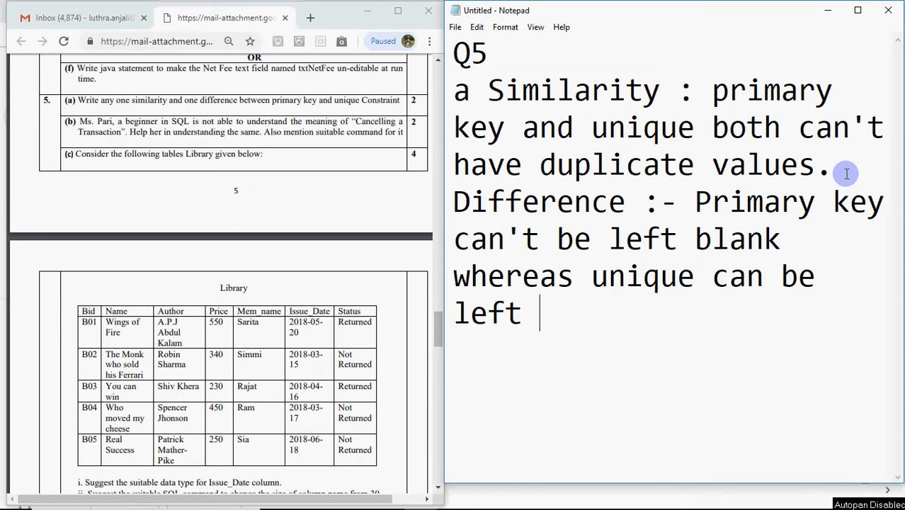
{"action": "type", "text": "blank."}
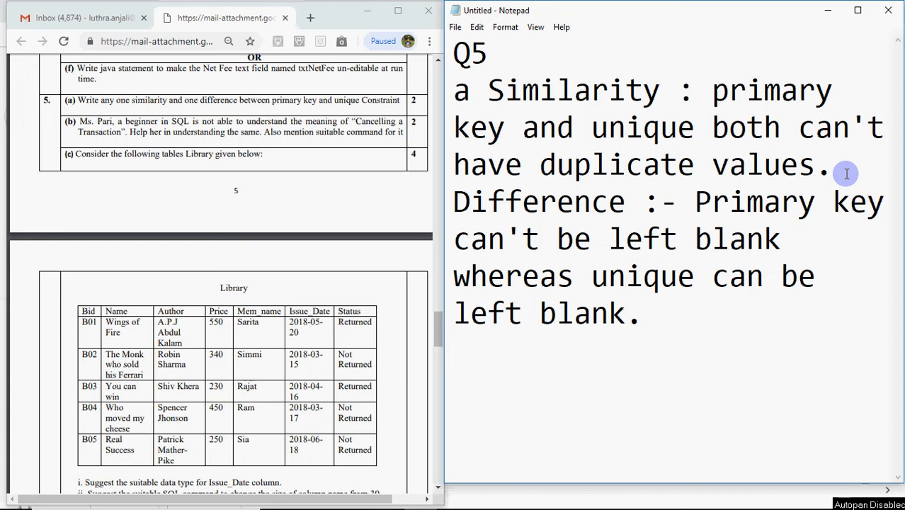
- Add that a primary key constraint is used only once per table, but unique more than once
{"action": "type", "text": "primar"}
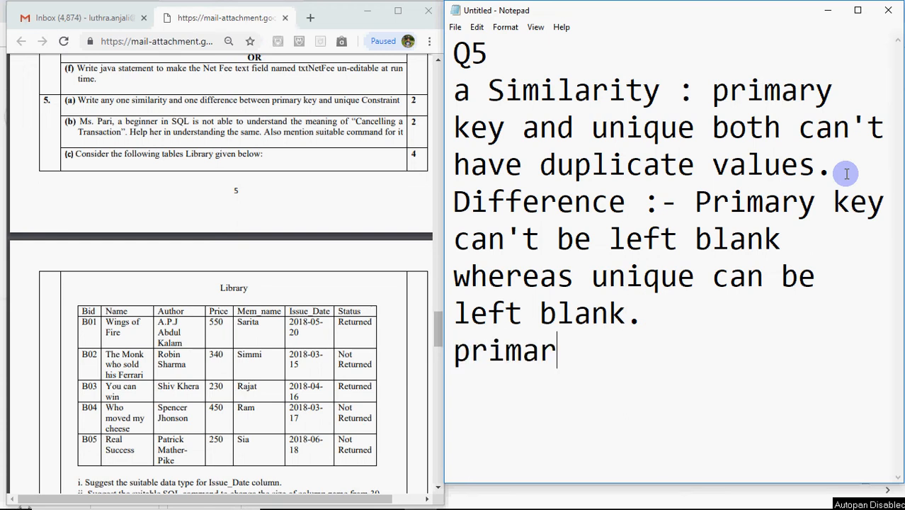
{"action": "type", "text": "y key"}
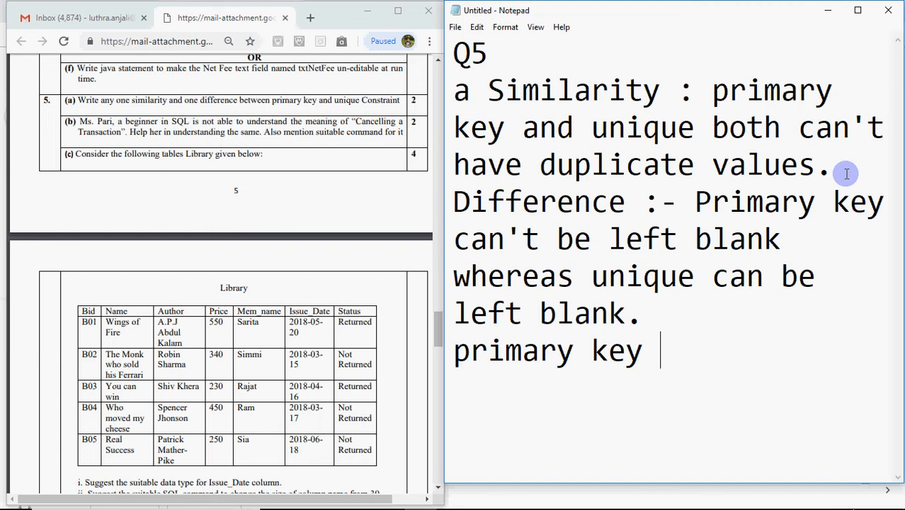
{"action": "type", "text": "con"}
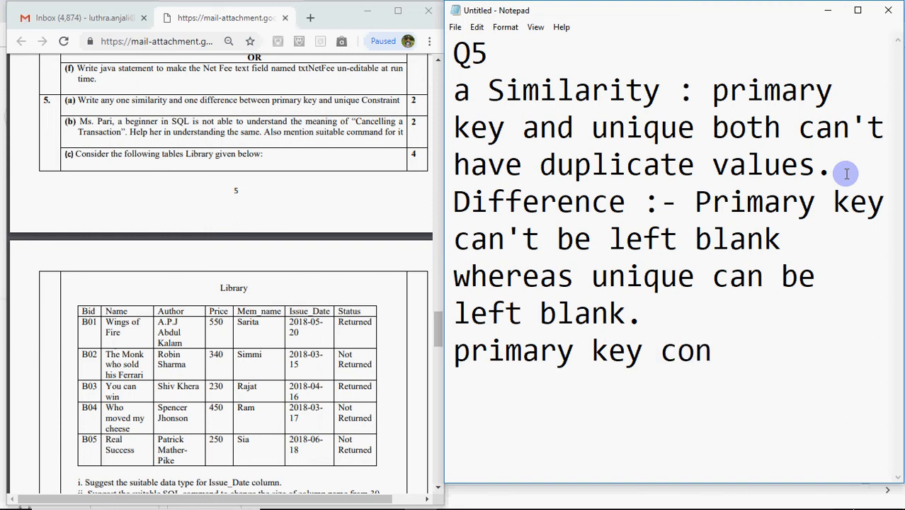
{"action": "type", "text": "straint"}
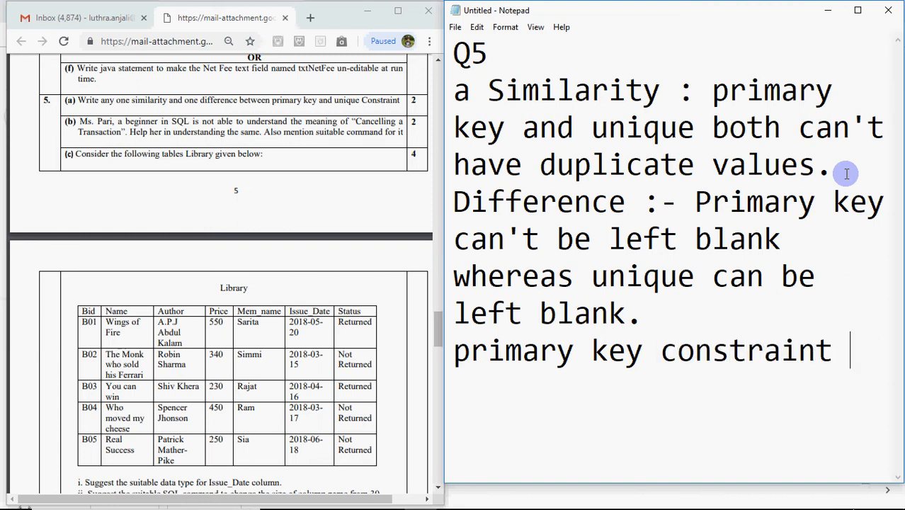
{"action": "type", "text": "is used"}
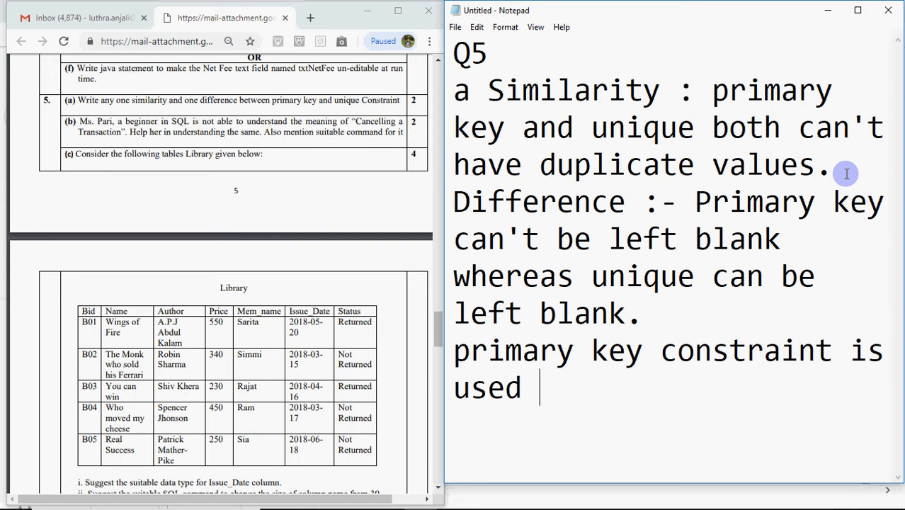
{"action": "type", "text": "on"}
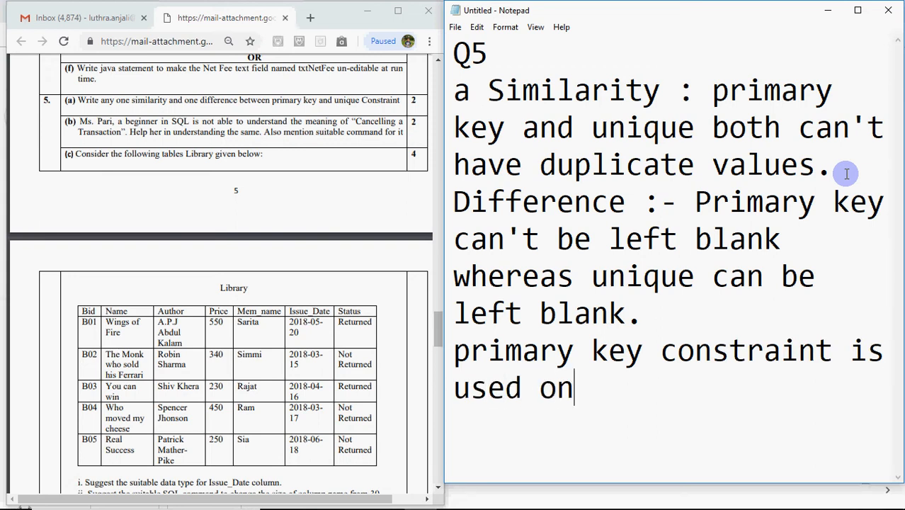
{"action": "type", "text": "ly once fo"}
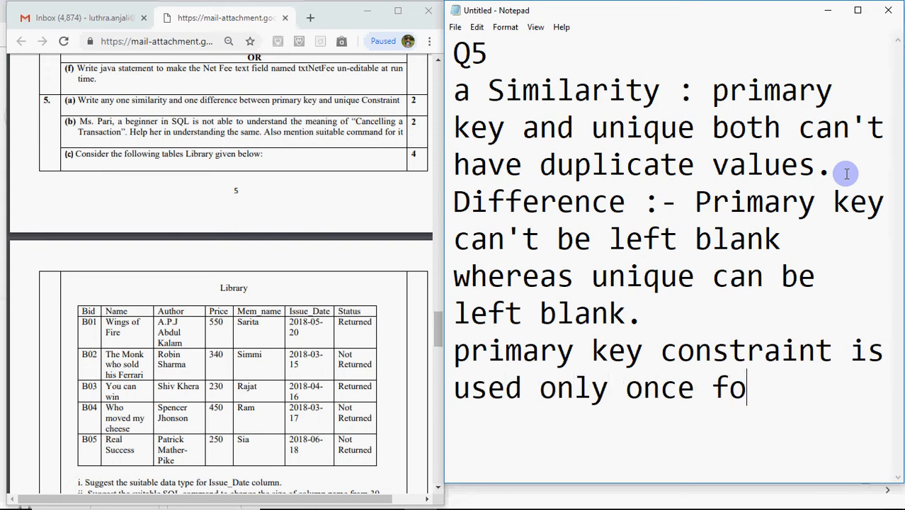
{"action": "type", "text": "r a tabl"}
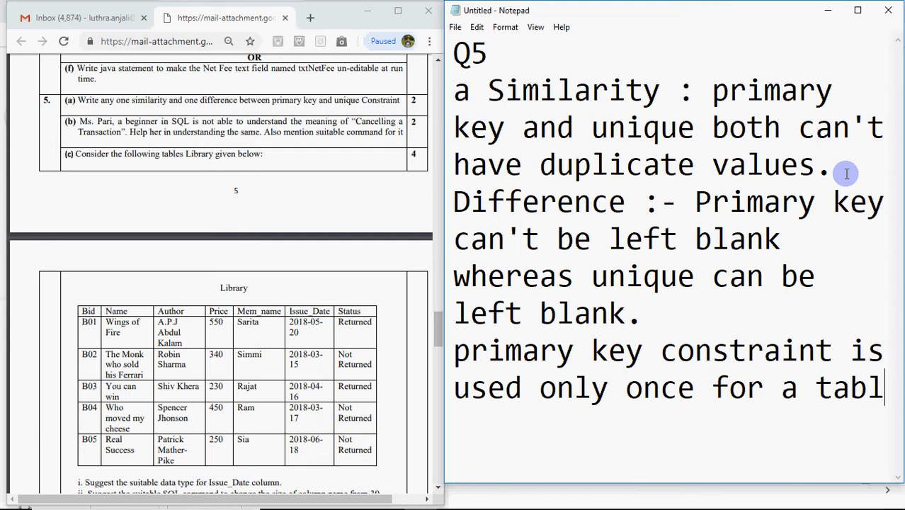
{"action": "type", "text": "e , but u"}
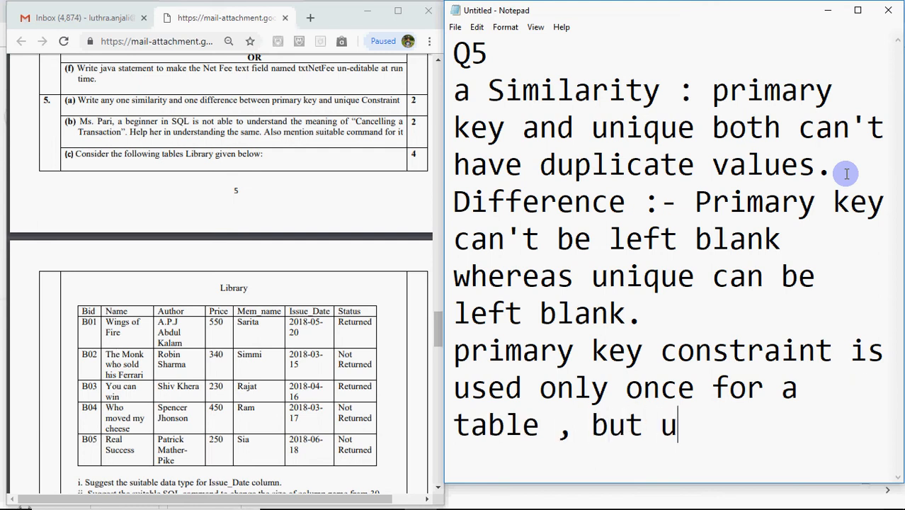
{"action": "type", "text": "nique can be used"}
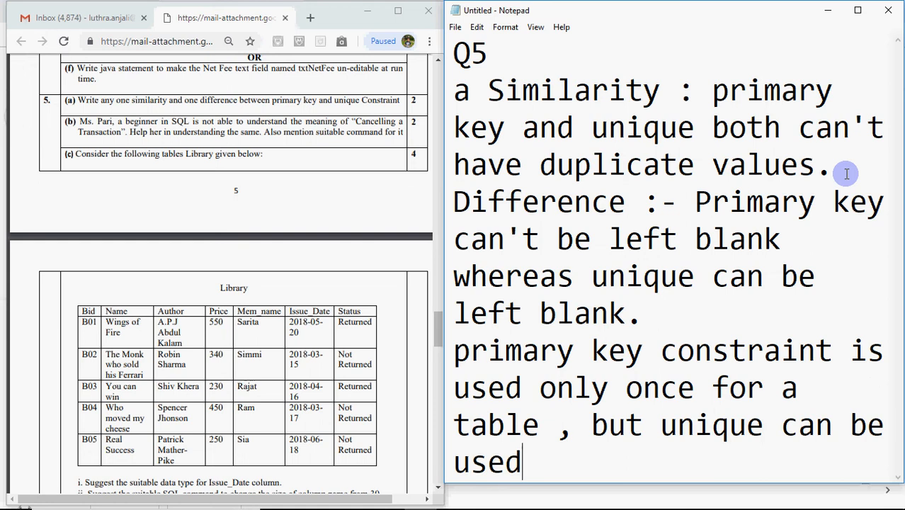
{"action": "type", "text": "mo"}
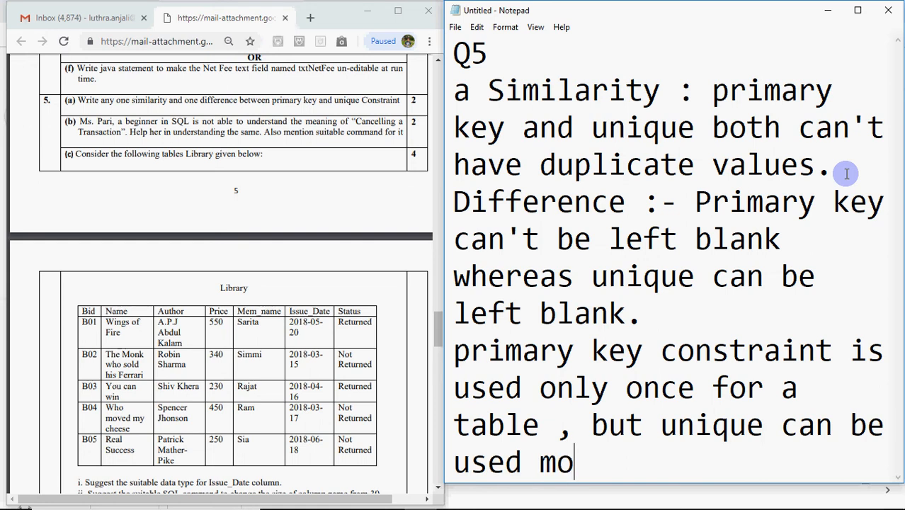
{"action": "type", "text": "re than once"}
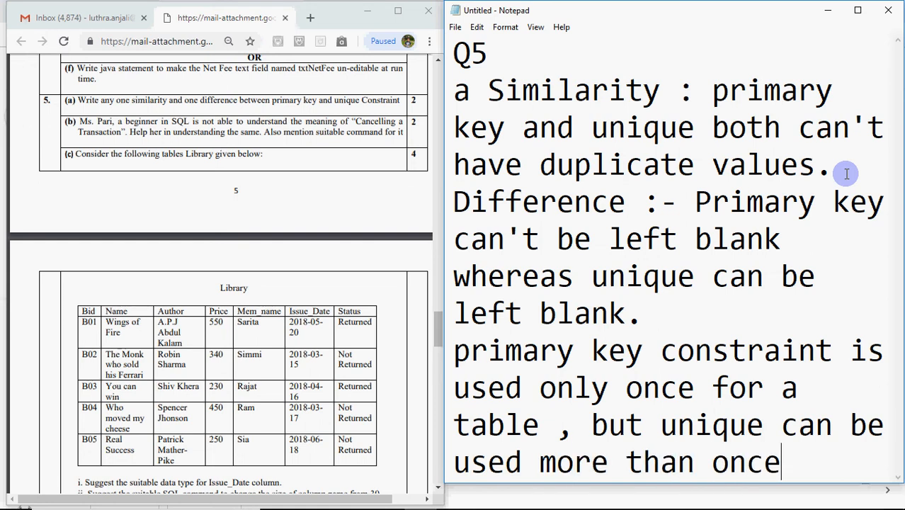
{"action": "type", "text": "."}
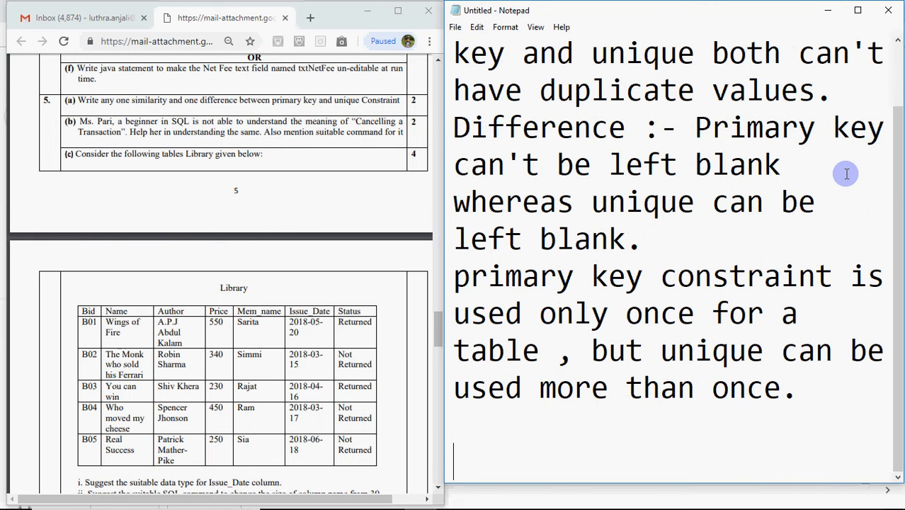
- Start part b: "Transacrion is a set of sql commands and cancelling"
{"action": "type", "text": "b"}
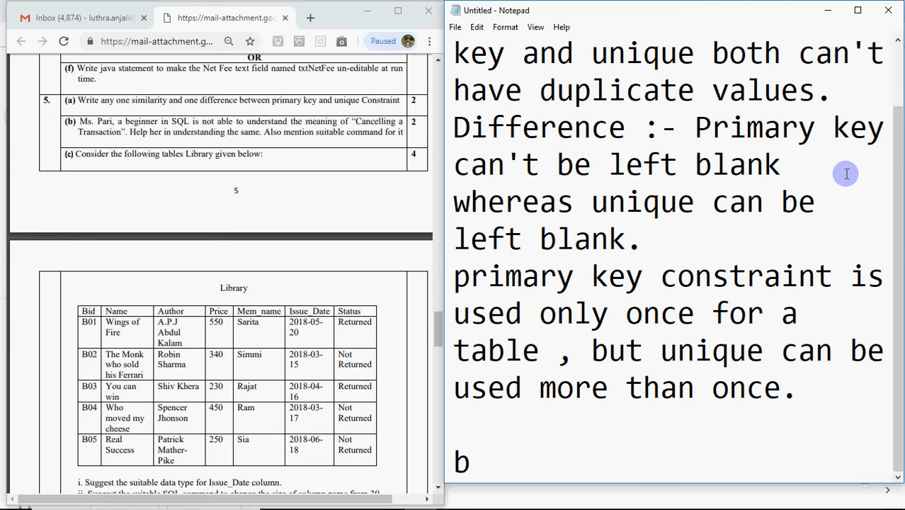
{"action": "type", "text": "."}
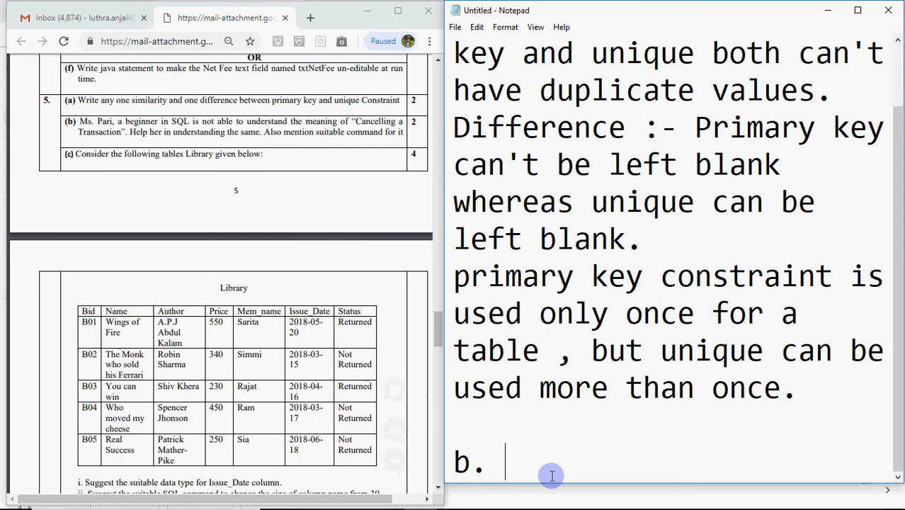
{"action": "type", "text": "Tr"}
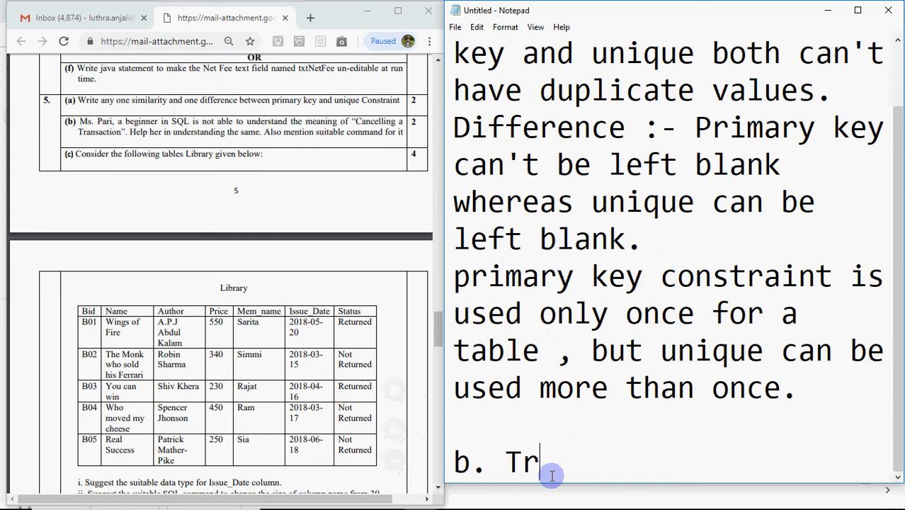
{"action": "type", "text": "ana"}
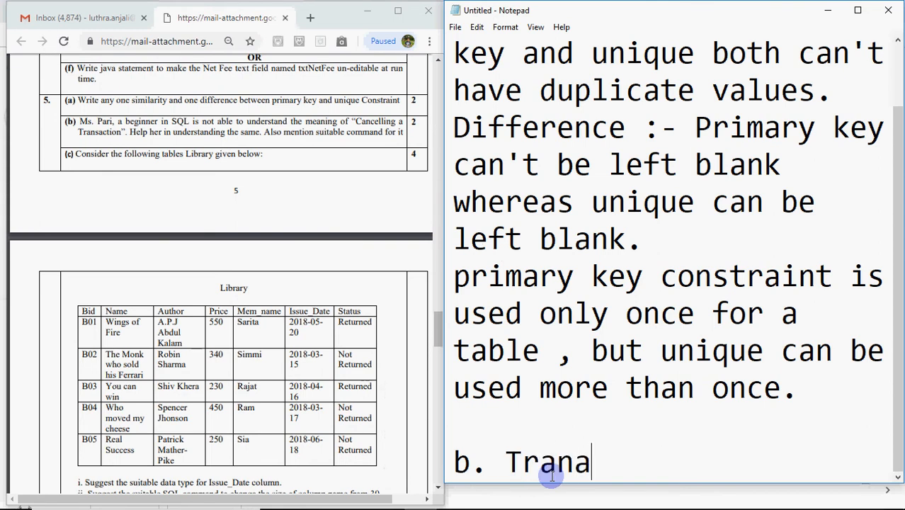
{"action": "type", "text": "sacrion"}
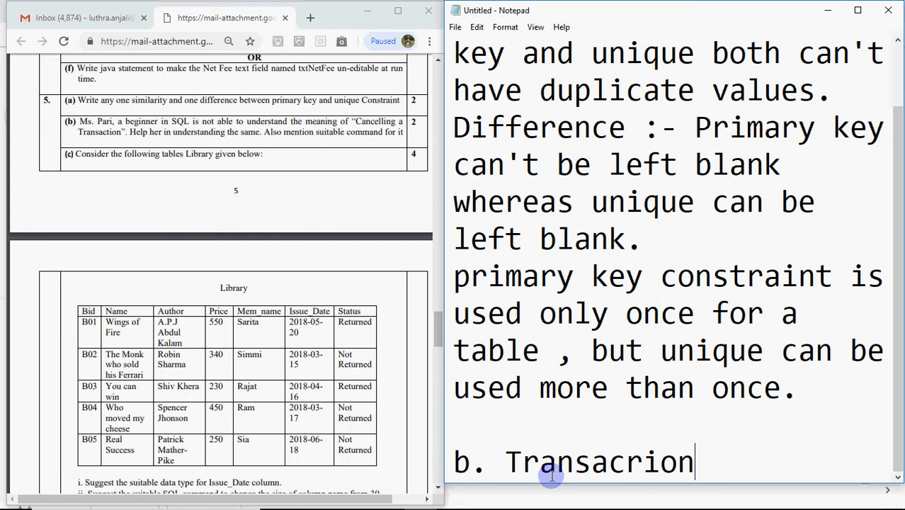
{"action": "type", "text": "is a set"}
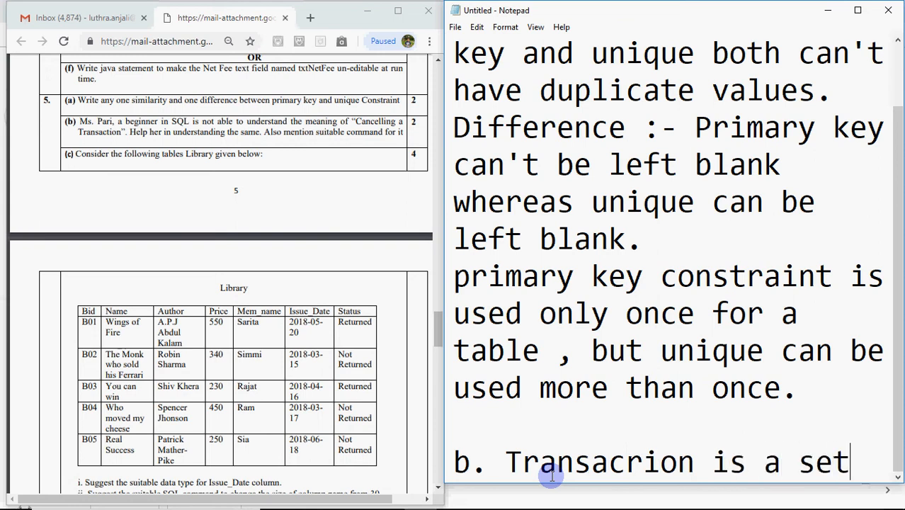
{"action": "type", "text": "of sql"}
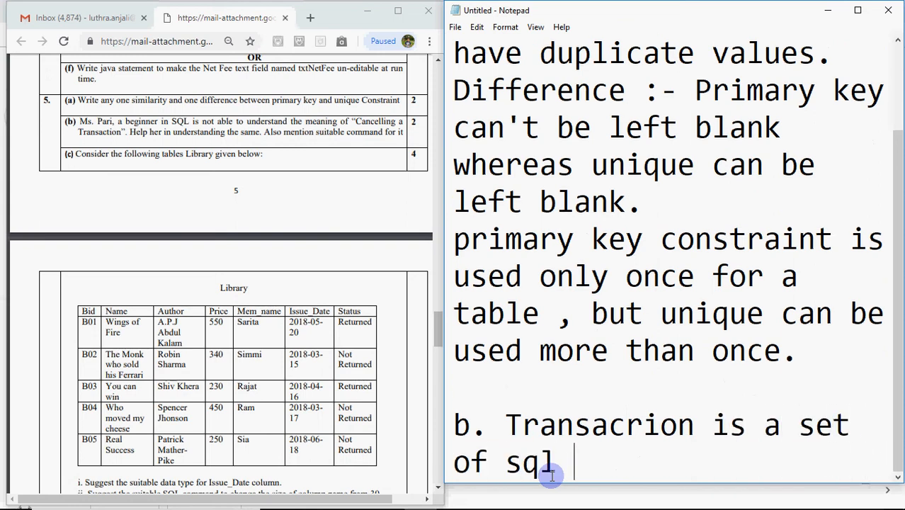
{"action": "type", "text": "commands"}
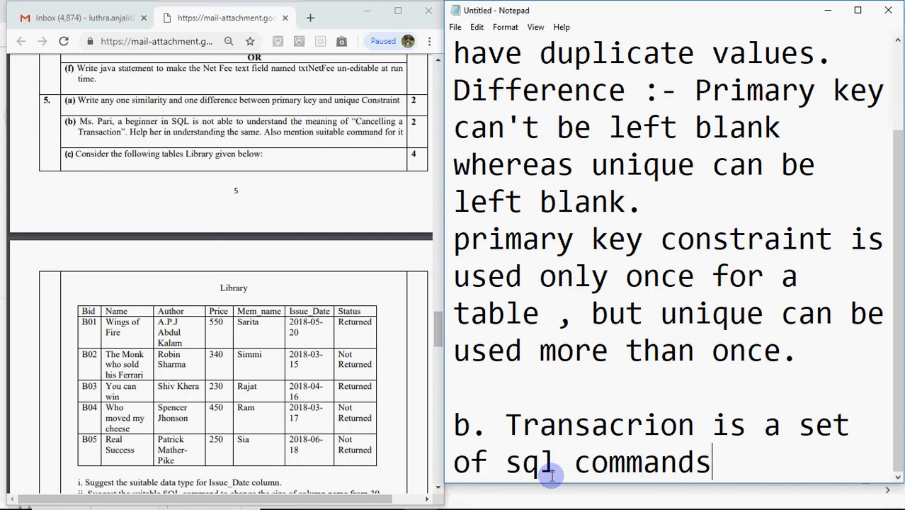
{"action": "type", "text": "and"}
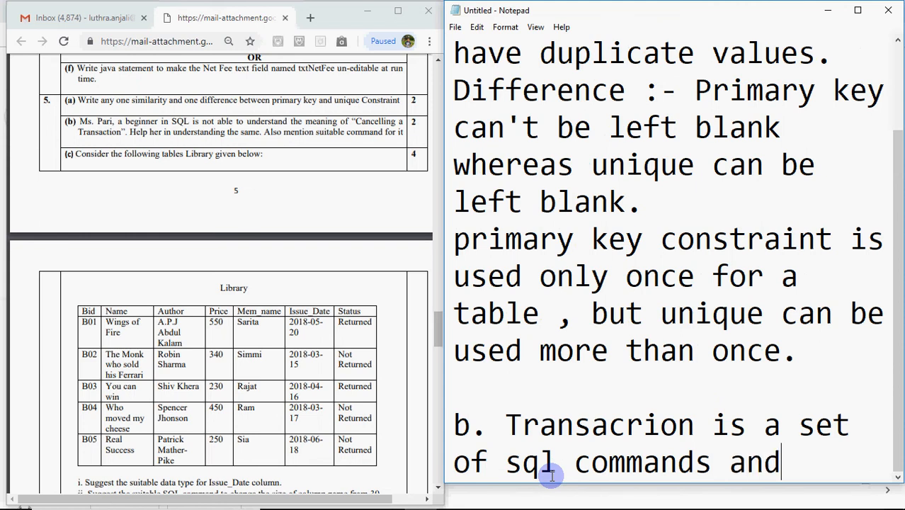
{"action": "type", "text": "cancell"}
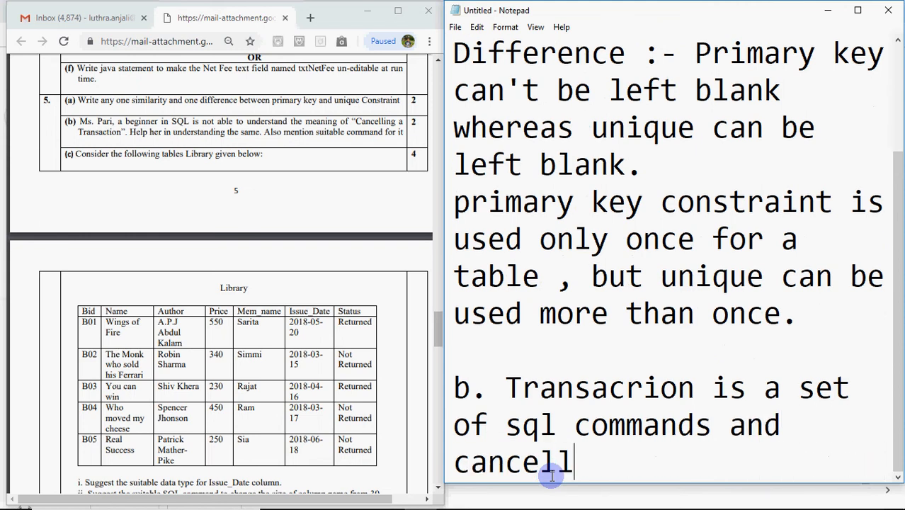
{"action": "type", "text": "ing"}
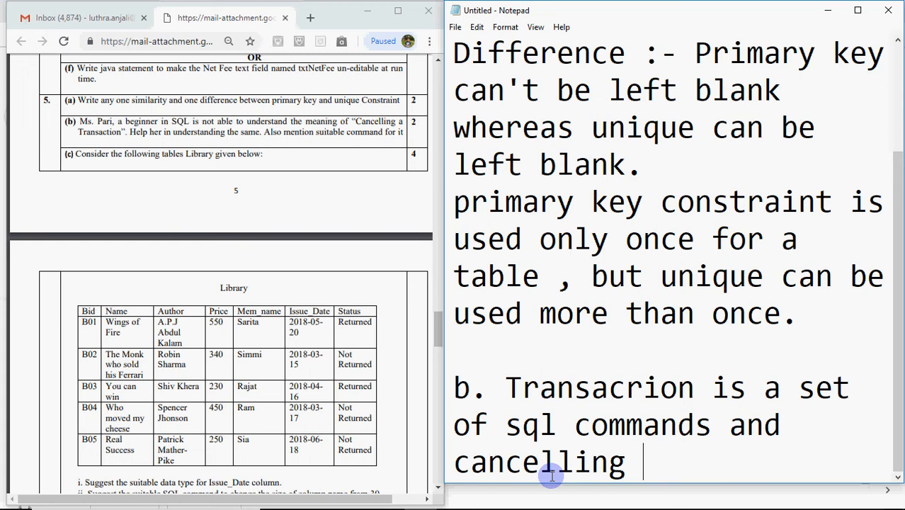
- Write that cancelling a transaction cancels changes made by every single command in it
{"action": "type", "text": "a transac"}
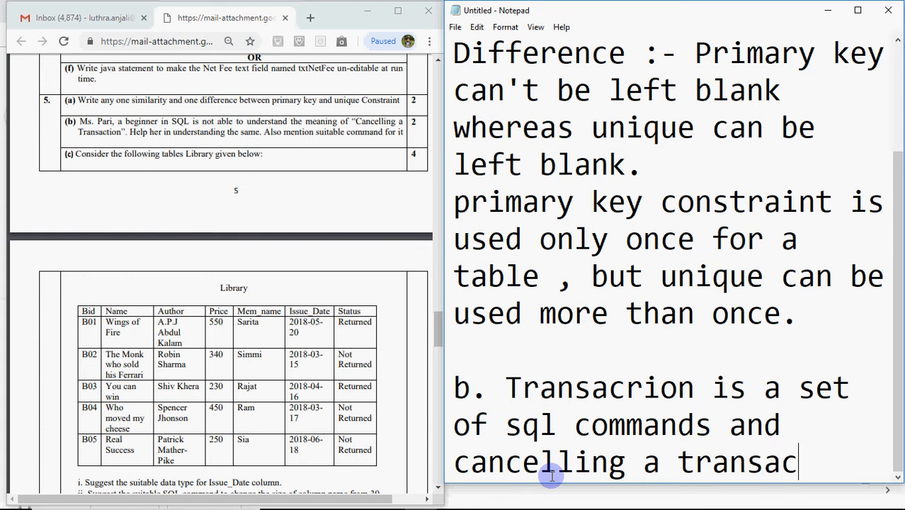
{"action": "type", "text": "tion mean"}
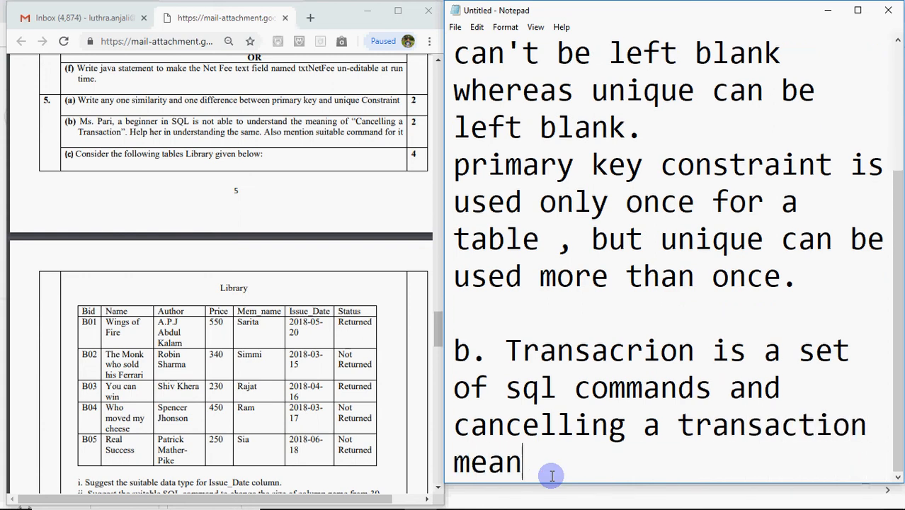
{"action": "type", "text": "s c"}
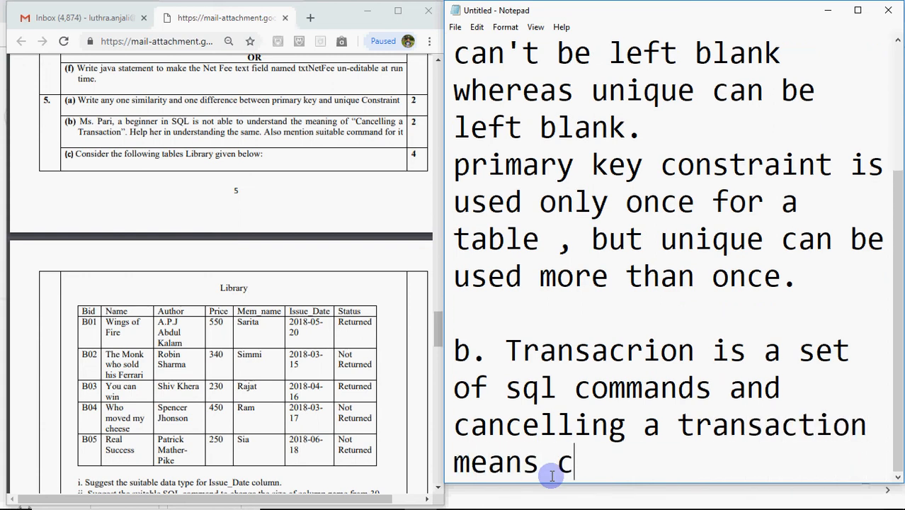
{"action": "type", "text": "ancelling"}
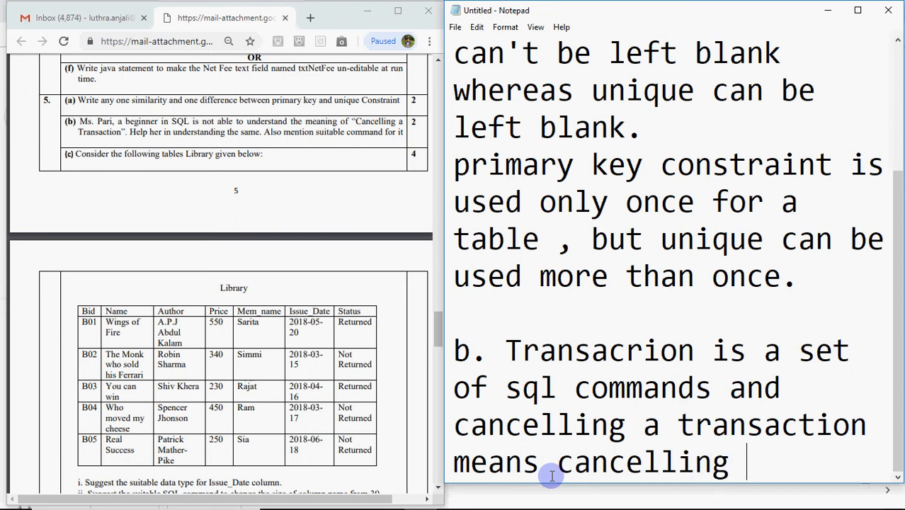
{"action": "type", "text": "the cha"}
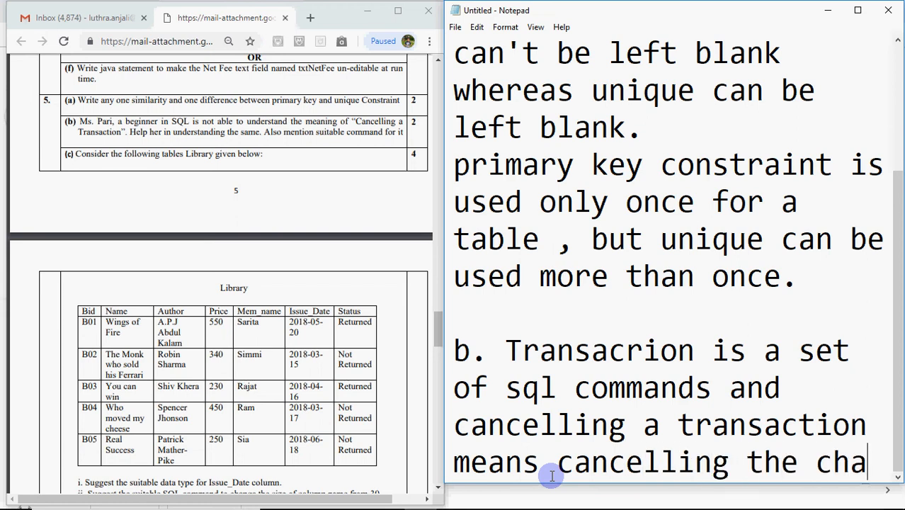
{"action": "type", "text": "nges made"}
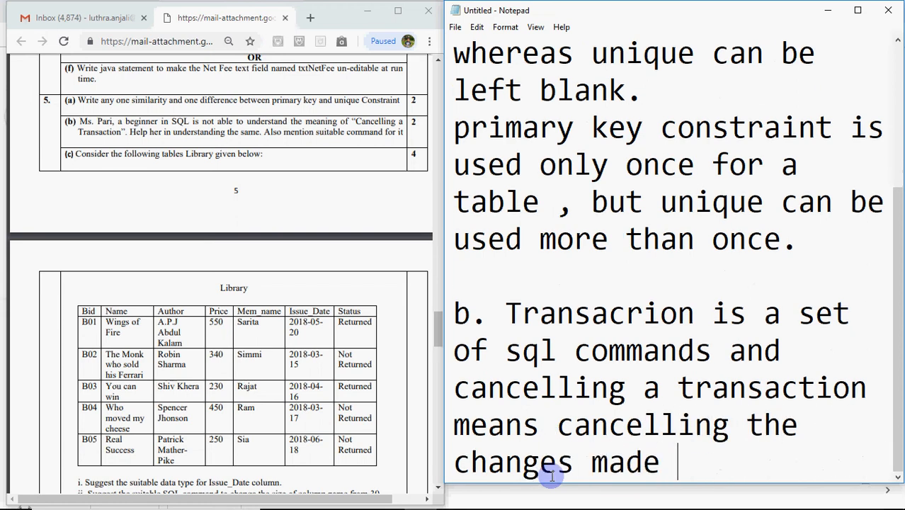
{"action": "type", "text": "by every"}
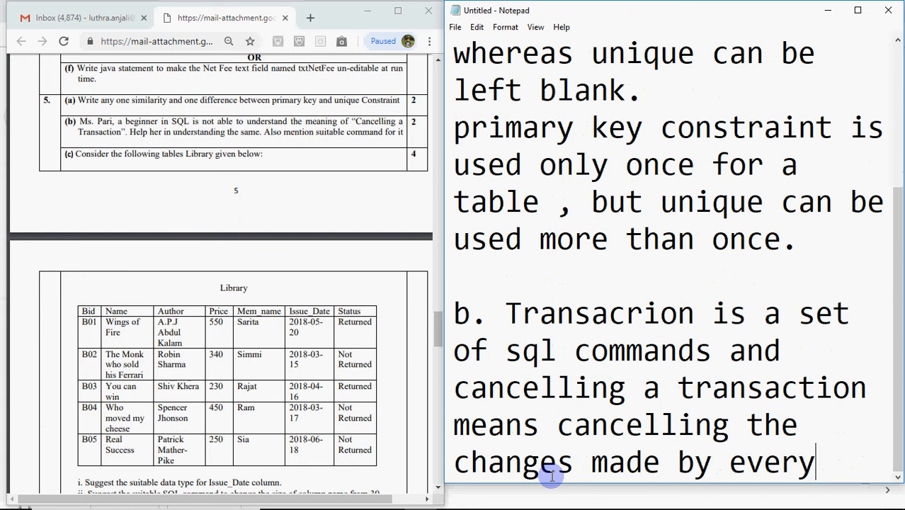
{"action": "type", "text": "single c"}
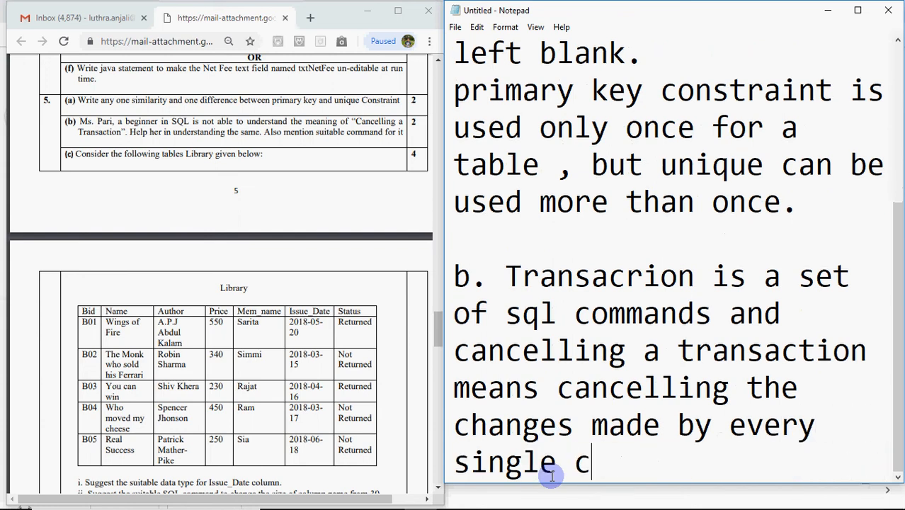
{"action": "type", "text": "ommand i"}
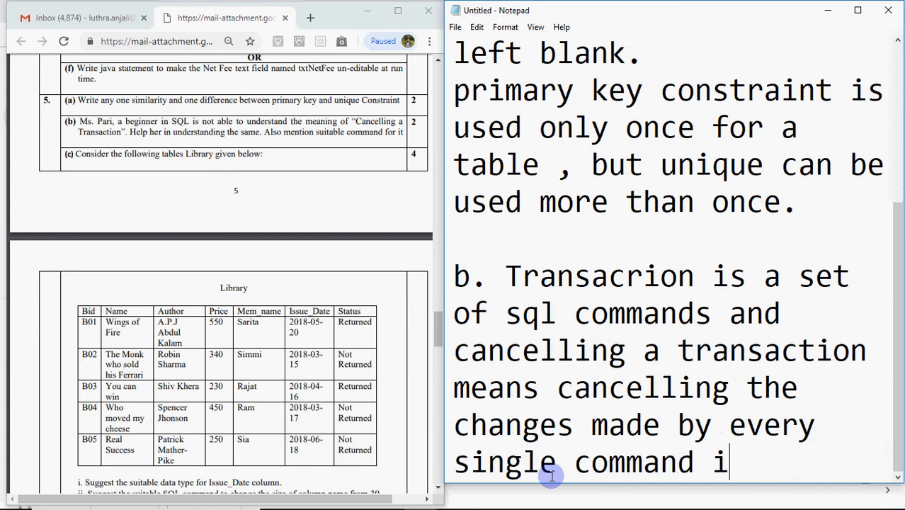
{"action": "type", "text": "n the tran"}
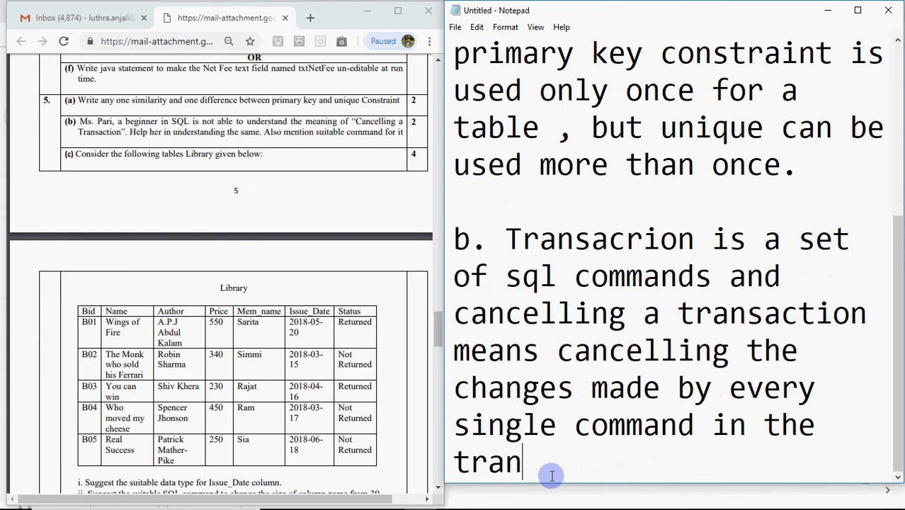
{"action": "type", "text": "saction."}
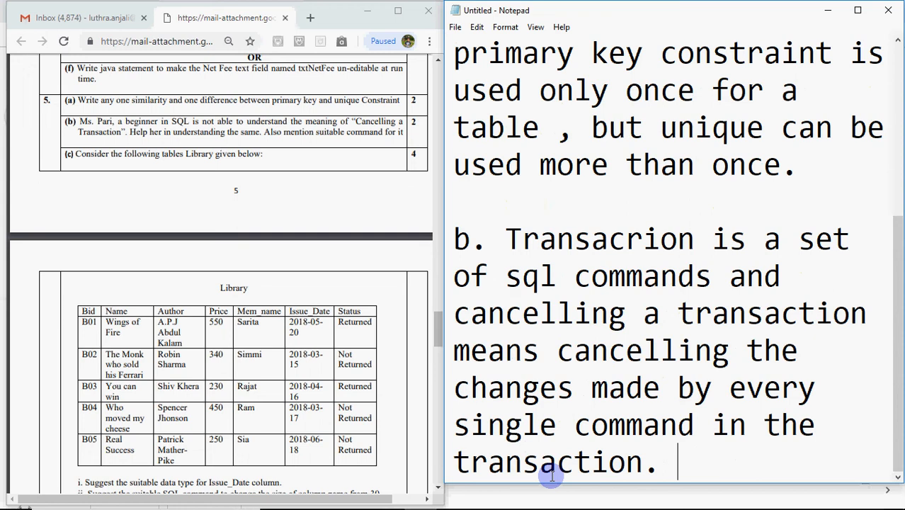
- Add that this is done with the help of the rollback command
{"action": "type", "text": "this is"}
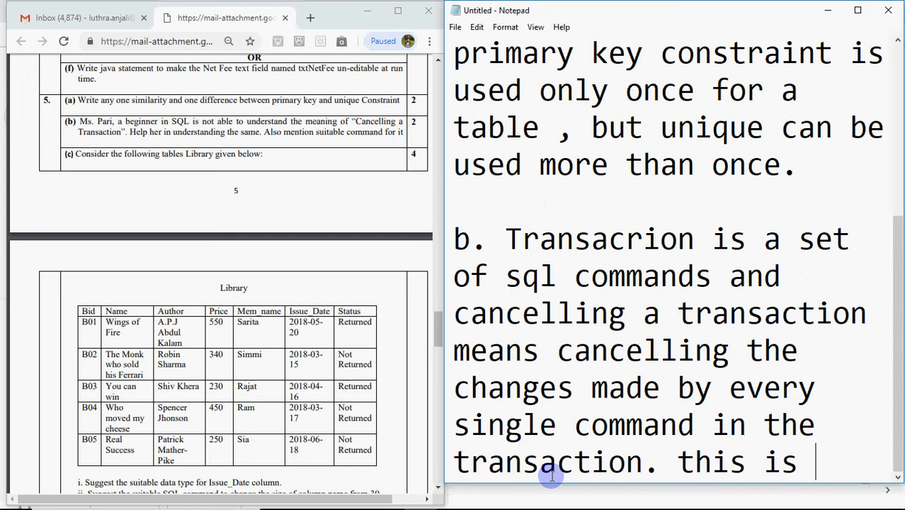
{"action": "type", "text": "done wi"}
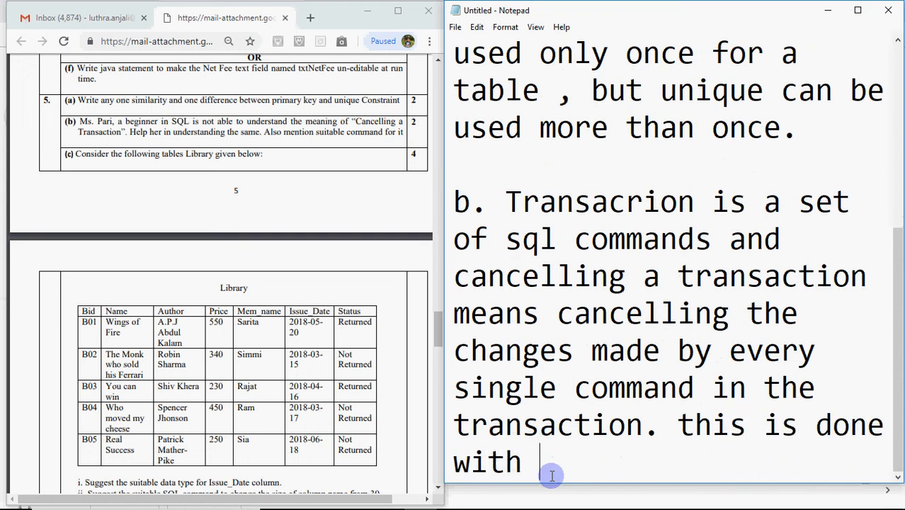
{"action": "type", "text": "the he"}
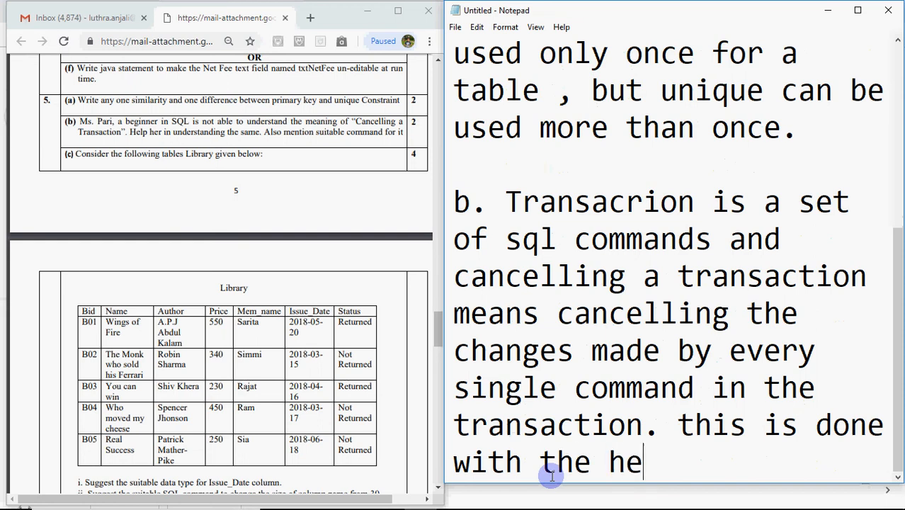
{"action": "type", "text": "lp of rollb"}
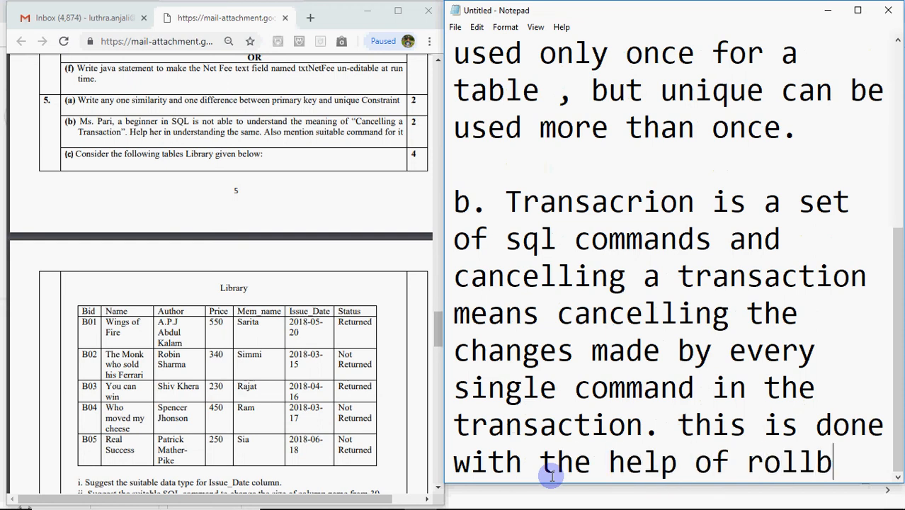
{"action": "type", "text": "ack comman"}
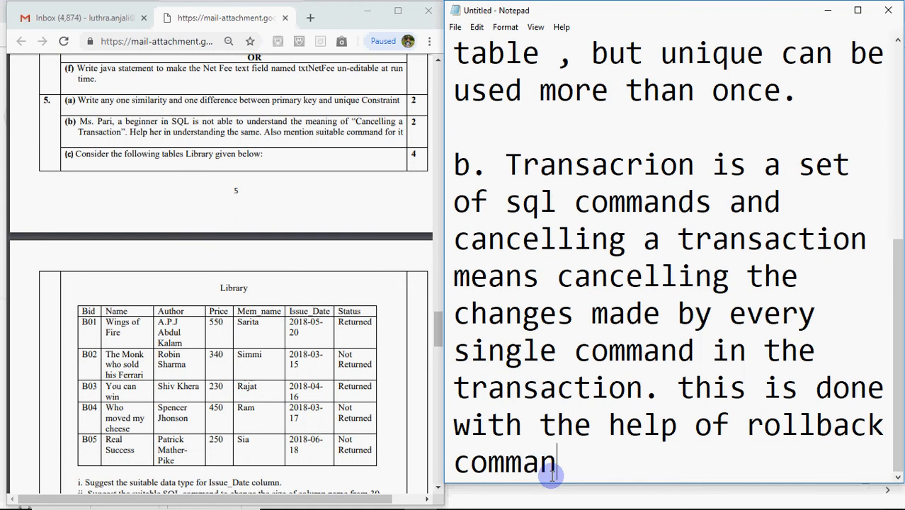
{"action": "type", "text": "d"}
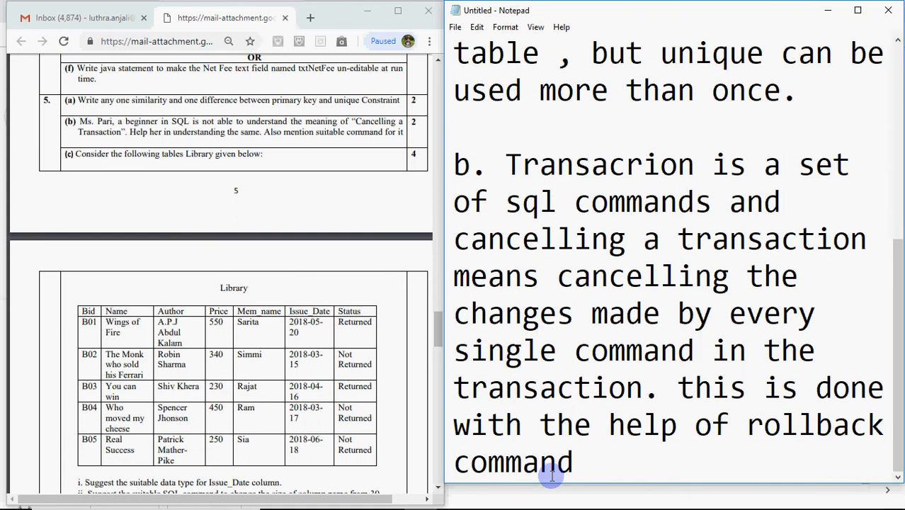
{"action": "type", "text": "."}
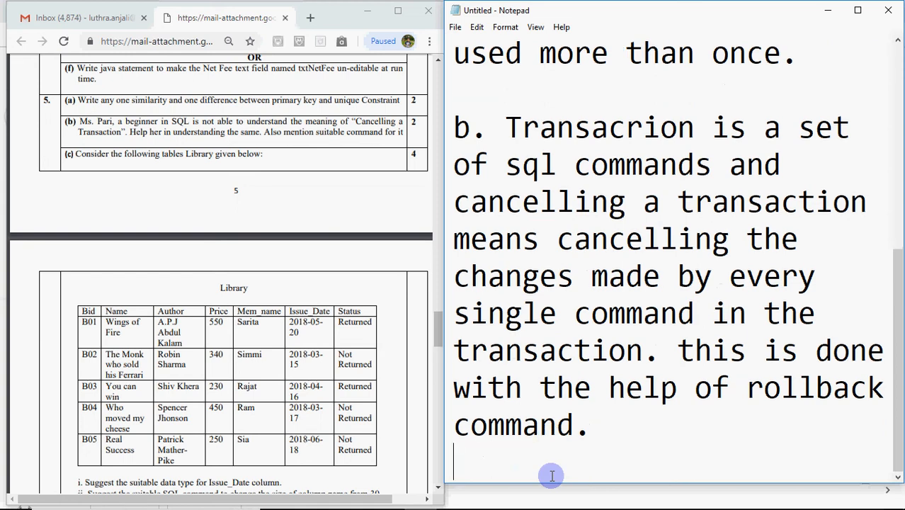
- Add the part label "c." below the transaction answer
{"action": "type", "text": "c"}
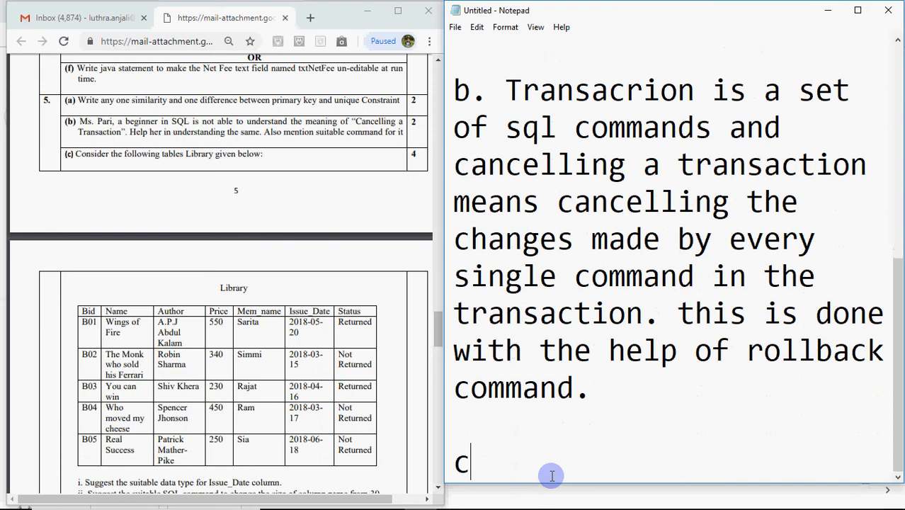
{"action": "type", "text": "."}
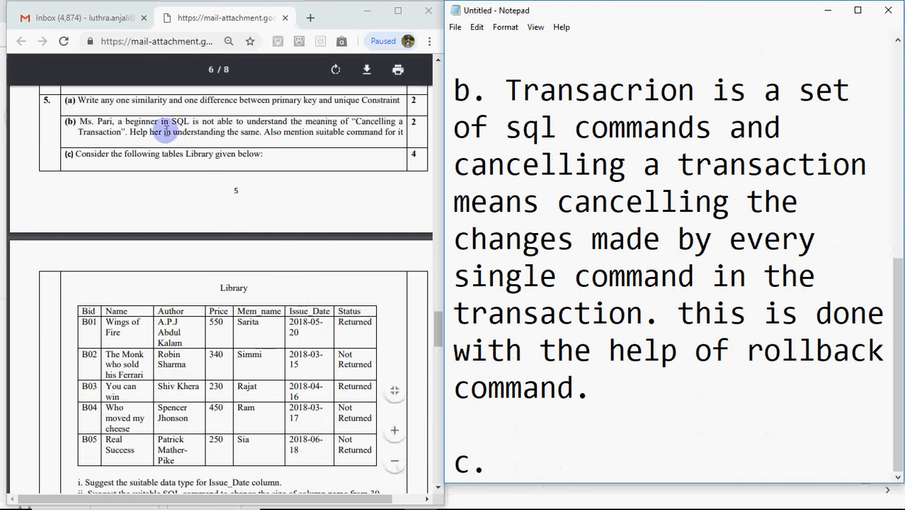
{"action": "mouse_move", "coordinate": [333, 224]}
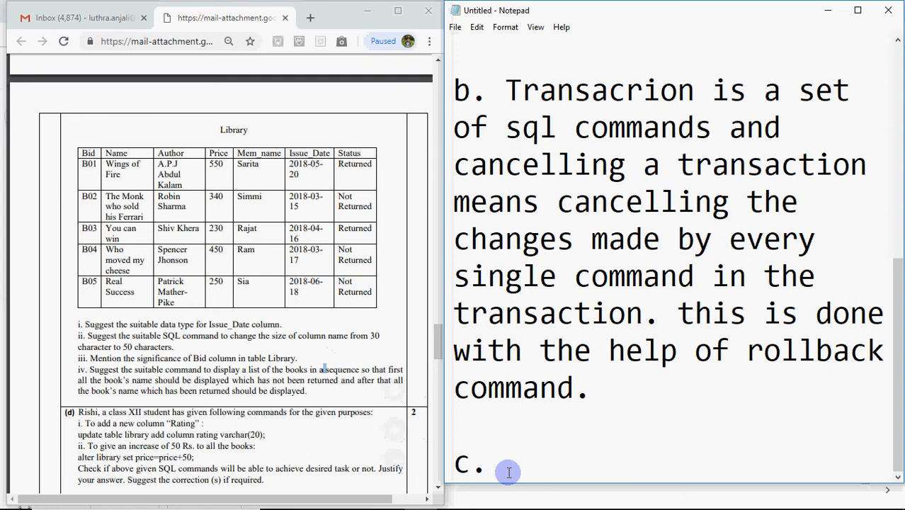
- Answer c i. with "Date" and begin ii. with "alter table library"
{"action": "type", "text": "Date"}
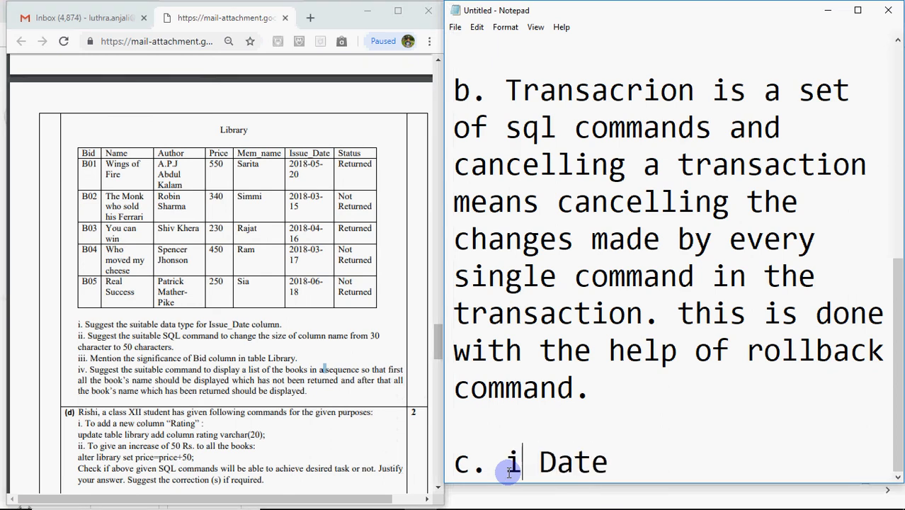
{"action": "type", "text": "."}
{"action": "type", "text": "ii."}
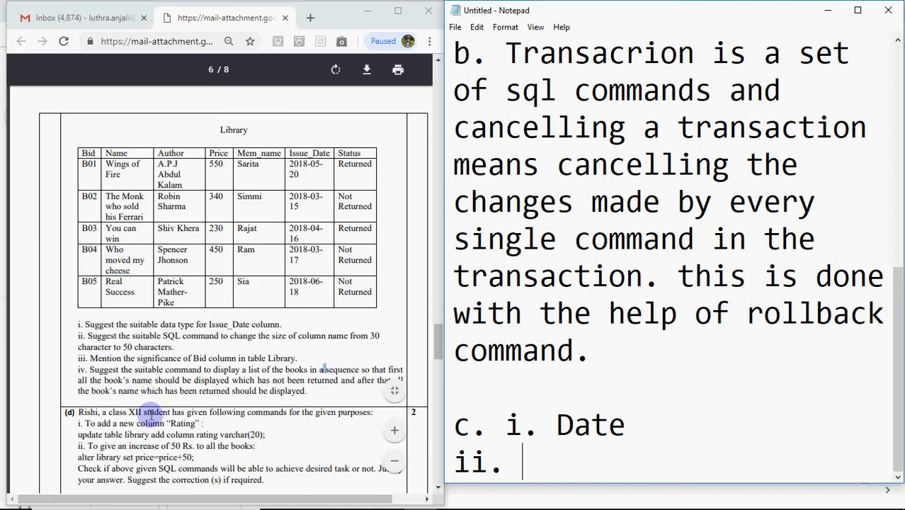
{"action": "type", "text": "alt"}
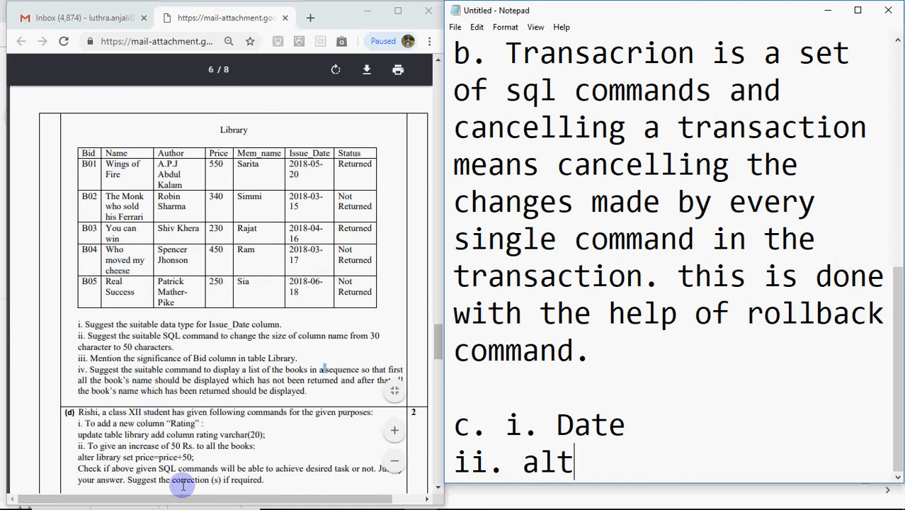
{"action": "type", "text": "er tabl"}
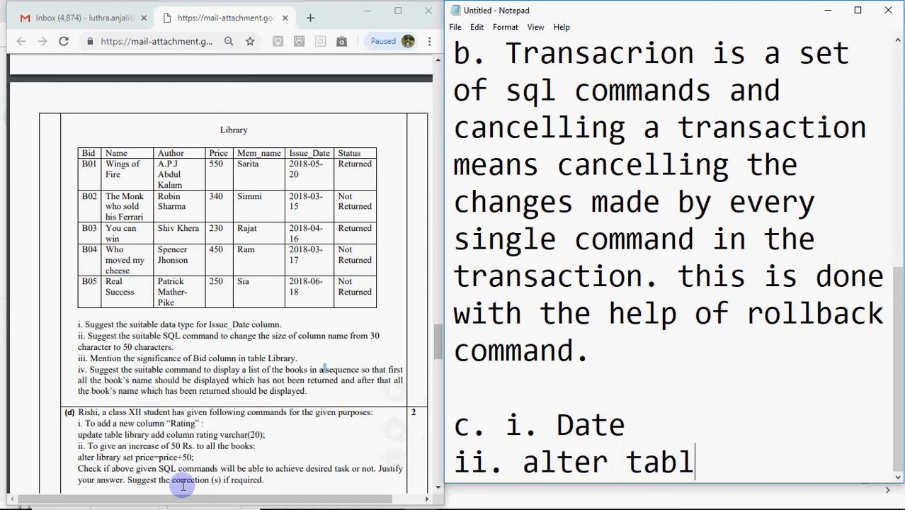
{"action": "type", "text": "e"}
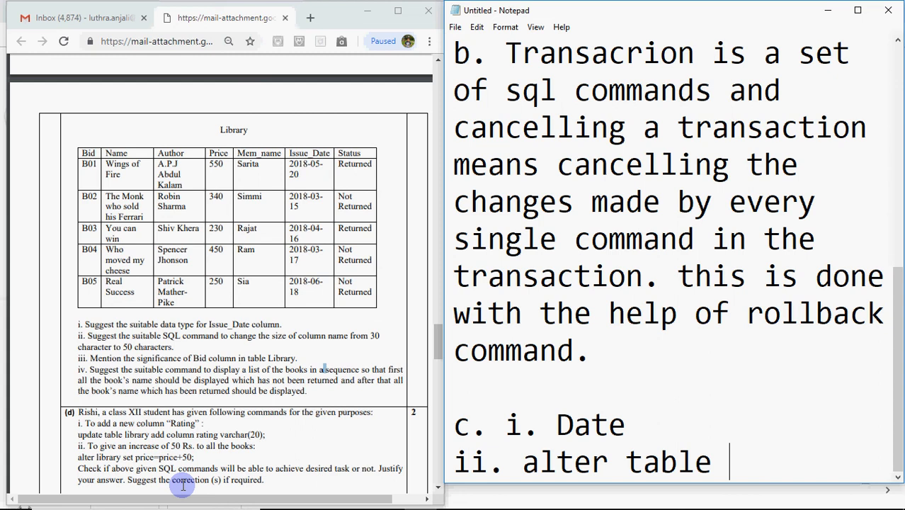
{"action": "type", "text": "library mod"}
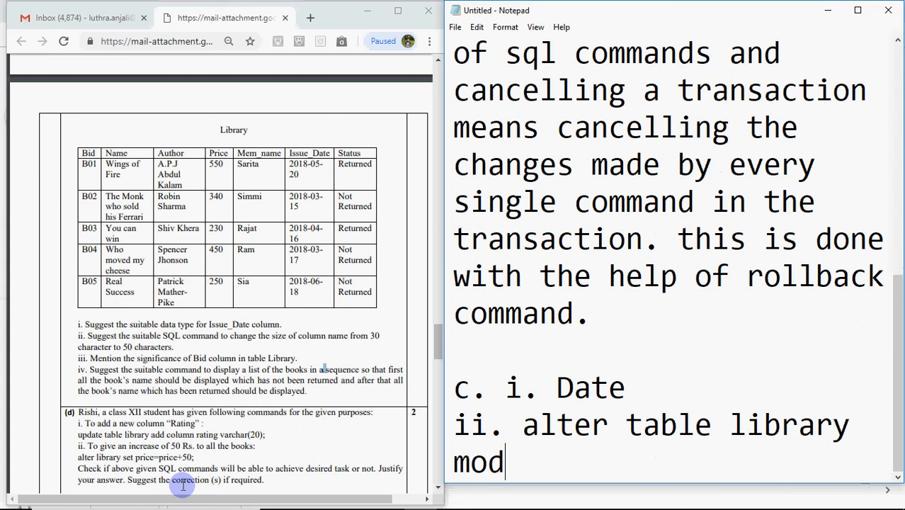
- Finish ii. as "modify name varchar 50 ;" and add the iii. label
{"action": "type", "text": "ify"}
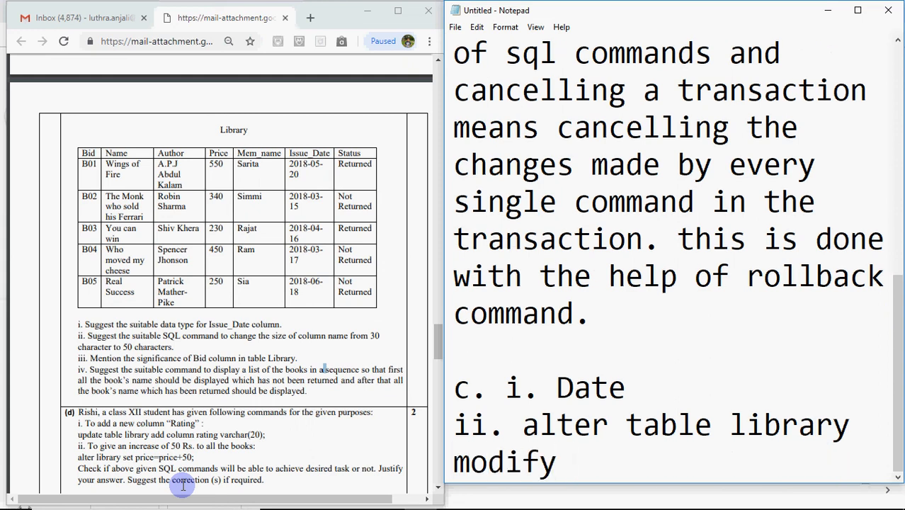
{"action": "type", "text": "name"}
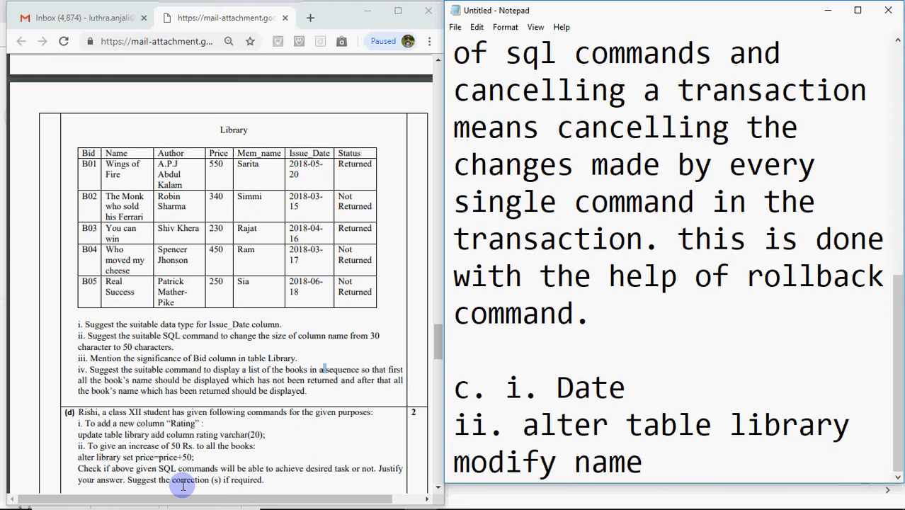
{"action": "type", "text": "v"}
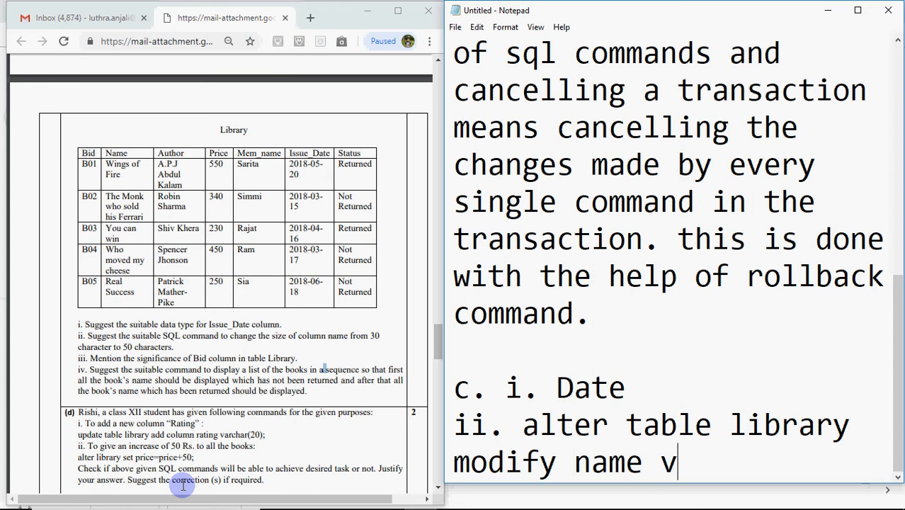
{"action": "type", "text": "archa"}
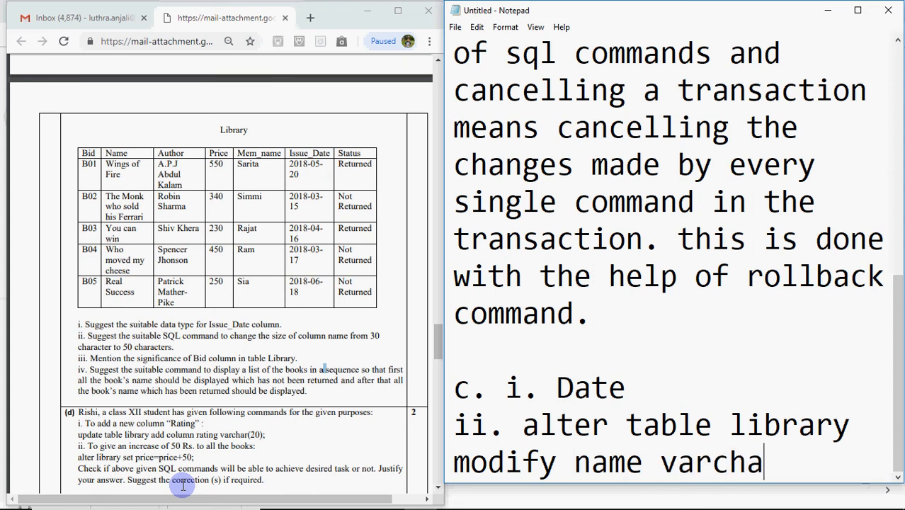
{"action": "type", "text": "r"}
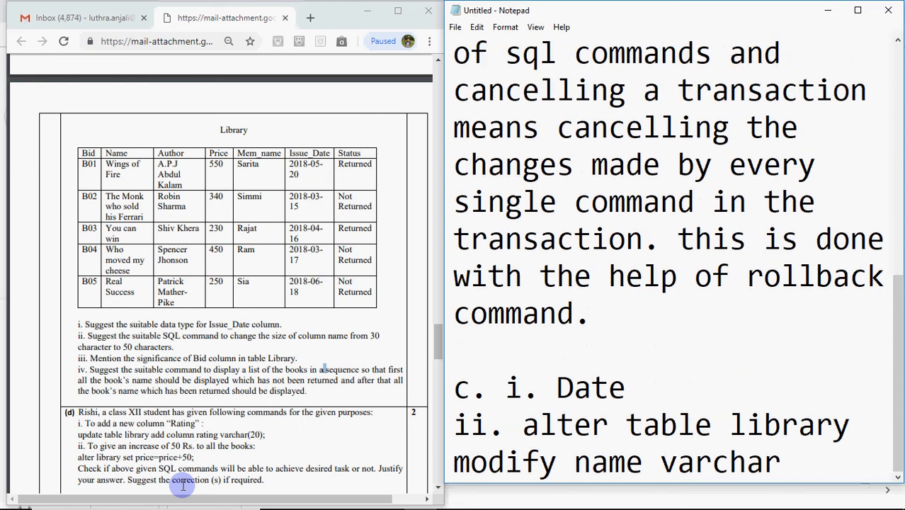
{"action": "type", "text": "5"}
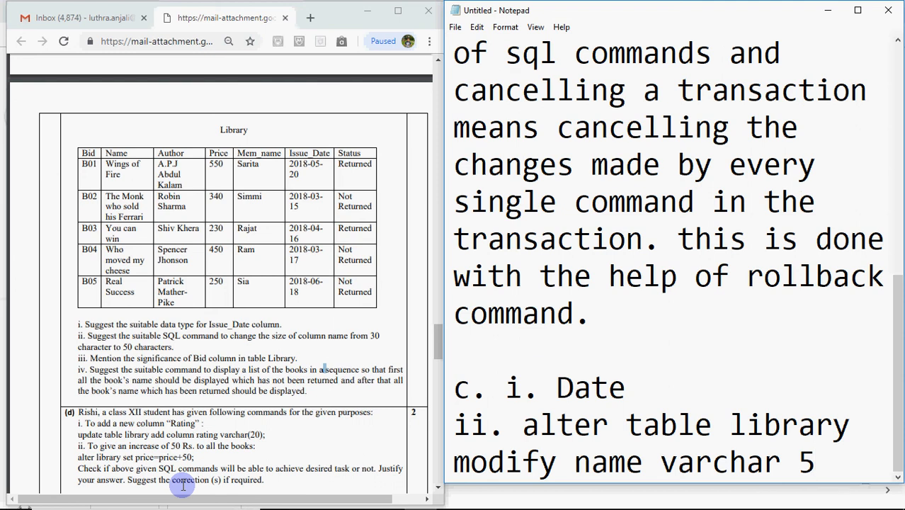
{"action": "type", "text": "0 ;"}
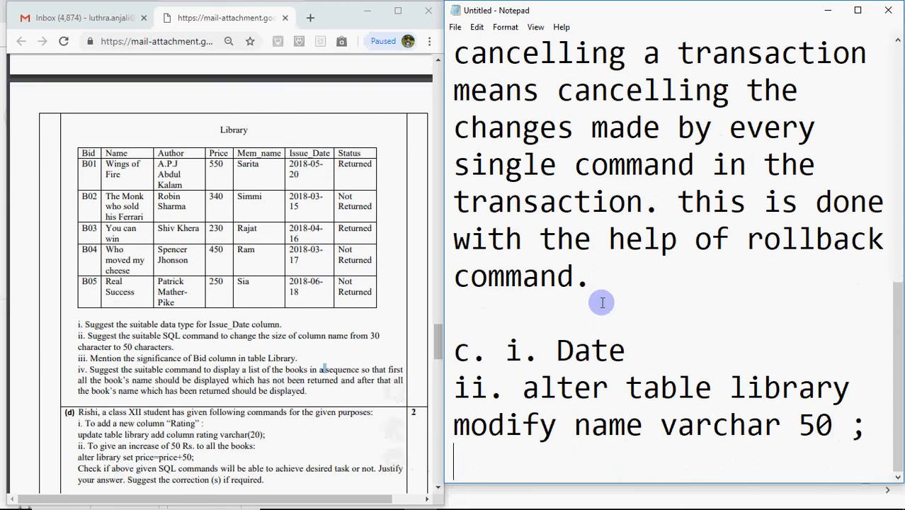
{"action": "type", "text": "iii."}
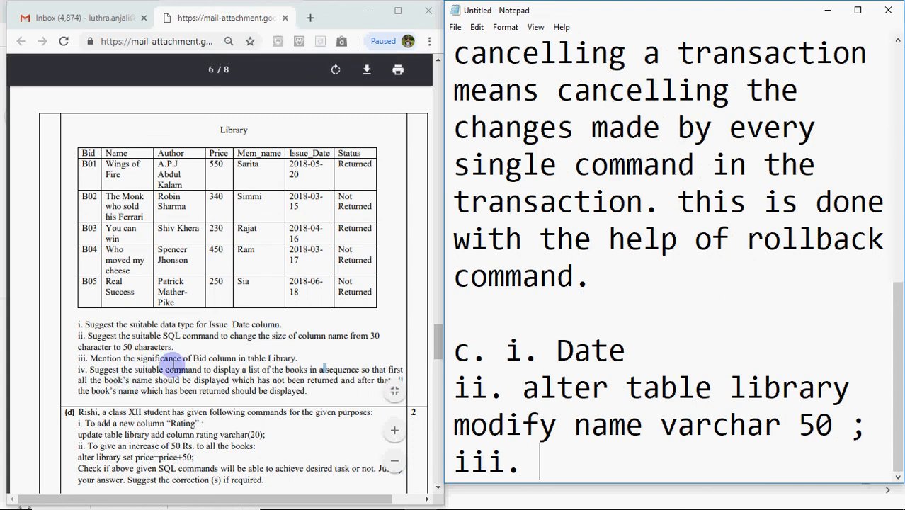
{"action": "mouse_move", "coordinate": [228, 362]}
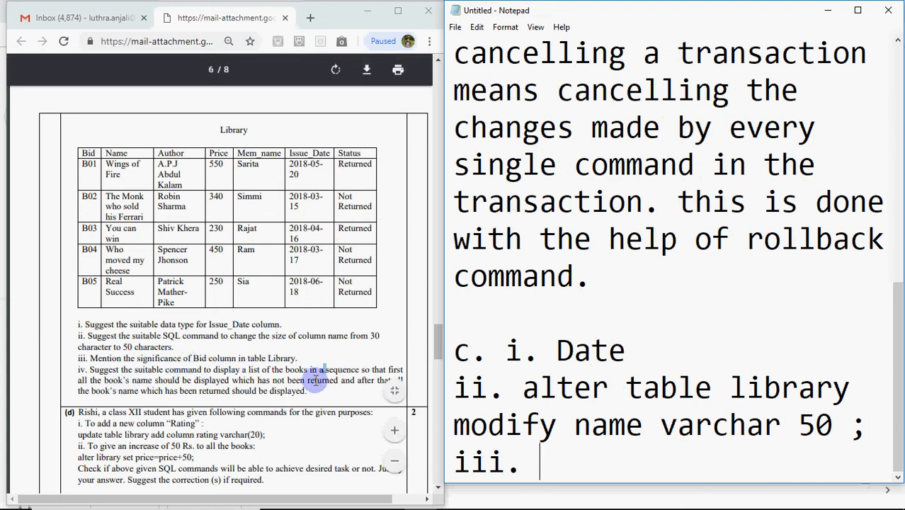
- Explain bid should be Library's primary key since it identifies each book with unique values
{"action": "type", "text": "bid"}
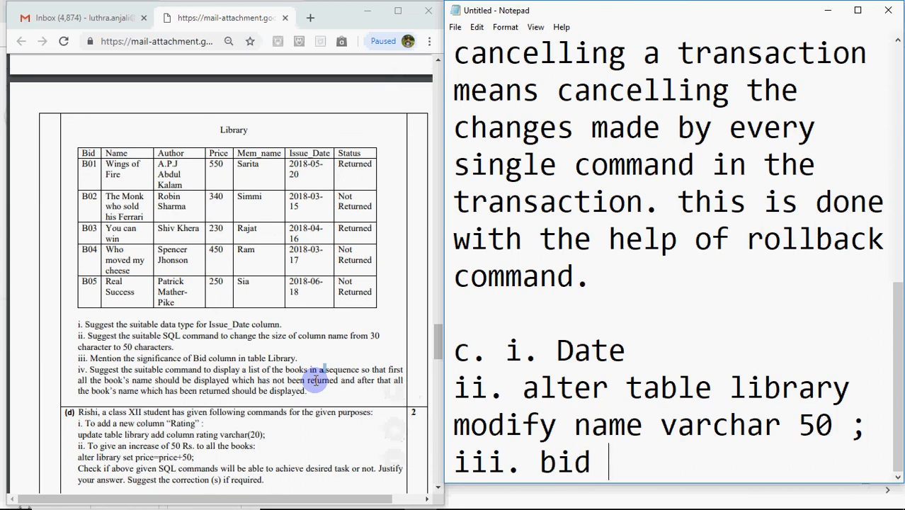
{"action": "type", "text": "should"}
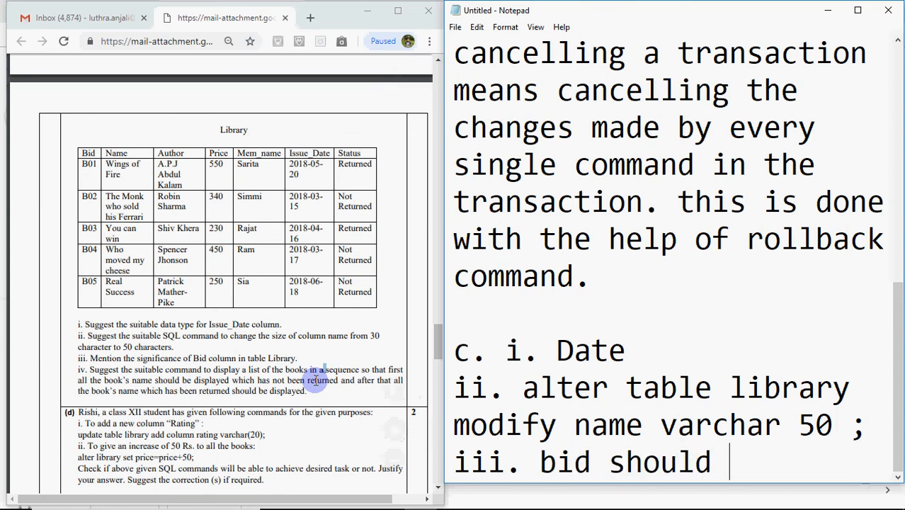
{"action": "type", "text": "be pri"}
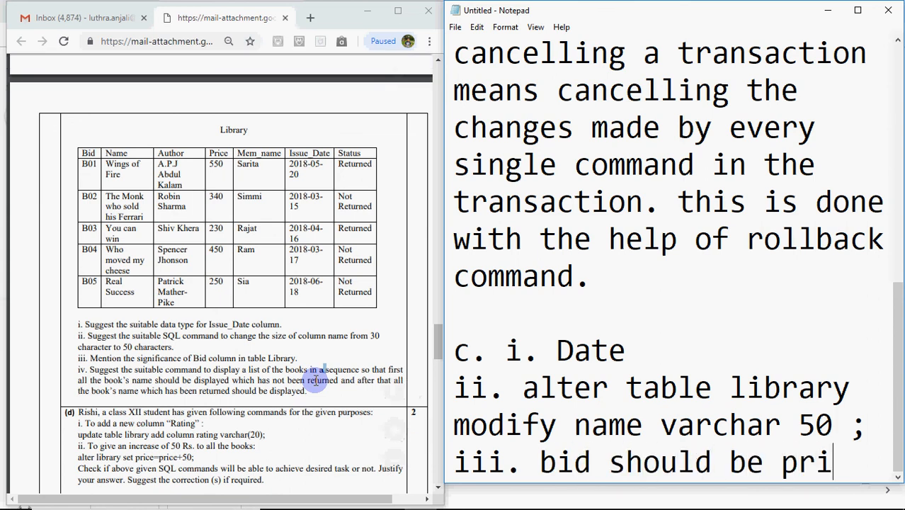
{"action": "type", "text": "mary key in"}
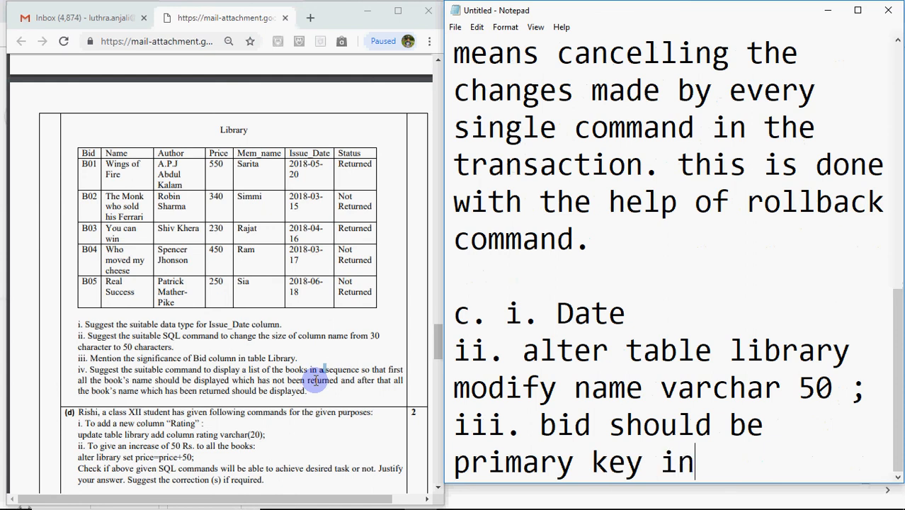
{"action": "type", "text": "the tabl"}
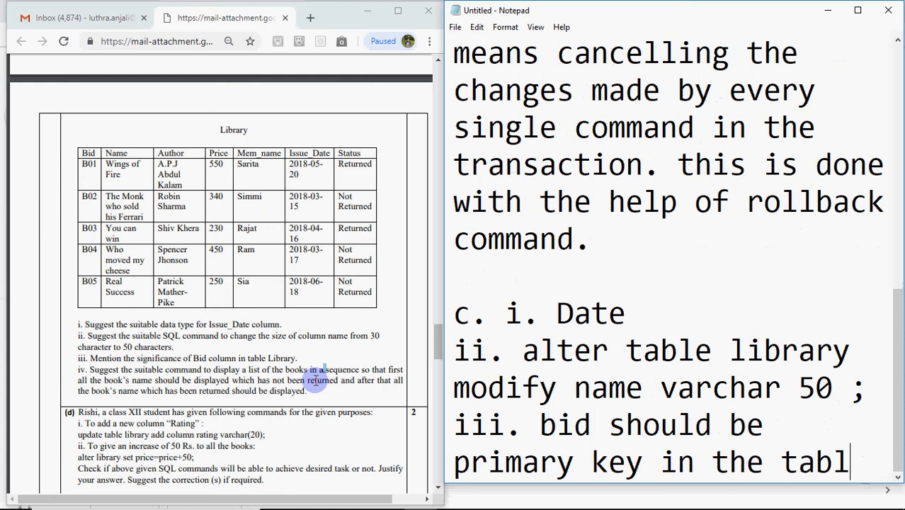
{"action": "type", "text": "e library"}
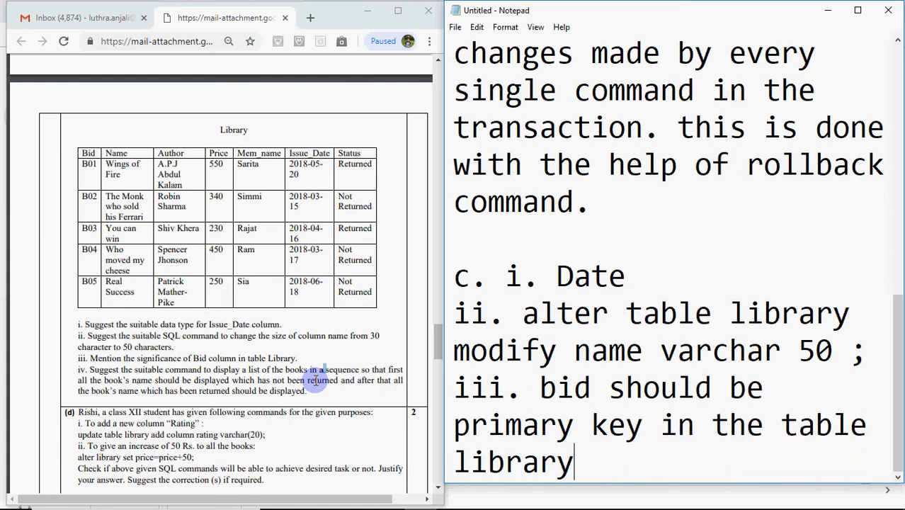
{"action": "type", "text": "since it"}
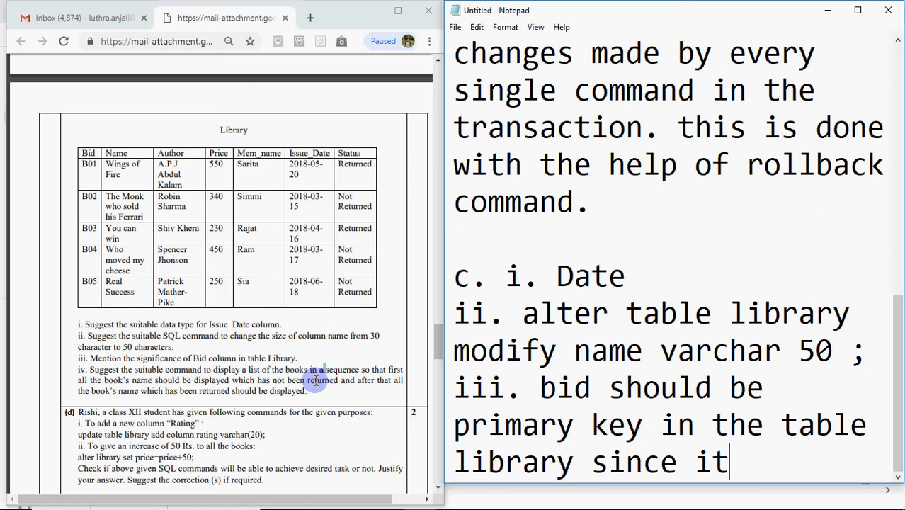
{"action": "type", "text": "s b"}
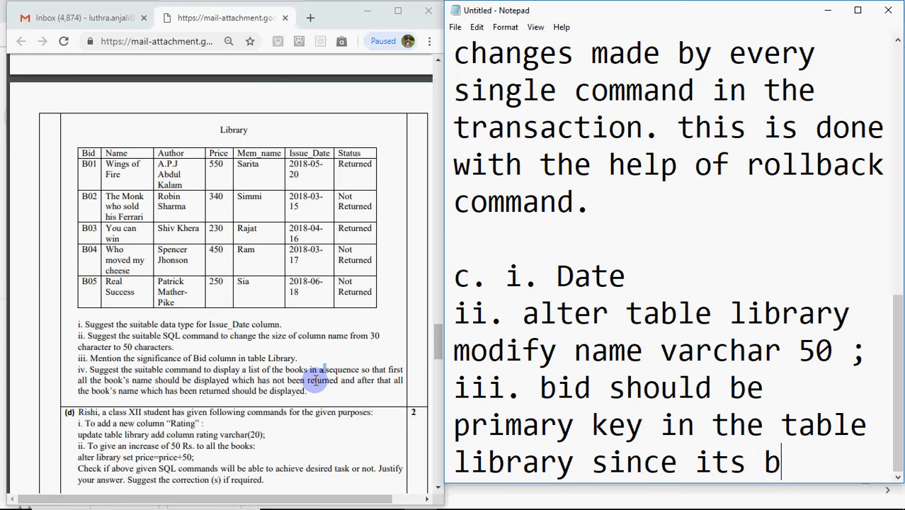
{"action": "type", "text": "eing used t"}
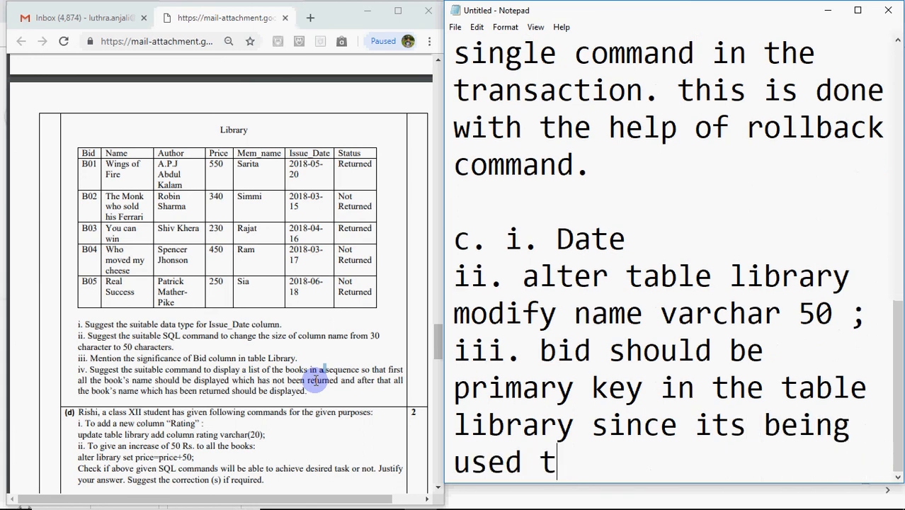
{"action": "type", "text": "o identi"}
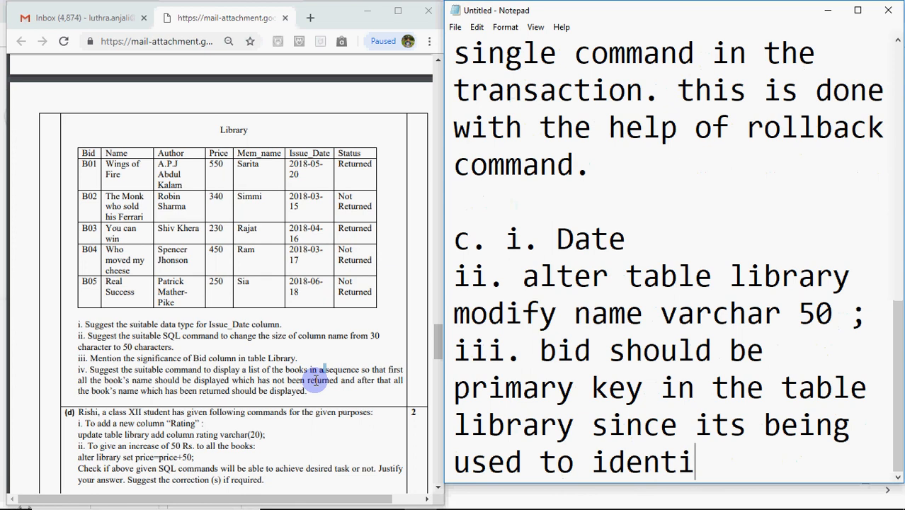
{"action": "type", "text": "fy each bool"}
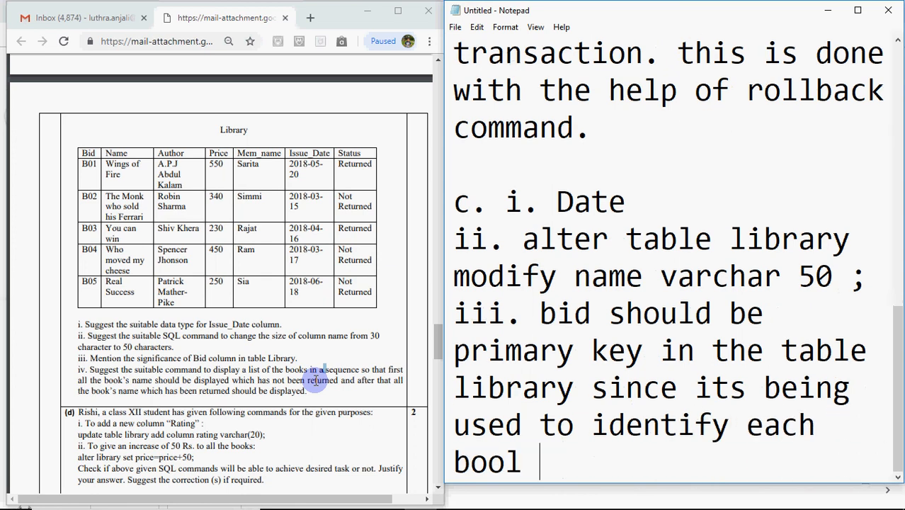
{"action": "type", "text": "ook a"}
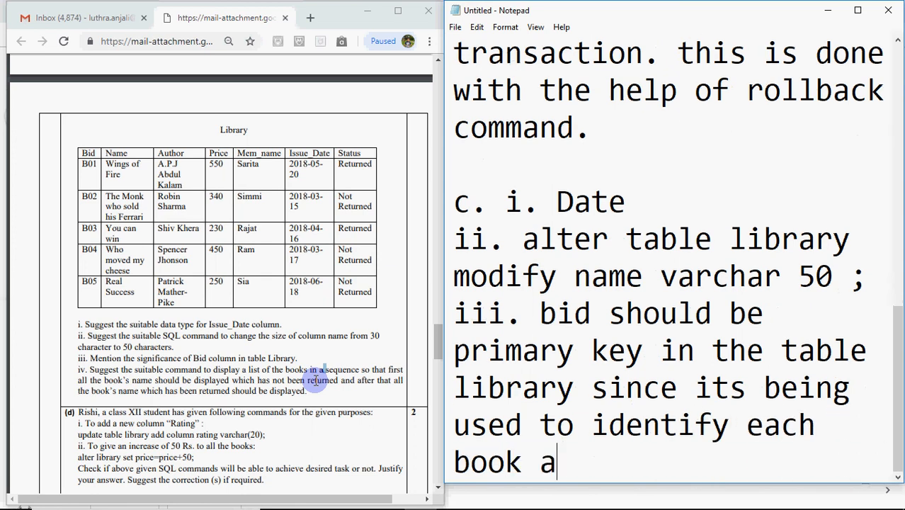
{"action": "type", "text": "nd has"}
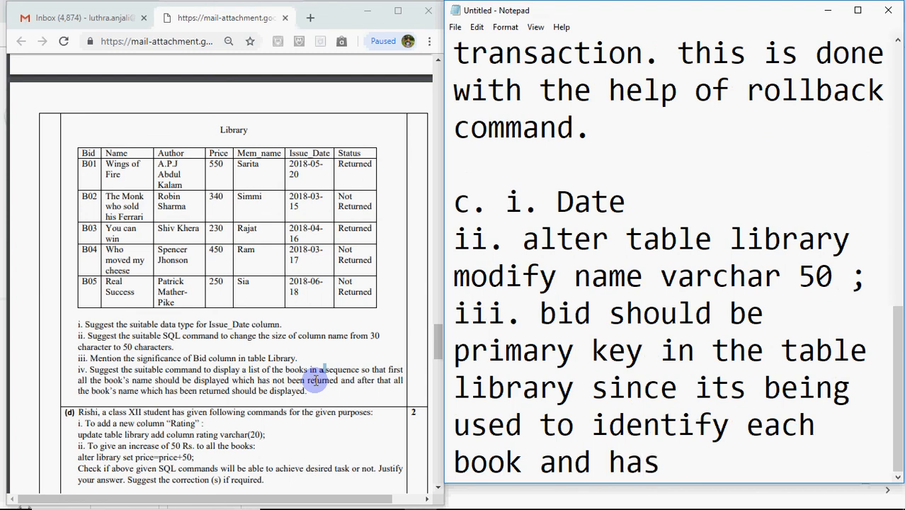
{"action": "type", "text": "unique va"}
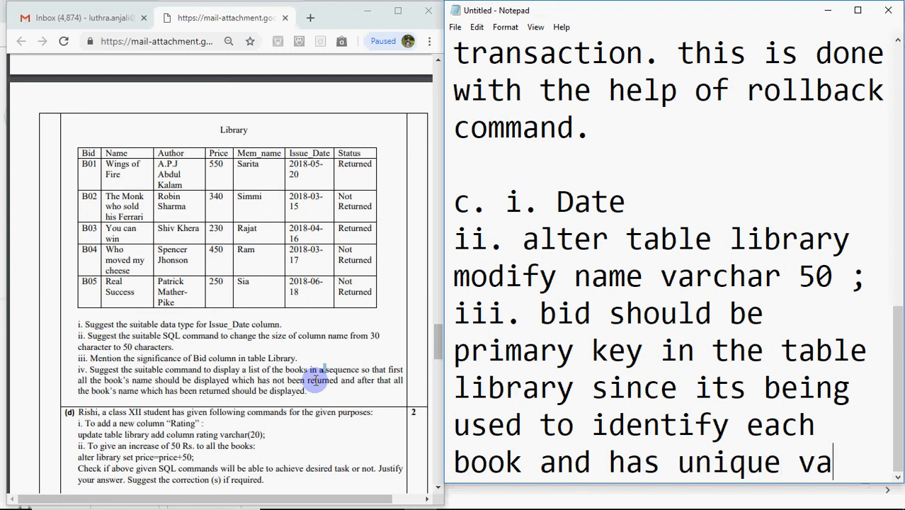
{"action": "type", "text": "lues."}
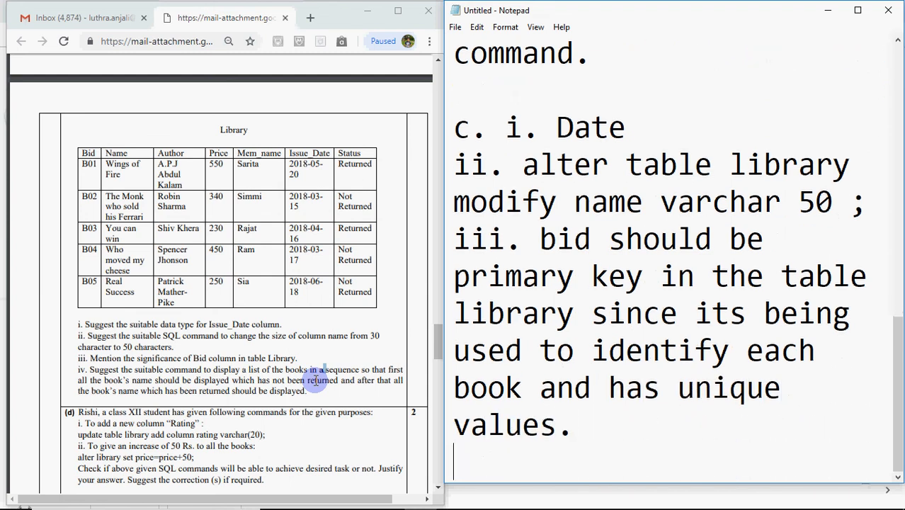
- Add the next label, correcting a mistyped iii. to iv
{"action": "type", "text": "iii."}
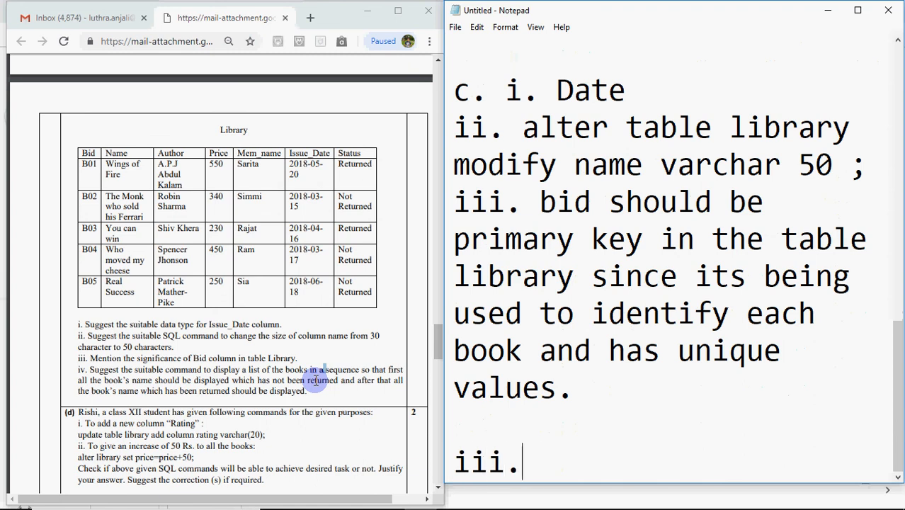
{"action": "key", "text": "BackSpace"}
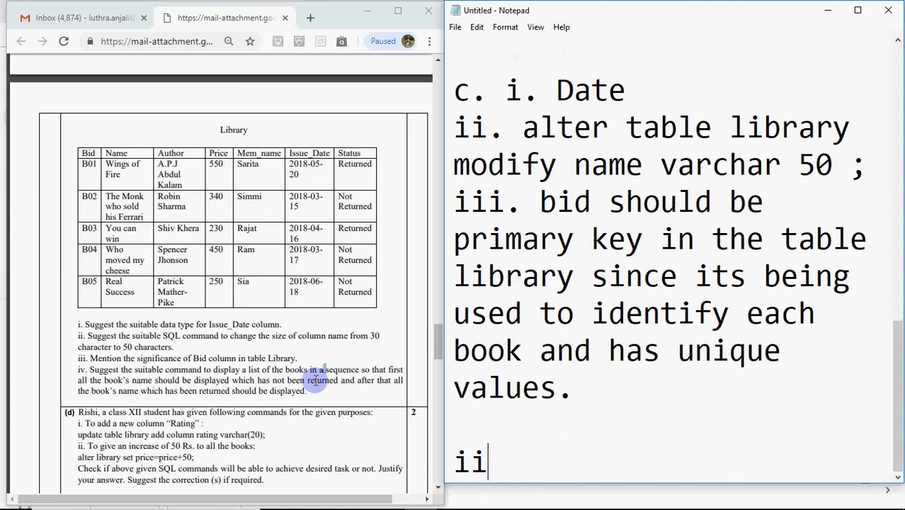
{"action": "type", "text": "v."}
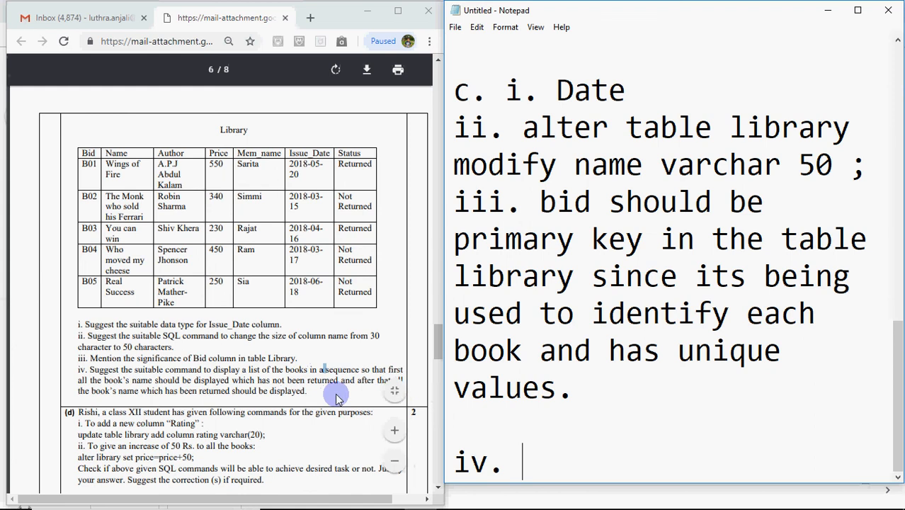
{"action": "mouse_move", "coordinate": [210, 399]}
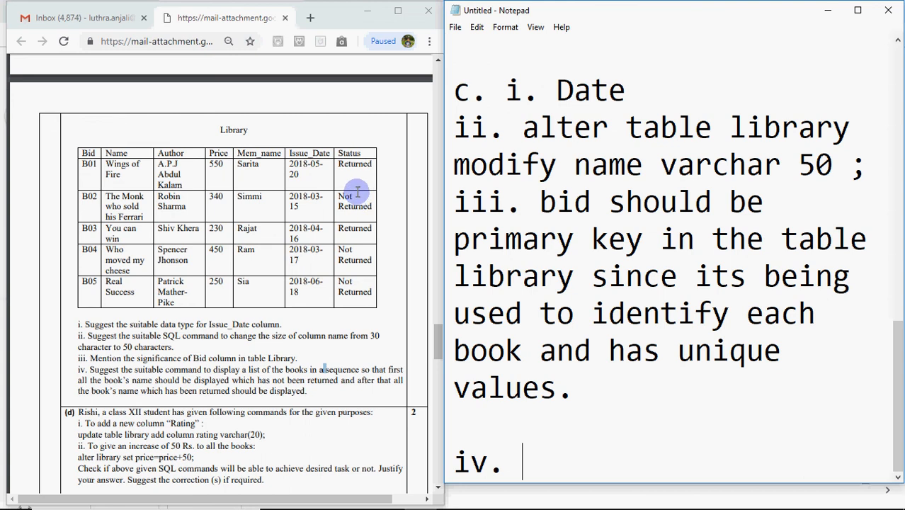
{"action": "mouse_move", "coordinate": [386, 262]}
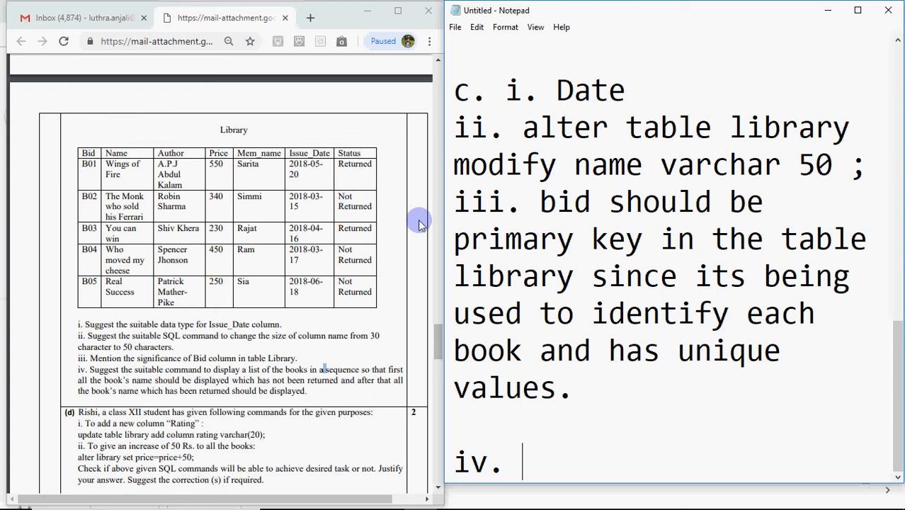
- Answer iv. with the query "select name from library order by status;"
{"action": "type", "text": "sel"}
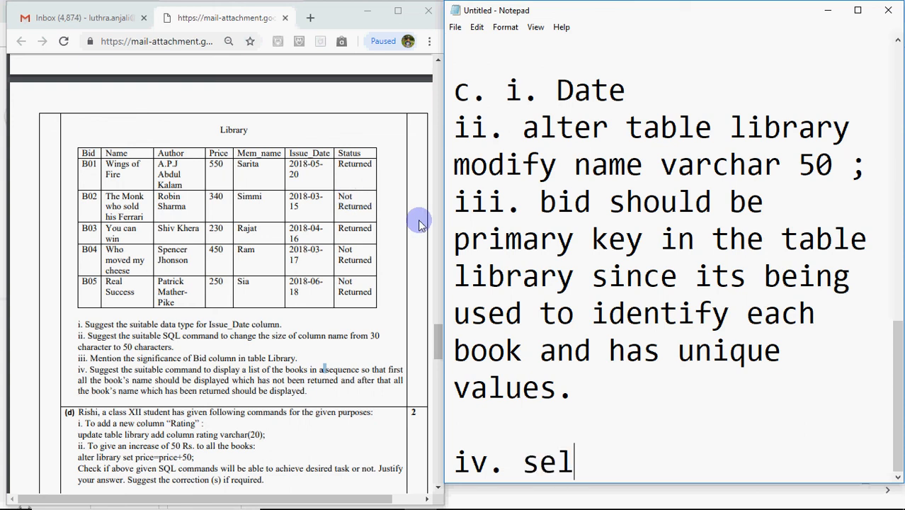
{"action": "type", "text": "ect name"}
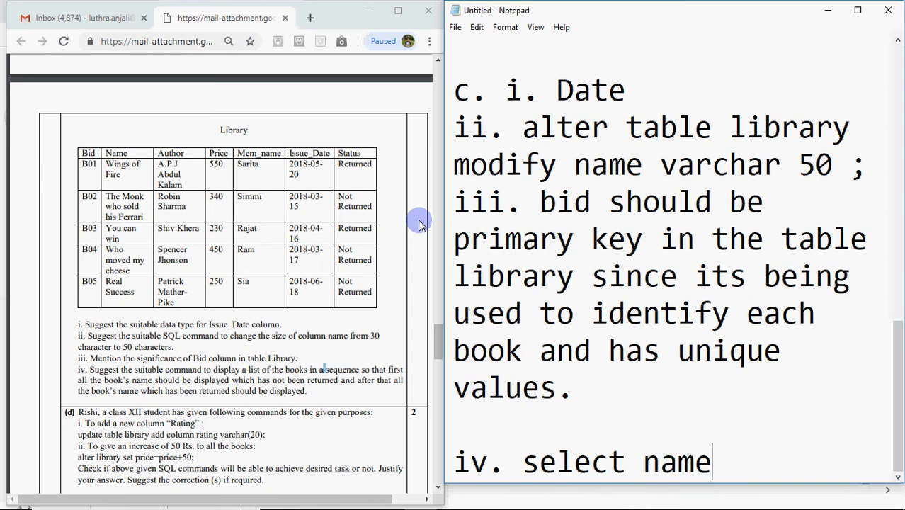
{"action": "type", "text": "from l"}
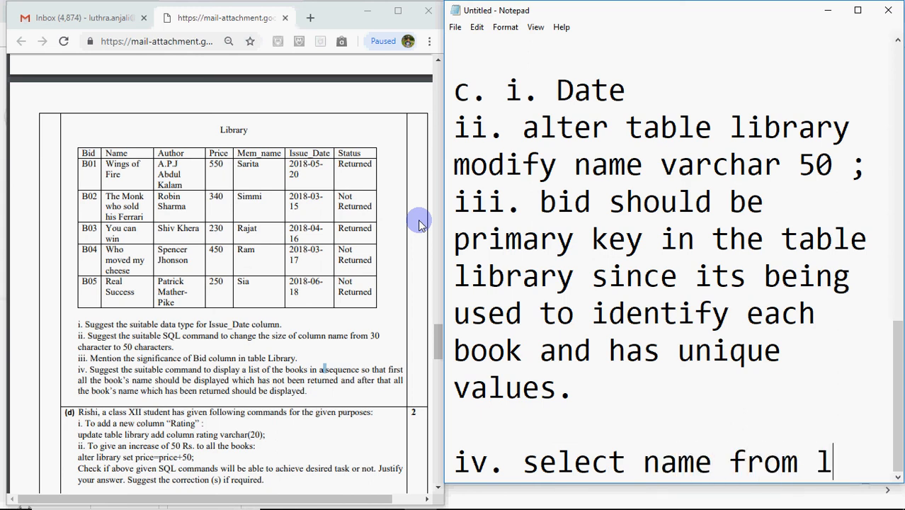
{"action": "type", "text": "ibrary"}
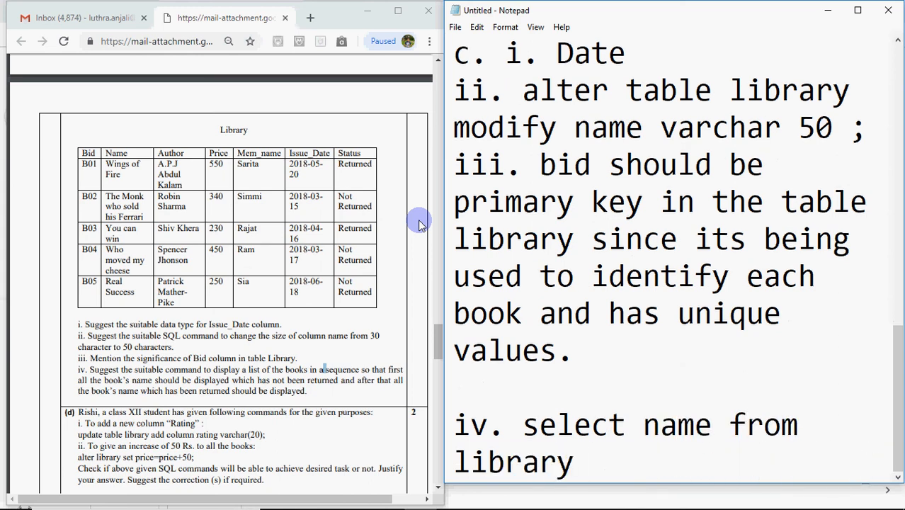
{"action": "type", "text": "w"}
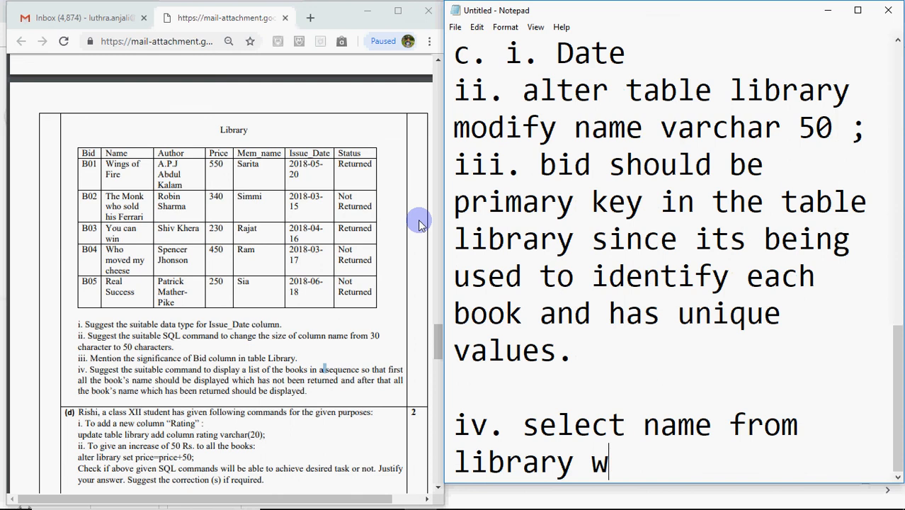
{"action": "key", "text": "backspace"}
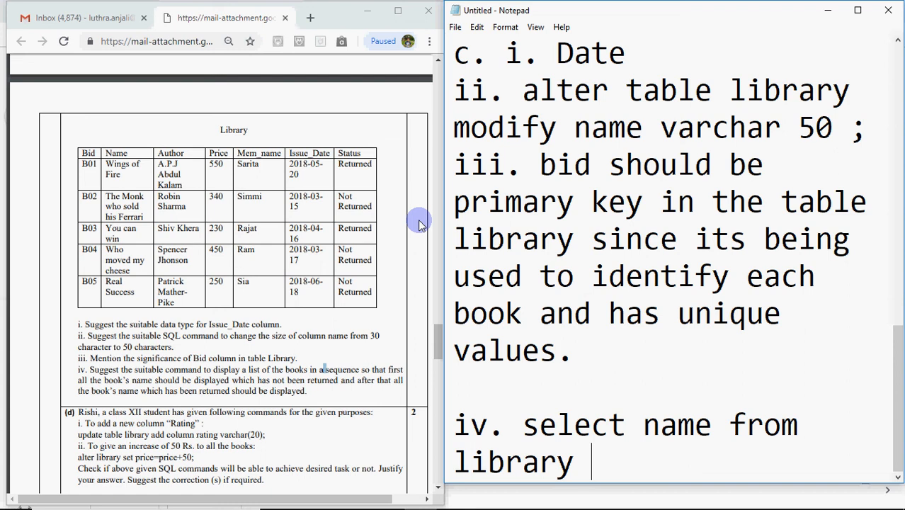
{"action": "type", "text": "order by"}
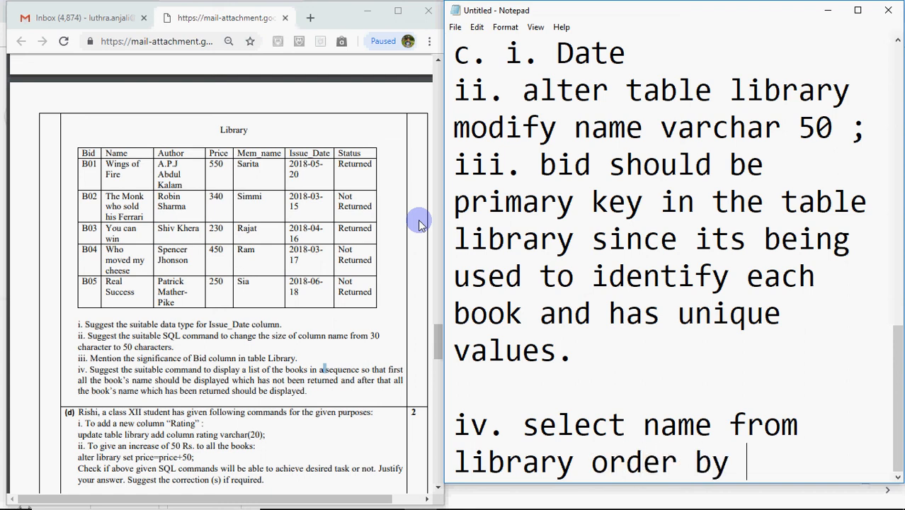
{"action": "type", "text": "statu"}
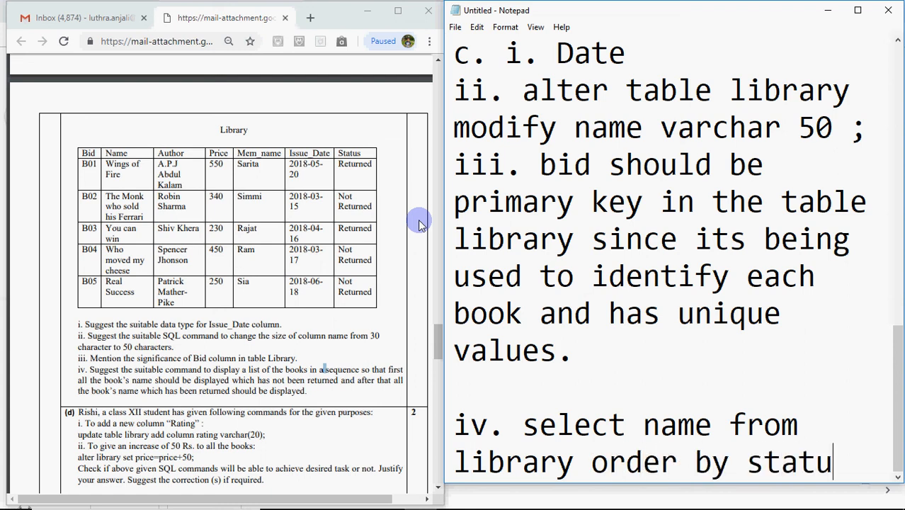
{"action": "type", "text": "s;"}
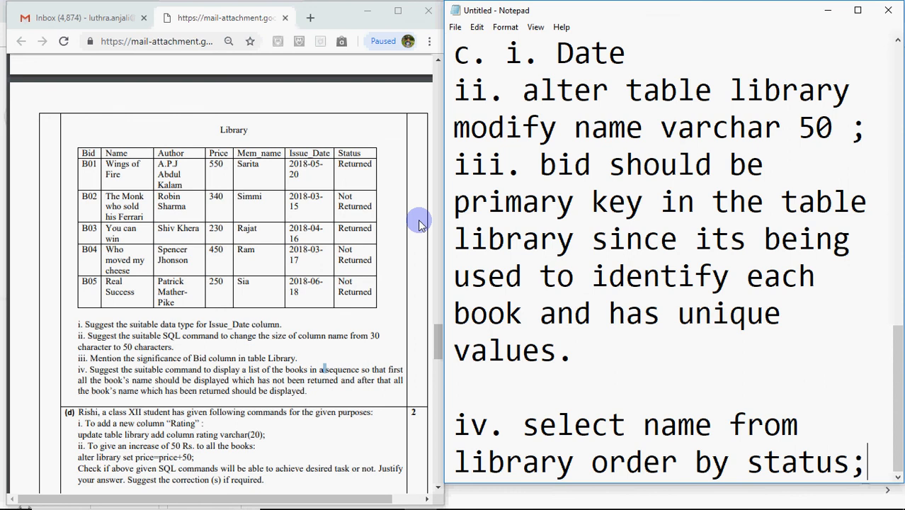
{"action": "scroll", "scroll_direction": "down", "scroll_amount": 3}
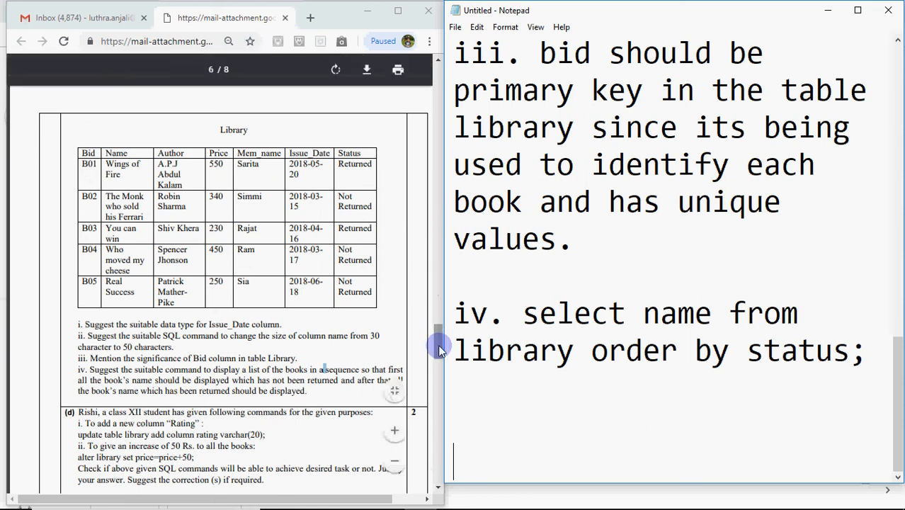
- Add the part label 'd.' on its own line below the part iv query
{"action": "scroll", "scroll_direction": "down", "scroll_amount": 3}
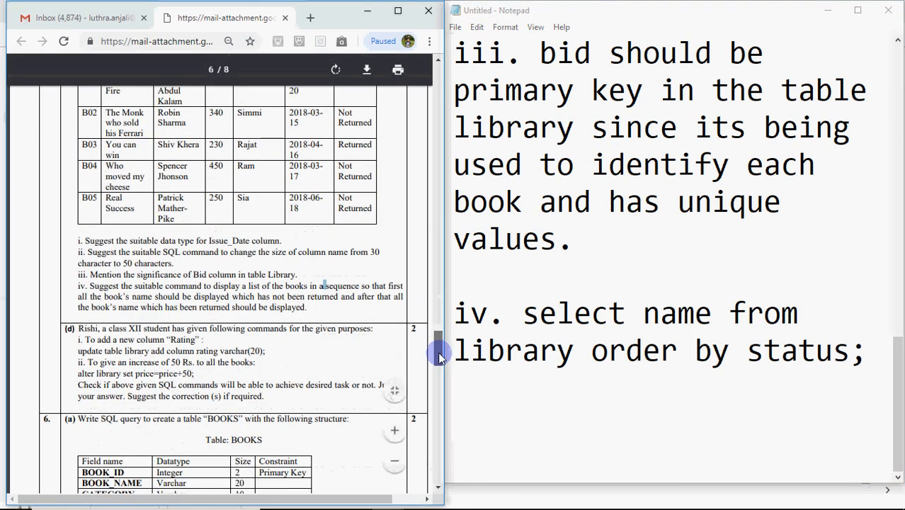
{"action": "scroll", "scroll_direction": "down", "scroll_amount": 3}
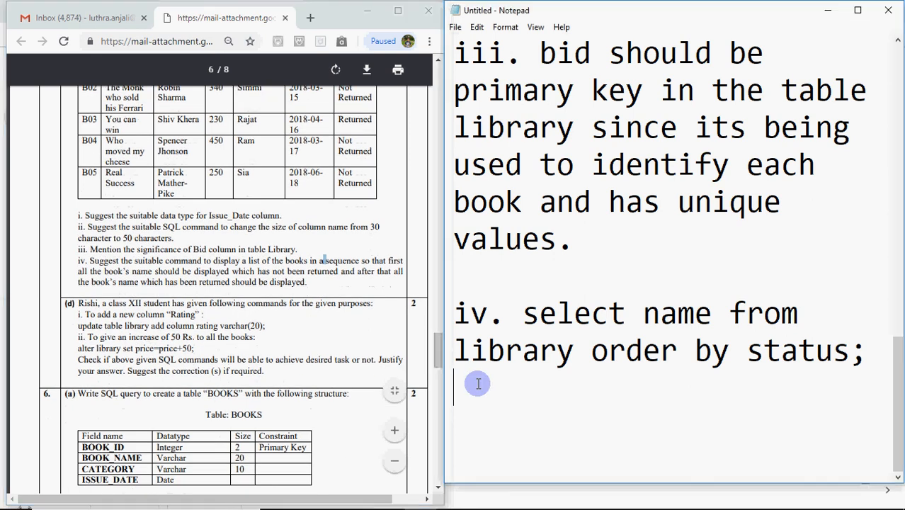
{"action": "type", "text": "d."}
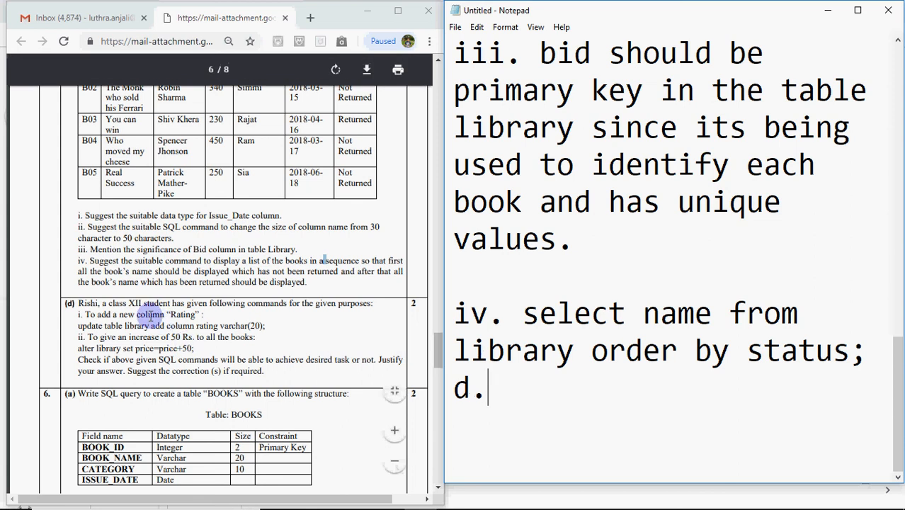
{"action": "mouse_move", "coordinate": [296, 309]}
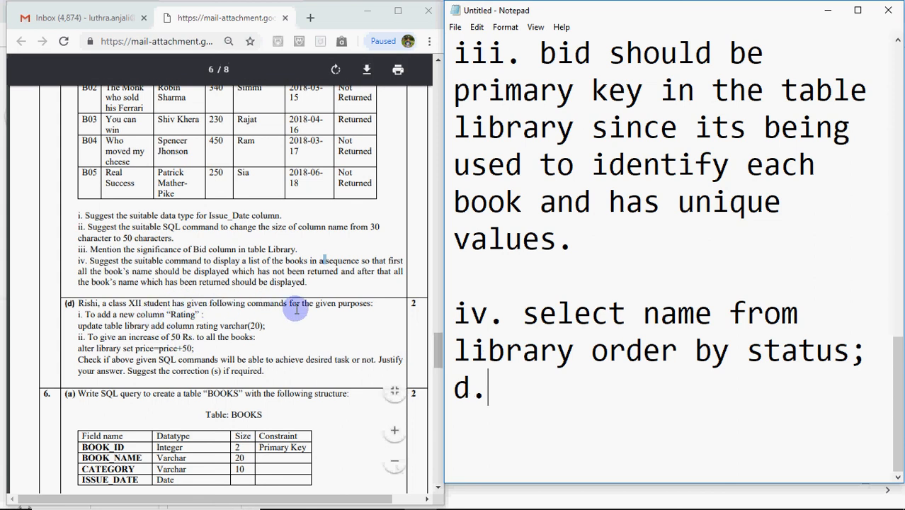
{"action": "mouse_move", "coordinate": [148, 323]}
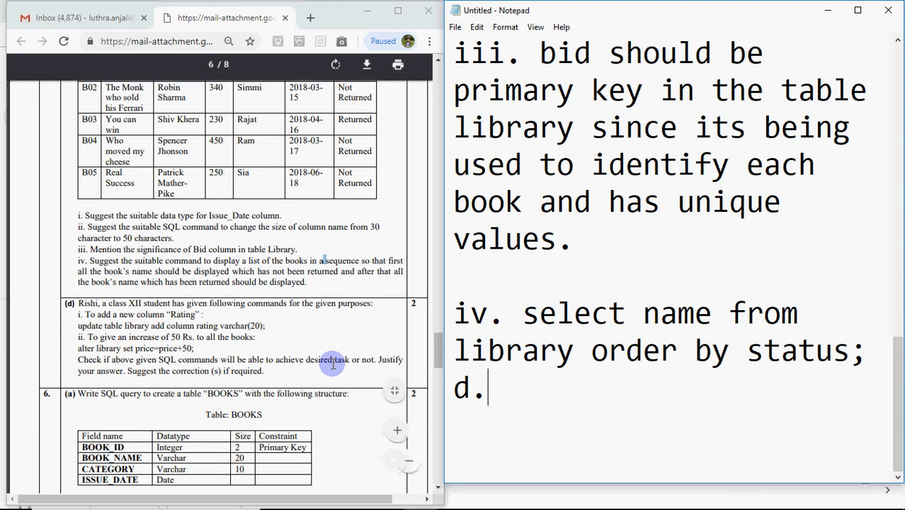
{"action": "scroll", "scroll_direction": "up", "scroll_amount": 3}
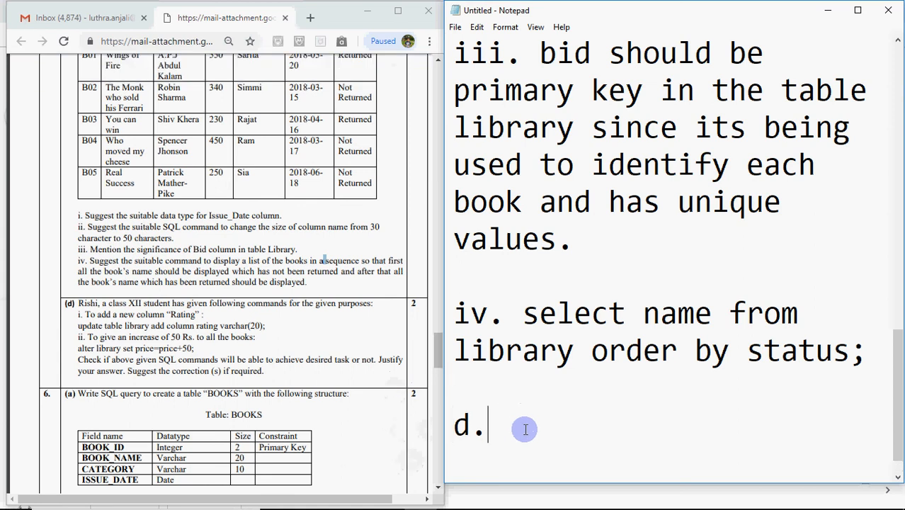
- Write answer i: it is wrong since alter table command should be used to modify the table structure
{"action": "key", "text": "enter"}
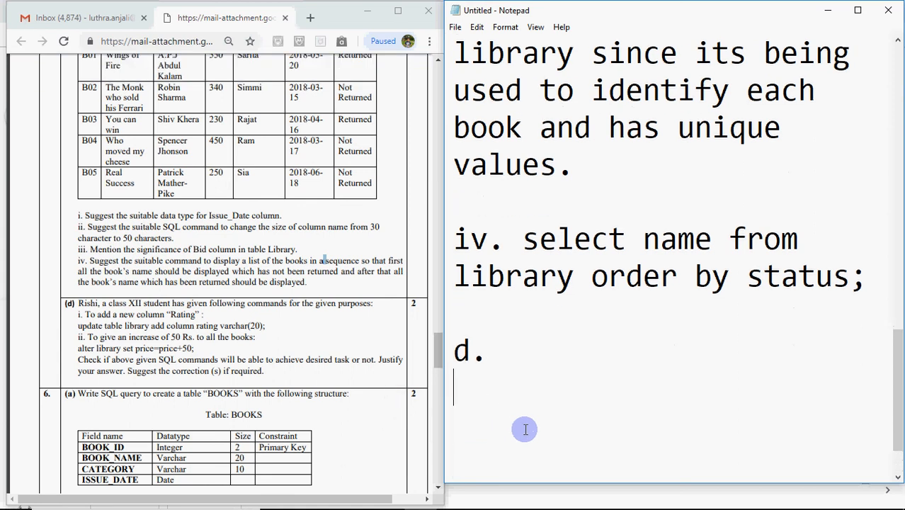
{"action": "type", "text": "i. it i"}
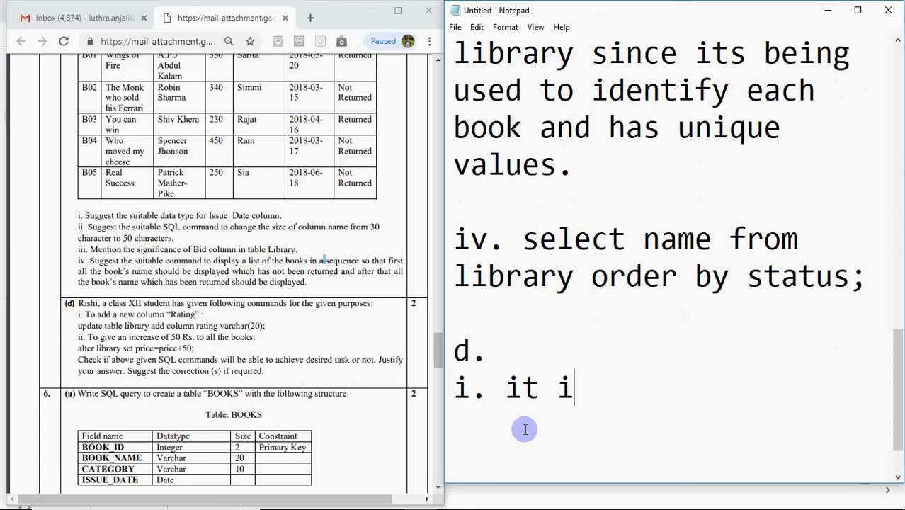
{"action": "type", "text": "s wrong t"}
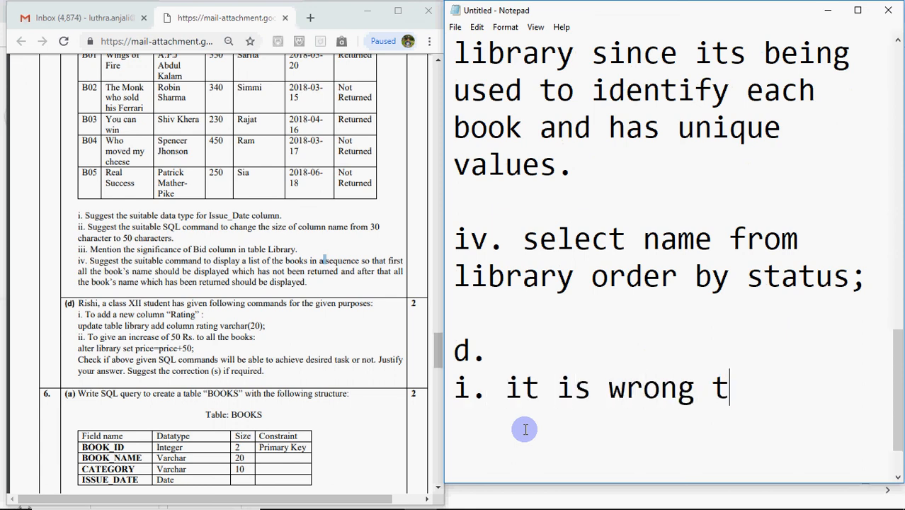
{"action": "type", "text": "since"}
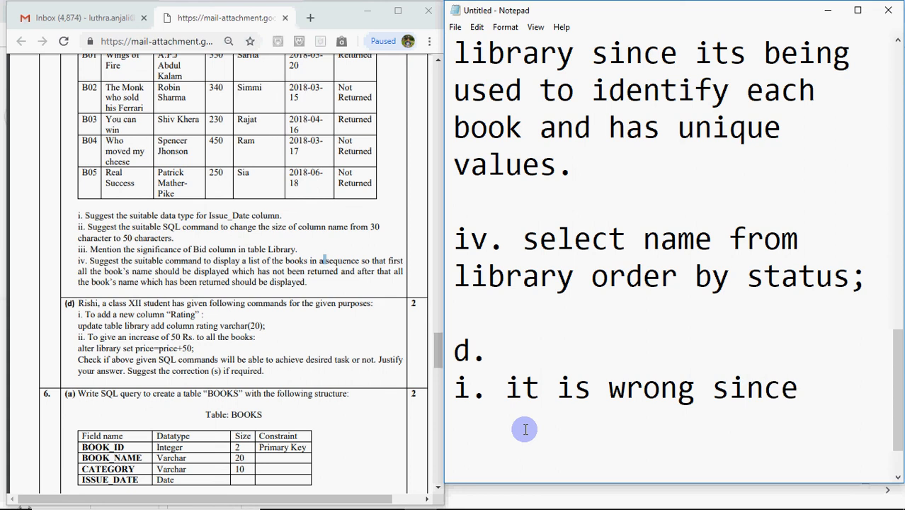
{"action": "type", "text": "to modif"}
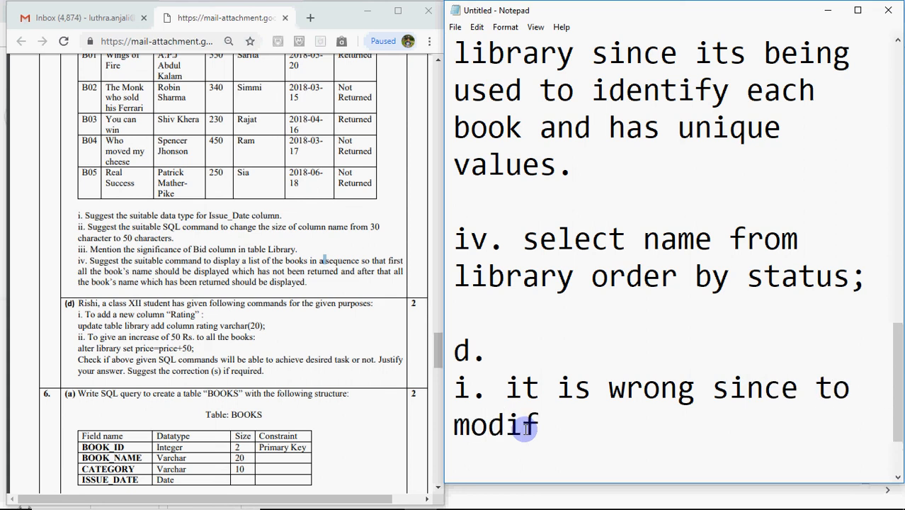
{"action": "type", "text": "y the stru"}
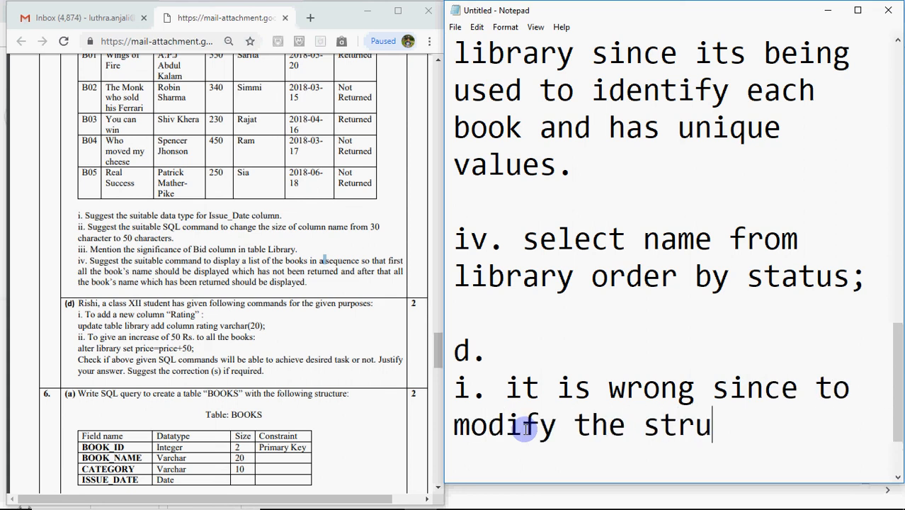
{"action": "type", "text": "cture of ta"}
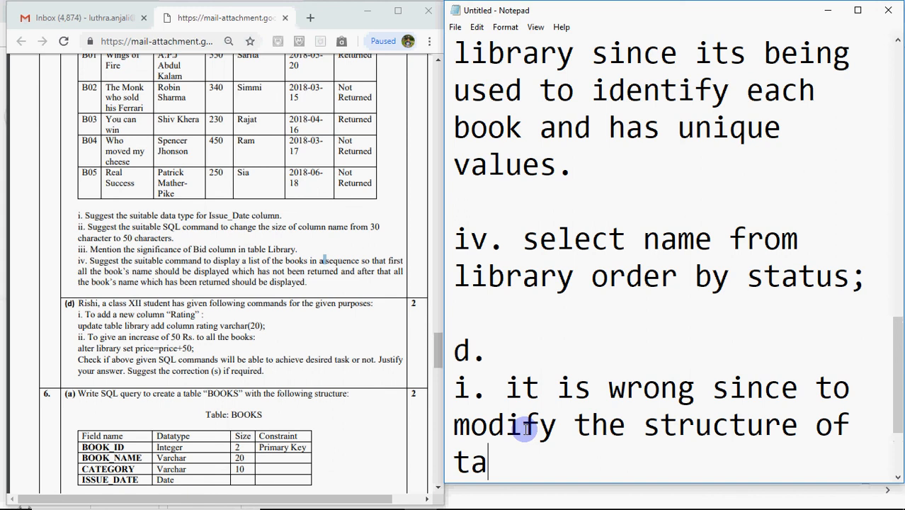
{"action": "type", "text": "ble alt"}
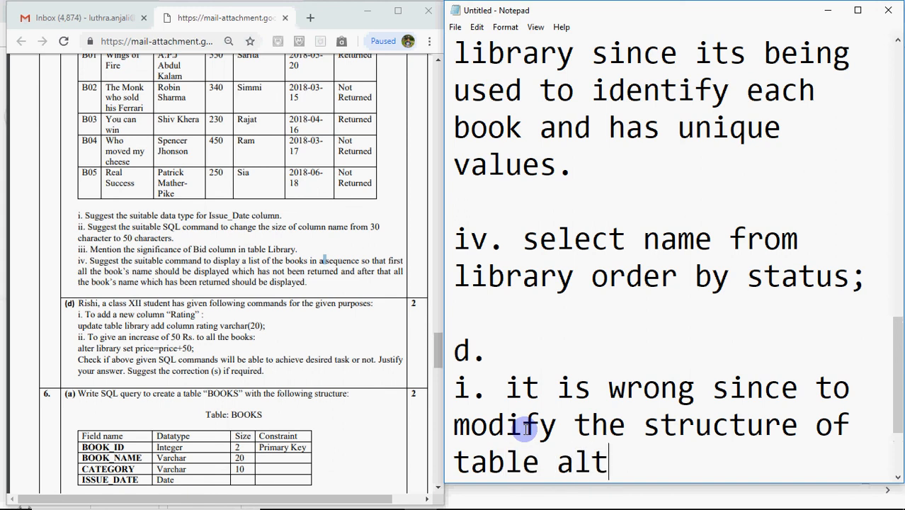
{"action": "type", "text": "er tabl"}
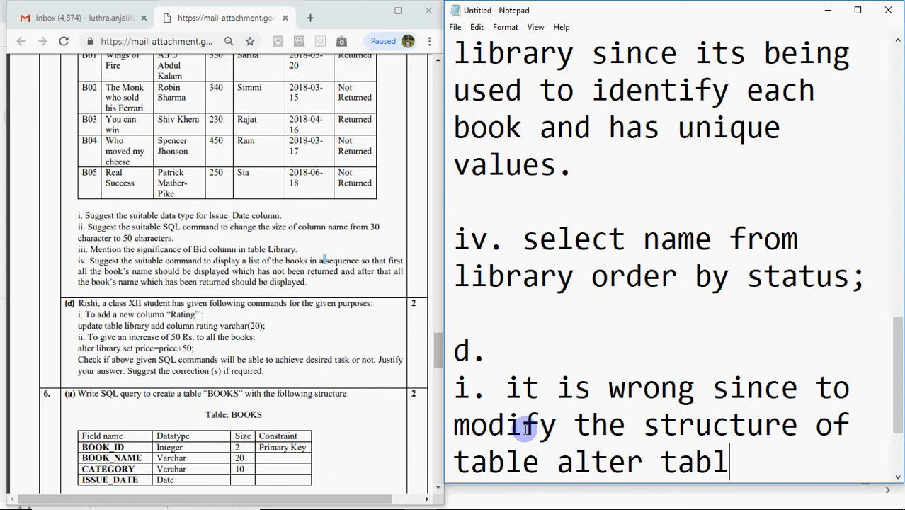
{"action": "type", "text": "e comman"}
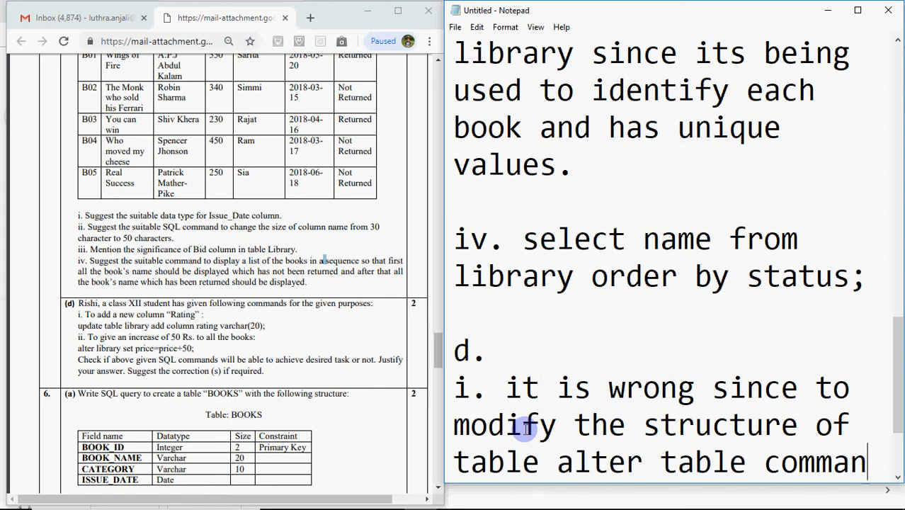
{"action": "type", "text": "d should"}
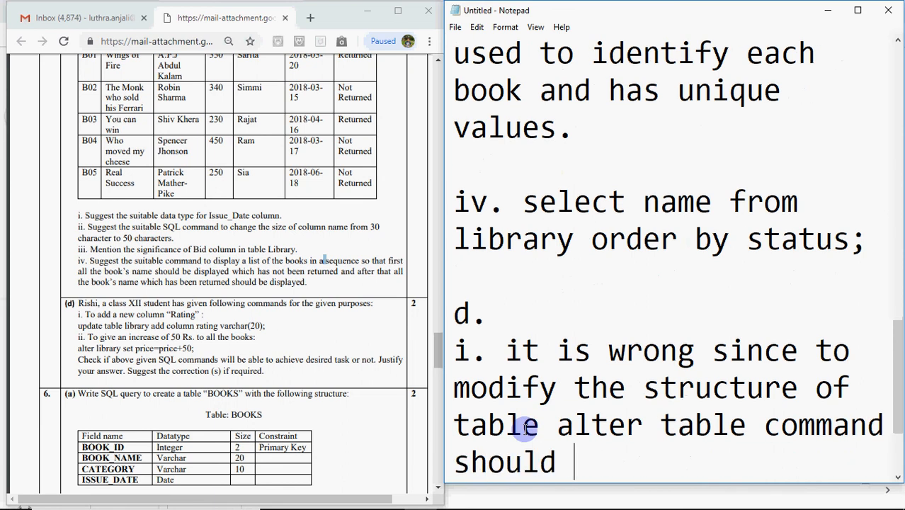
{"action": "type", "text": "be used"}
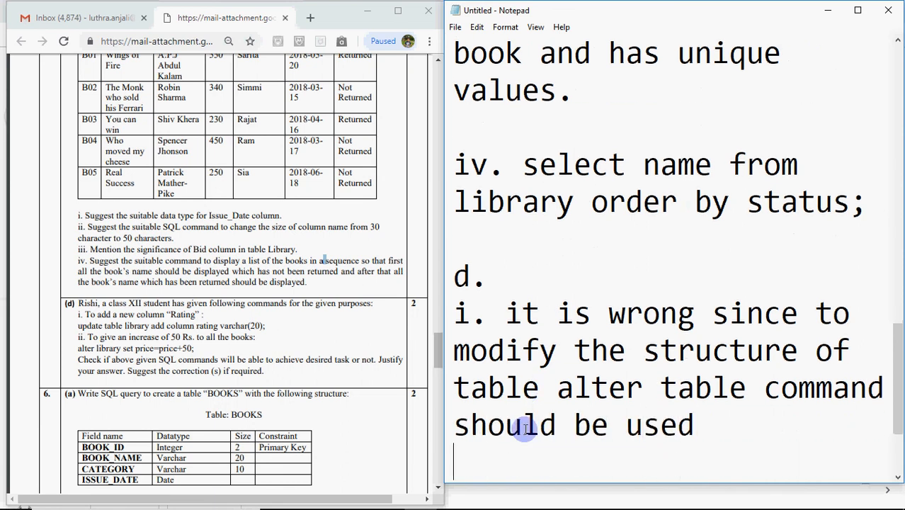
- Add the label 'correct:' on the next line
{"action": "type", "text": "correct"}
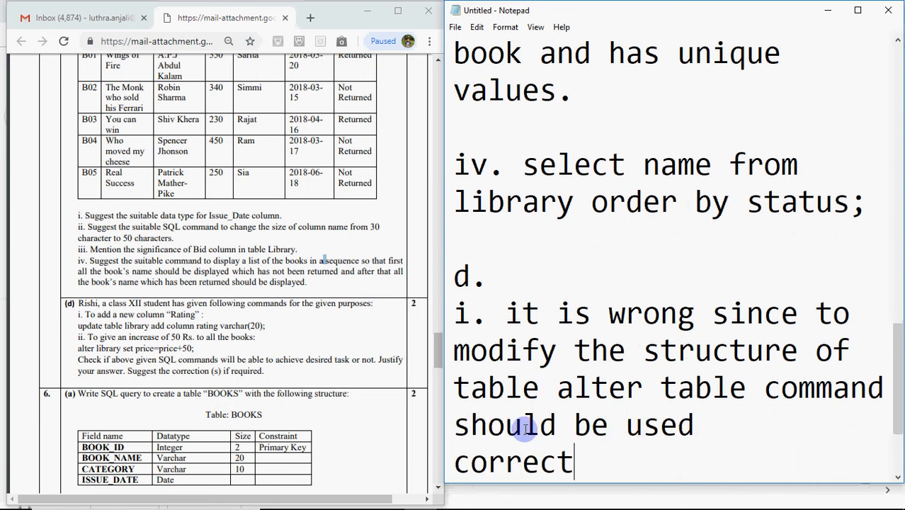
{"action": "type", "text": ":"}
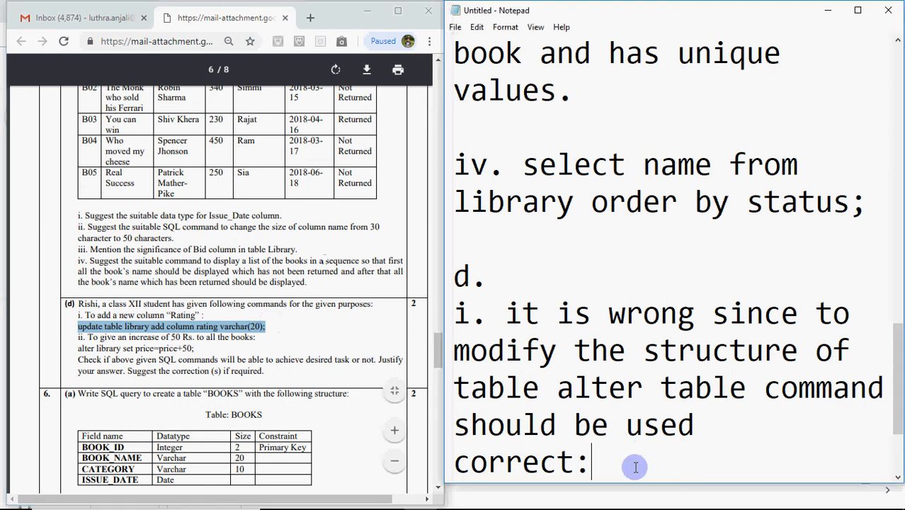
- Give the corrected command 'alter table library add rating varchar(20);' and start label 'ii.' below
{"action": "type", "text": "update table library add column rating varchar(20);"}
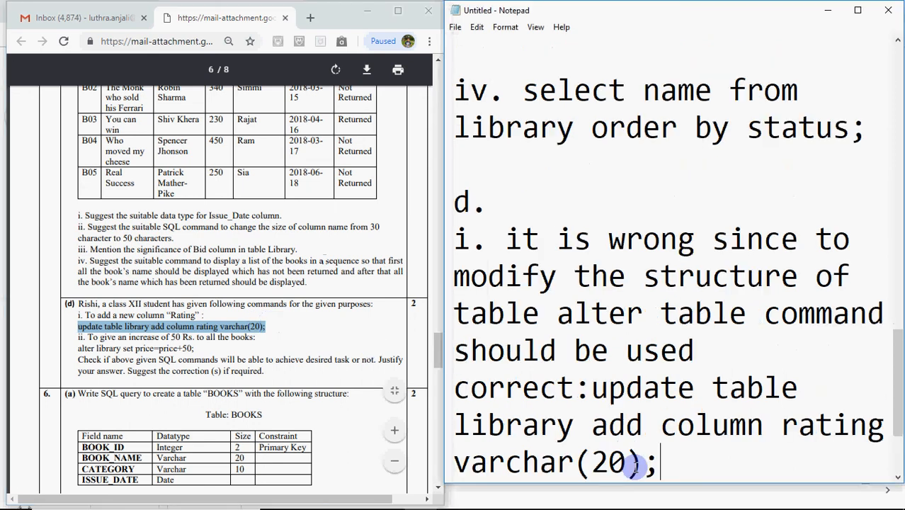
{"action": "scroll", "scroll_direction": "up", "scroll_amount": 3}
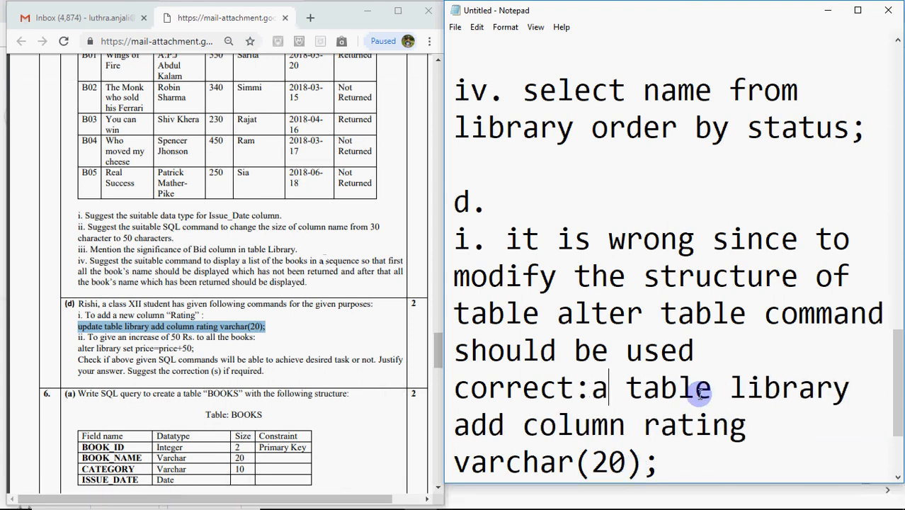
{"action": "type", "text": "lter"}
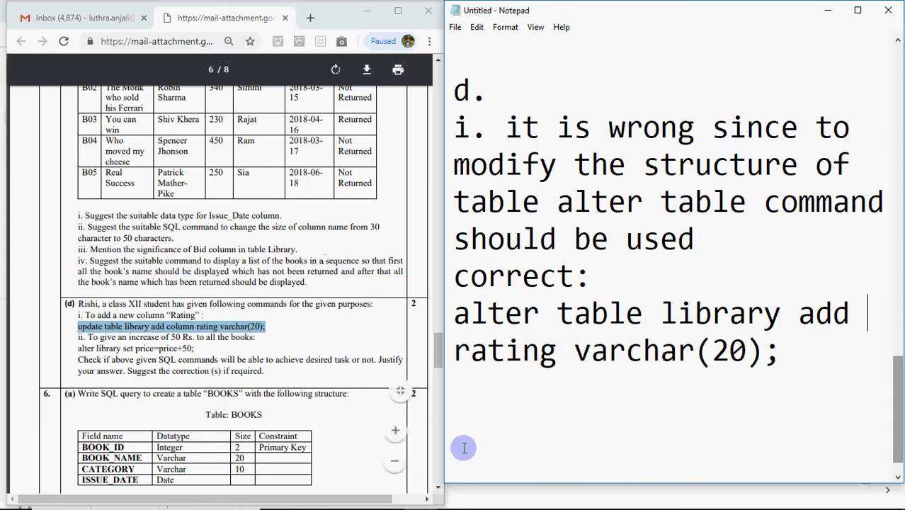
{"action": "type", "text": "ii."}
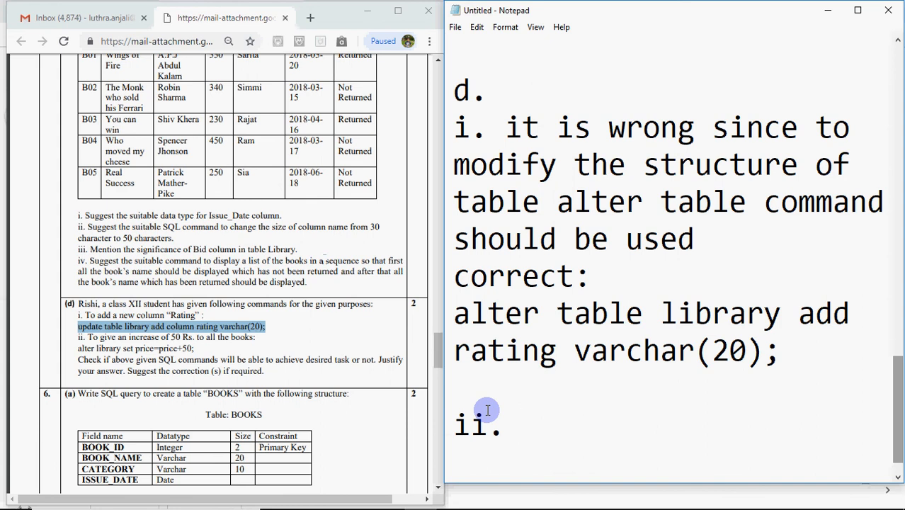
- Write answer ii: it is wrong, we should use update to modify data in the table
{"action": "left_click", "coordinate": [521, 422]}
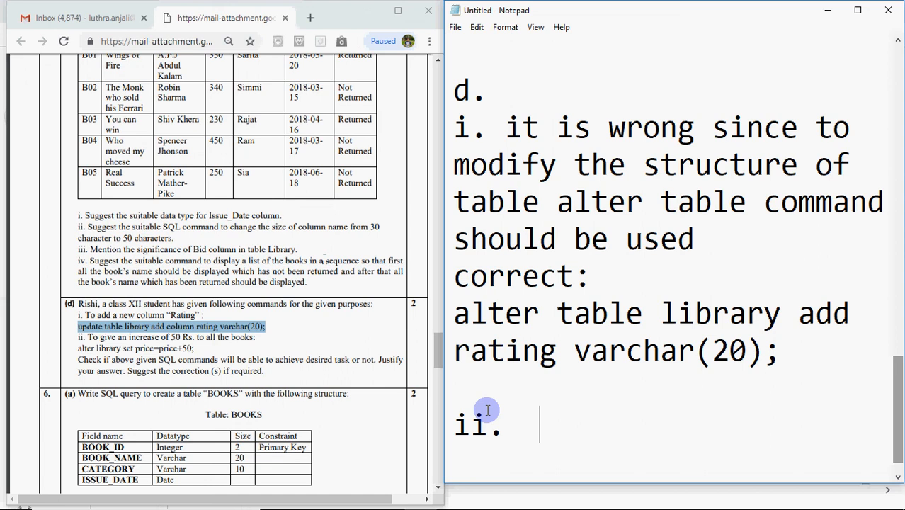
{"action": "type", "text": "it is w"}
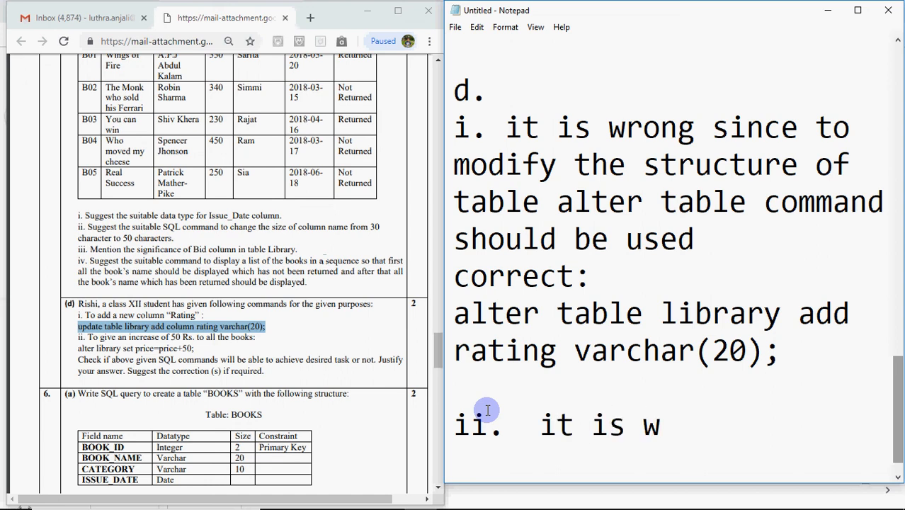
{"action": "type", "text": "ri"}
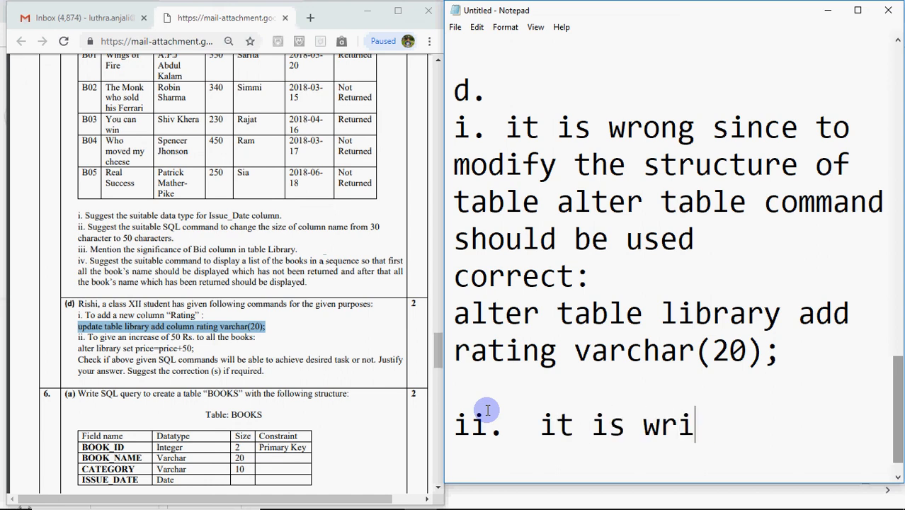
{"action": "type", "text": "ong, we"}
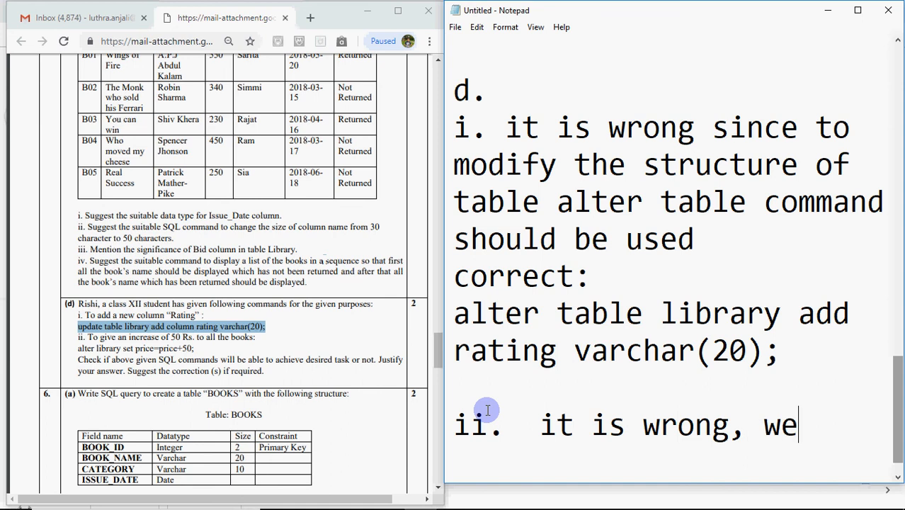
{"action": "type", "text": "should u"}
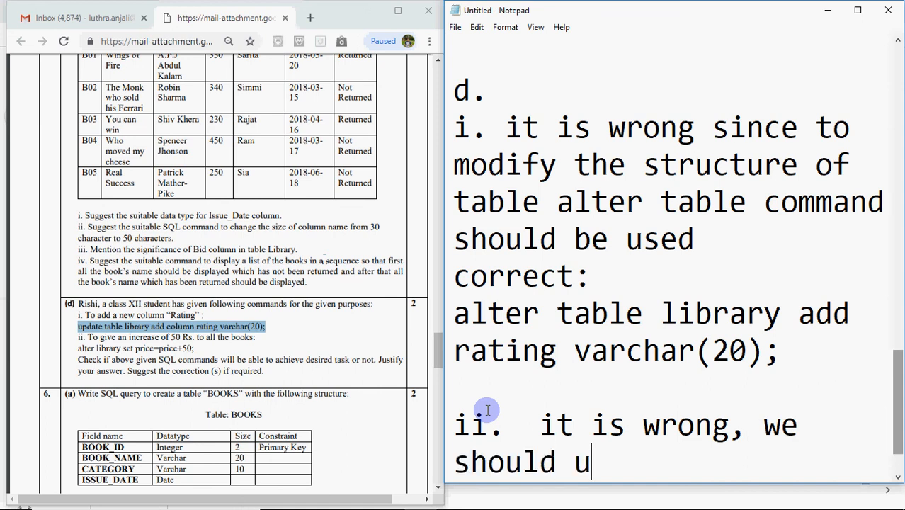
{"action": "type", "text": "se update"}
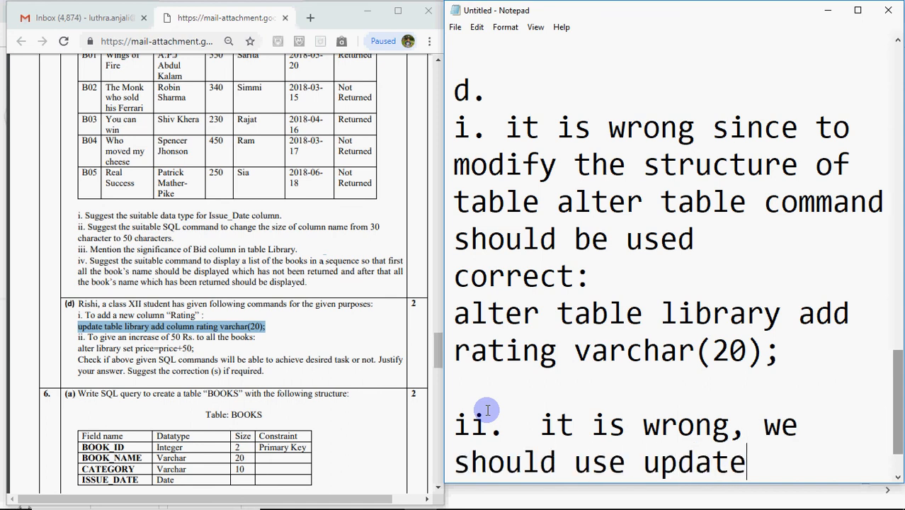
{"action": "type", "text": "to modif"}
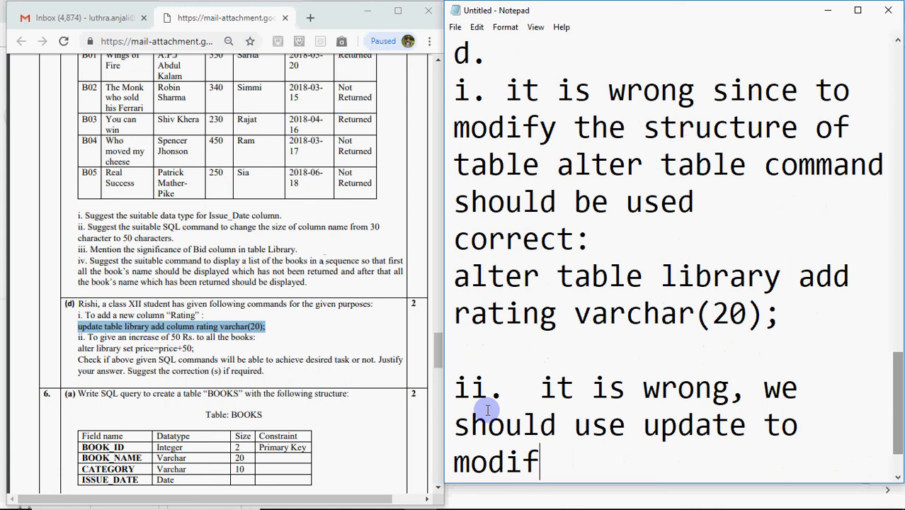
{"action": "type", "text": "y data"}
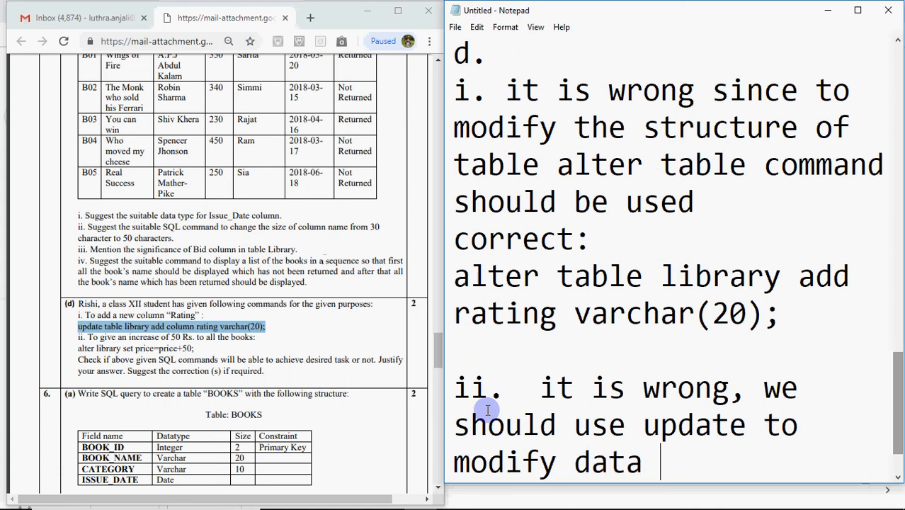
{"action": "type", "text": "in the tabl"}
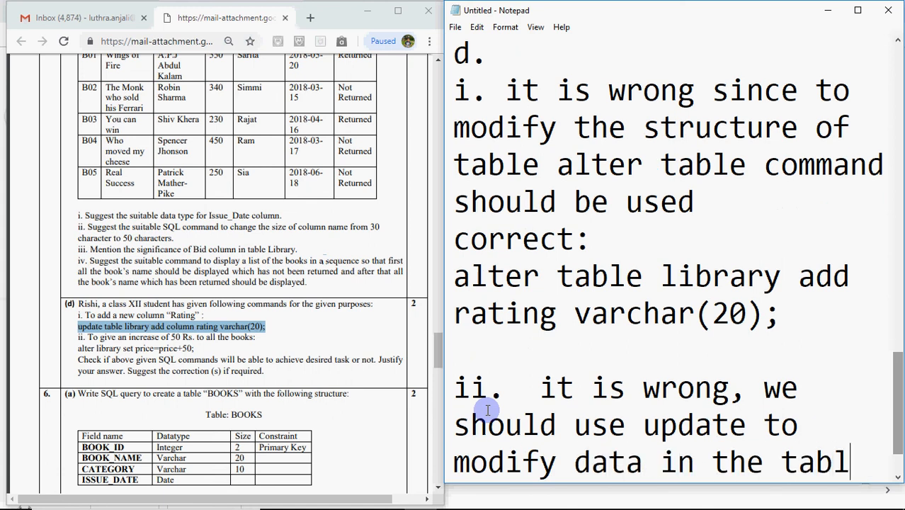
{"action": "type", "text": "e"}
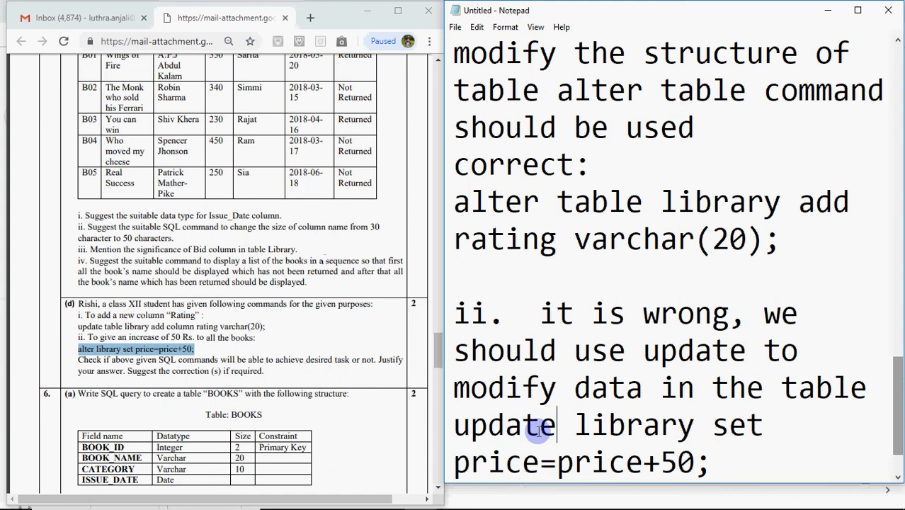
{"action": "mouse_move", "coordinate": [711, 407]}
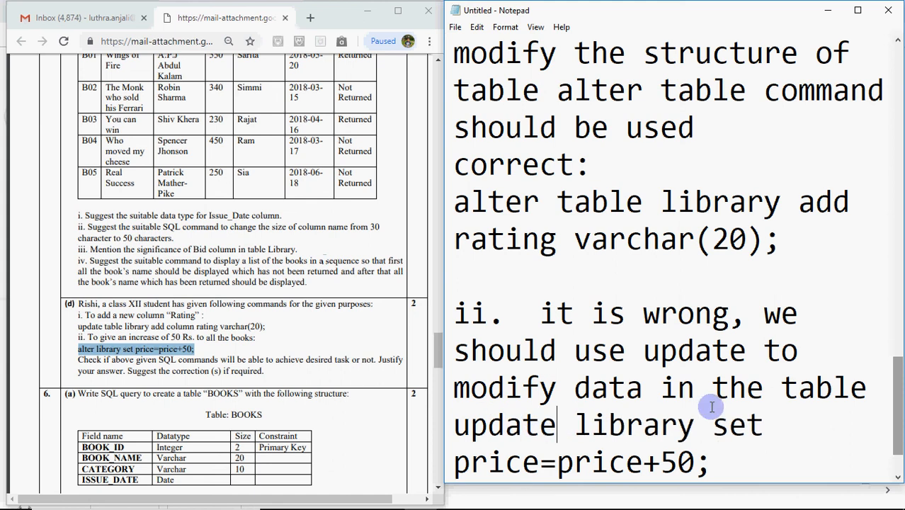
- Scroll the question paper PDF down past Question 5 to Question 6(b)
{"action": "scroll", "scroll_direction": "down", "scroll_amount": 3}
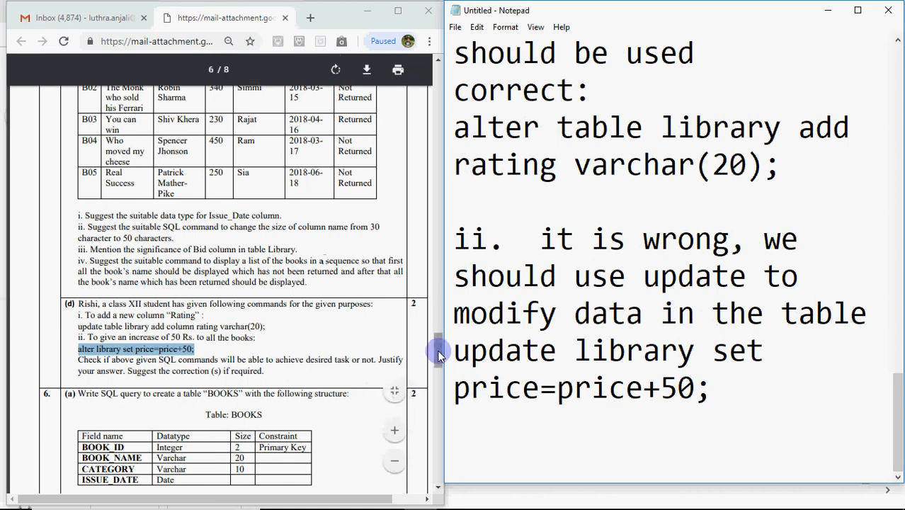
{"action": "scroll", "scroll_direction": "down", "scroll_amount": 3}
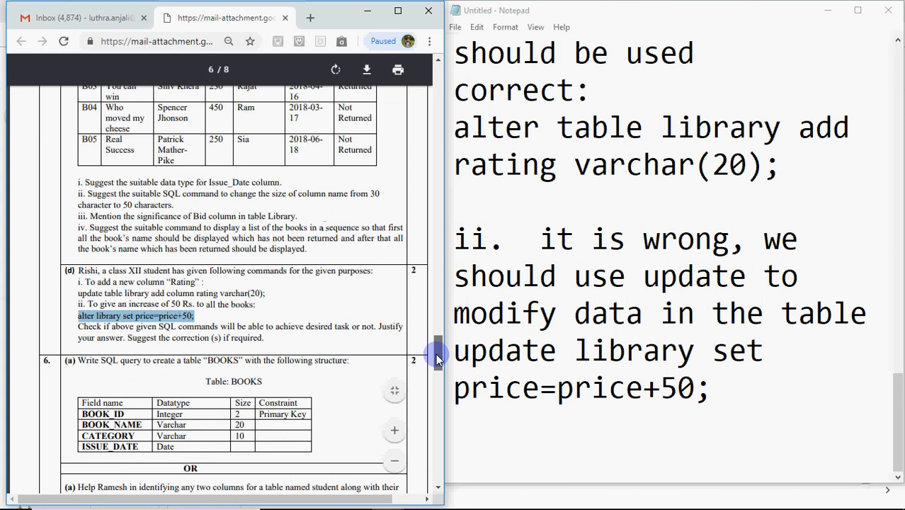
{"action": "scroll", "scroll_direction": "down", "scroll_amount": 3}
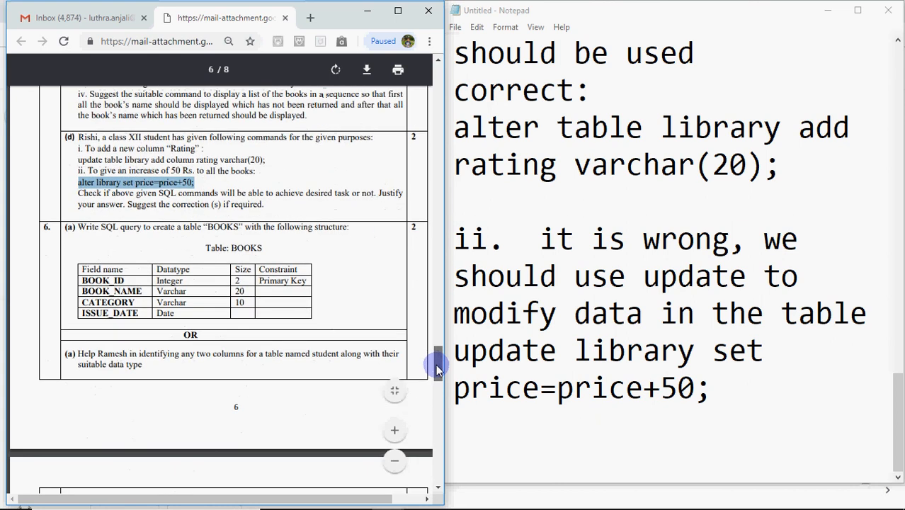
{"action": "scroll", "scroll_direction": "down", "scroll_amount": 3}
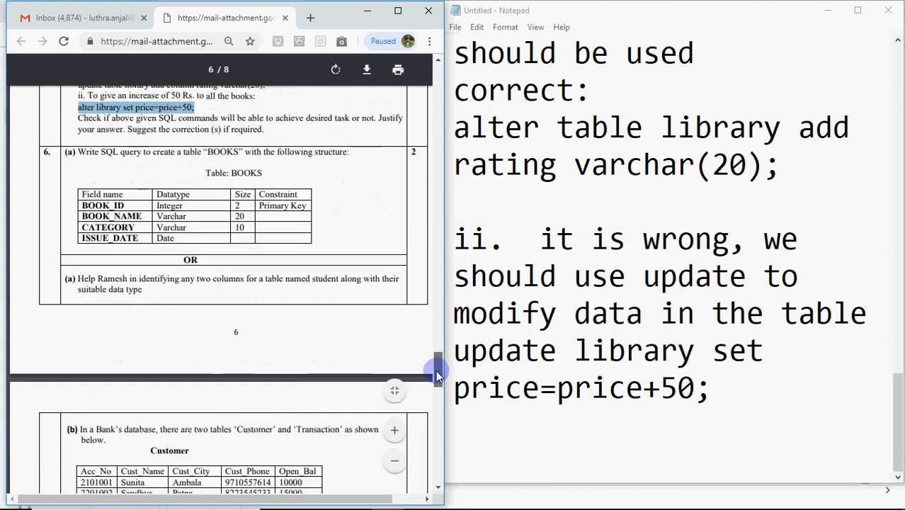
{"action": "scroll", "scroll_direction": "down", "scroll_amount": 3}
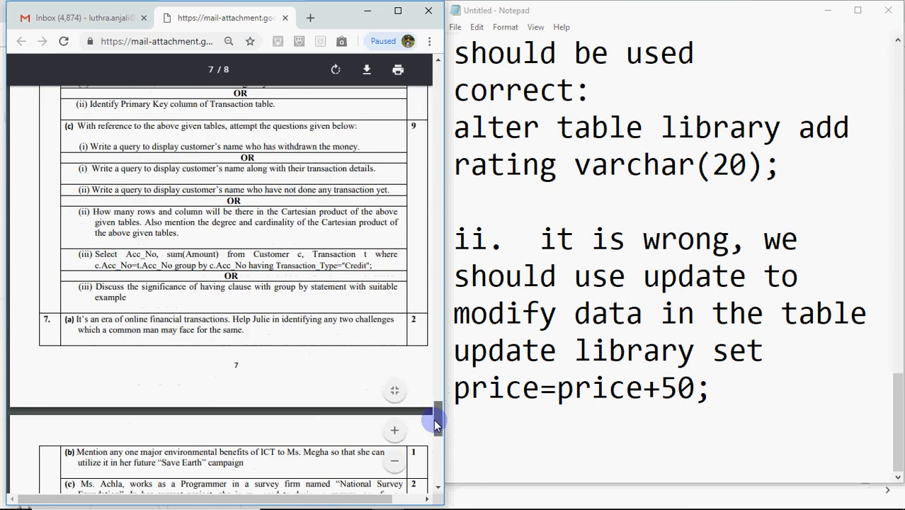
{"action": "scroll", "scroll_direction": "up", "scroll_amount": 3}
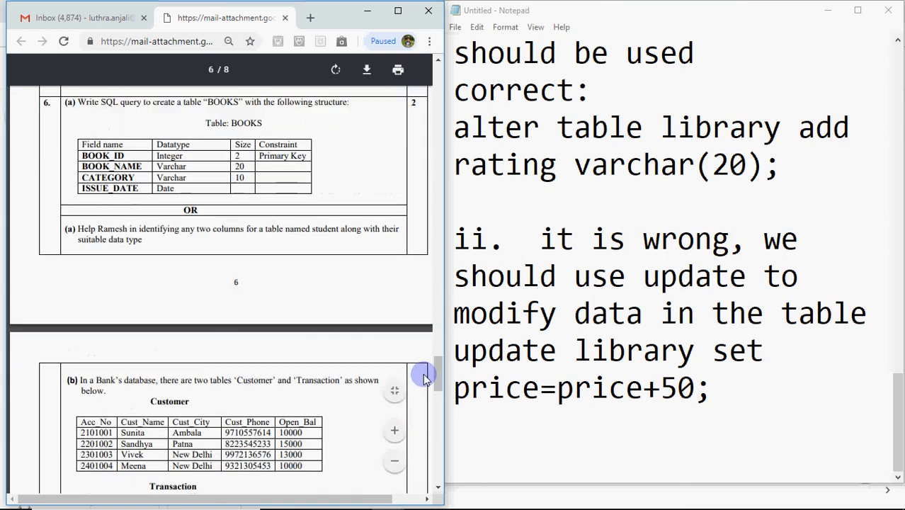